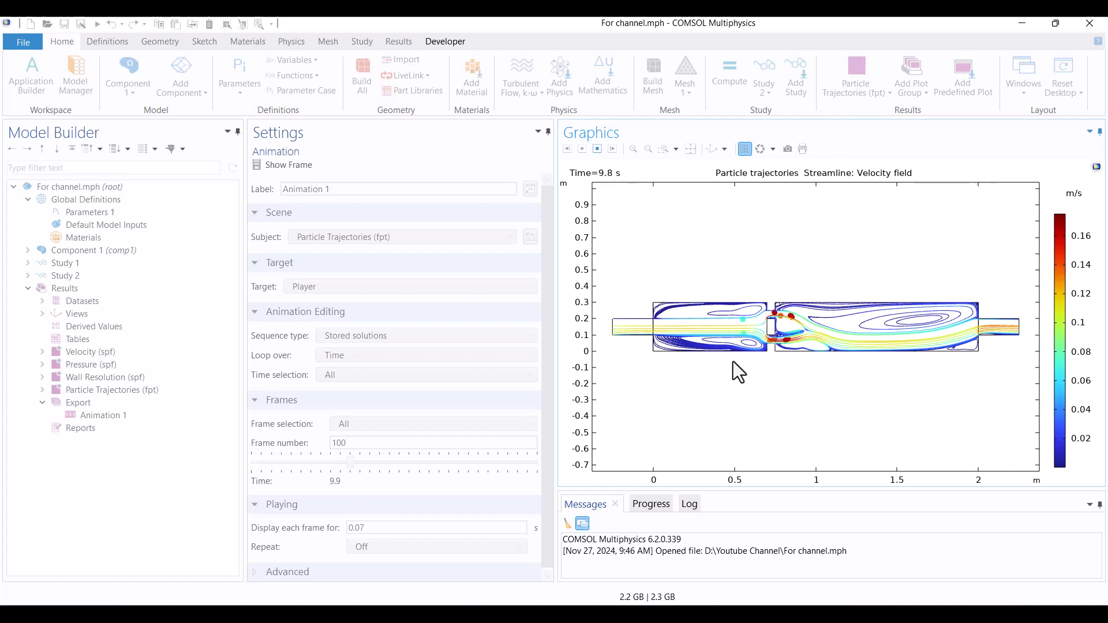
Expand Component 1 and Study 1 to reveal their physics, mesh and study steps
{"action": "left_click", "coordinate": [597, 149]}
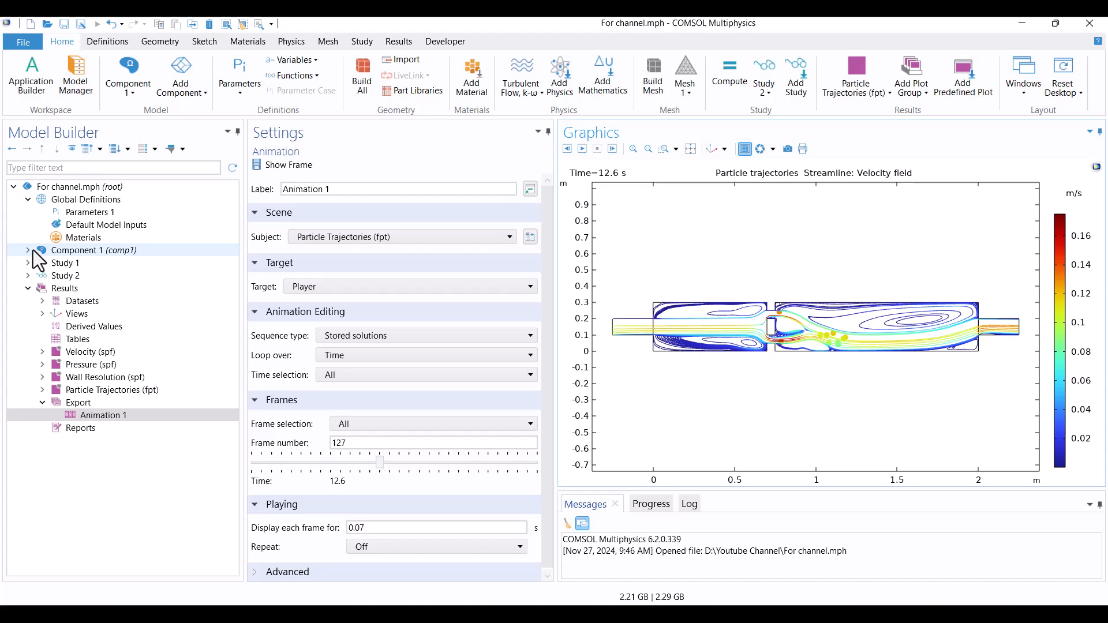
{"action": "left_click", "coordinate": [27, 250]}
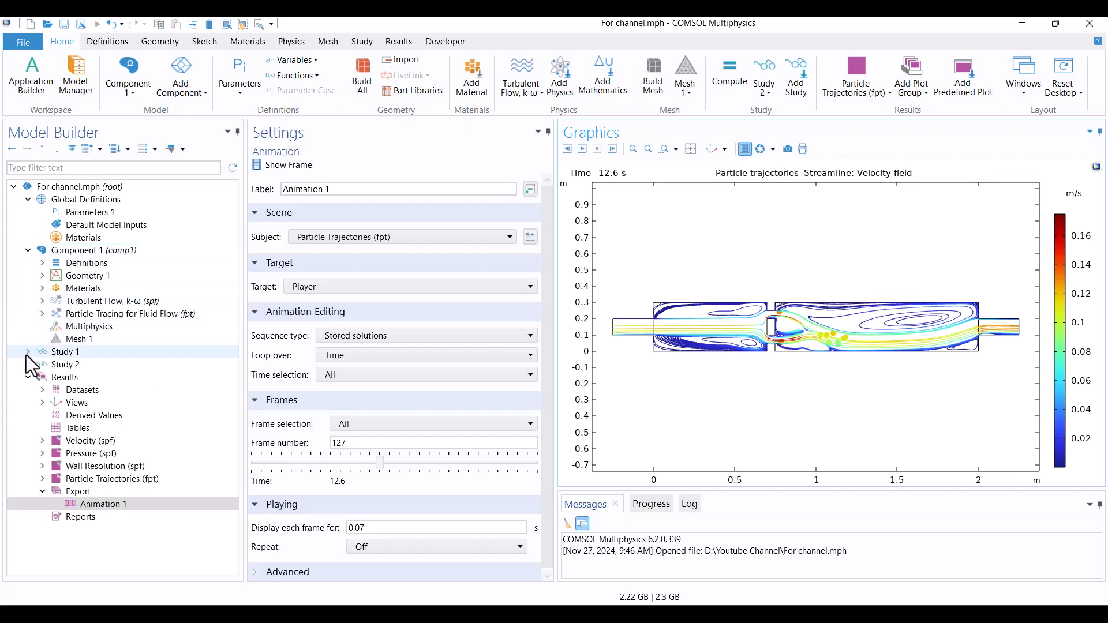
{"action": "left_click", "coordinate": [28, 352]}
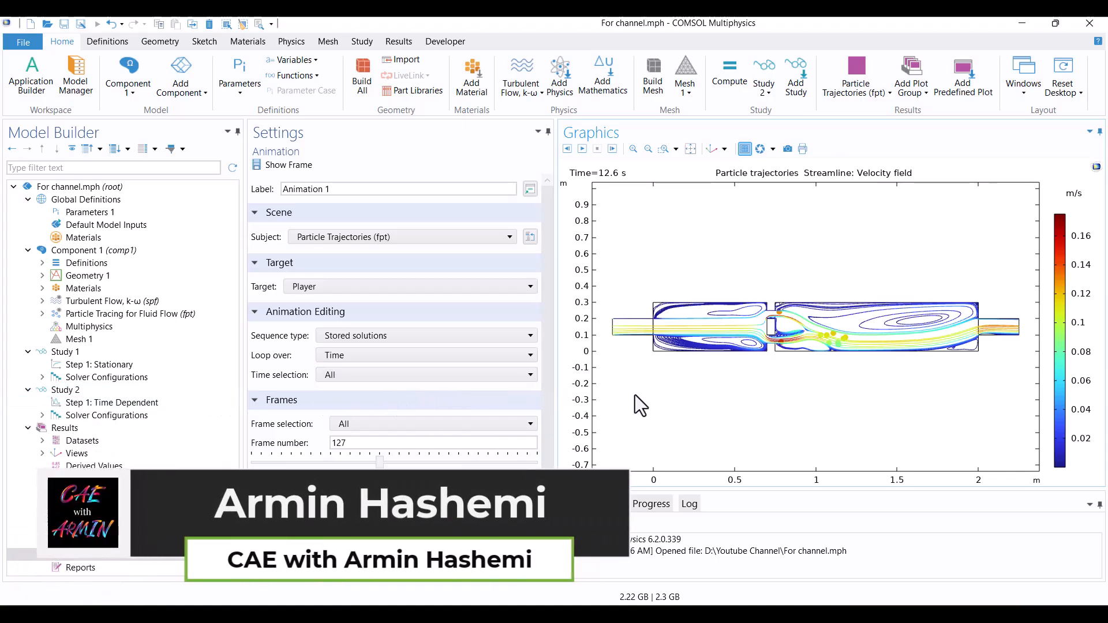
{"action": "mouse_move", "coordinate": [410, 132]}
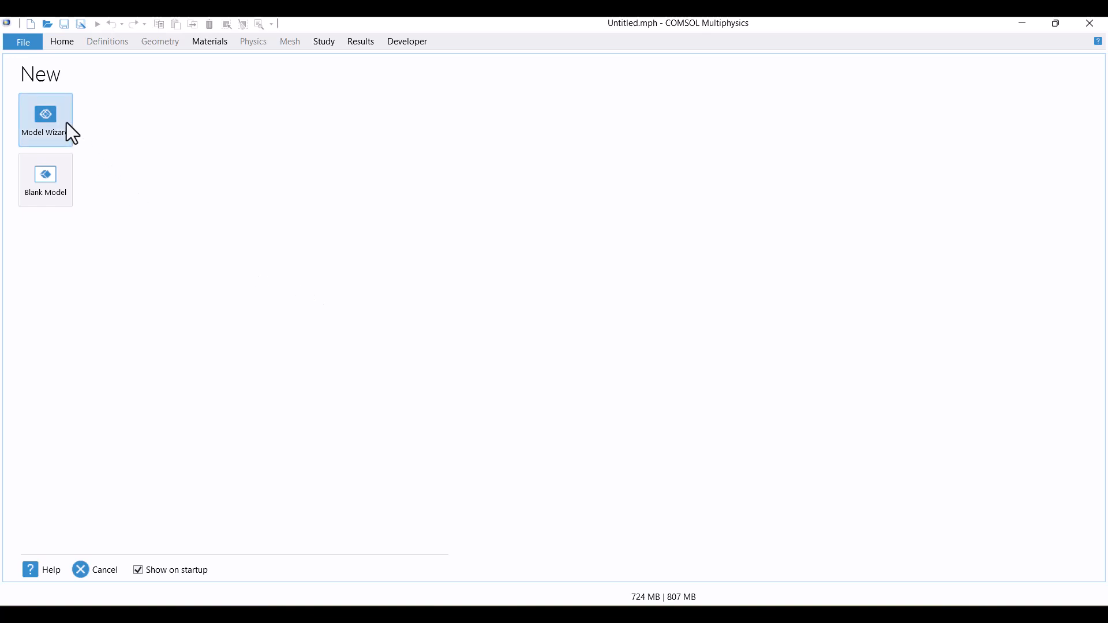
Start a new 2D model with the Turbulent Flow, k-ω (spf) physics interface
{"action": "left_click", "coordinate": [45, 119]}
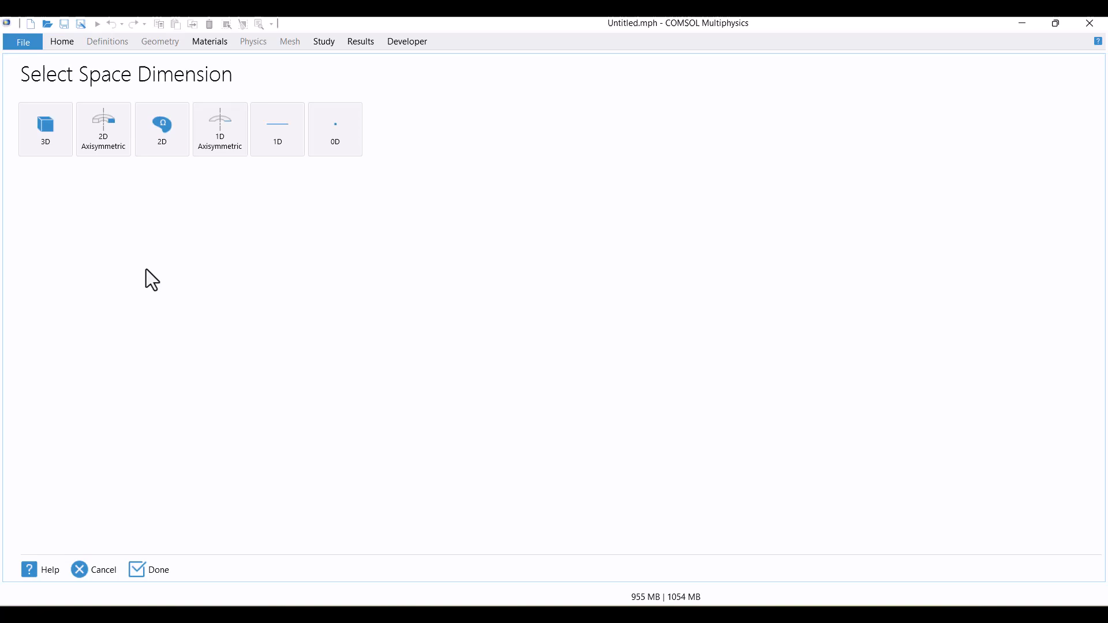
{"action": "left_click", "coordinate": [161, 128]}
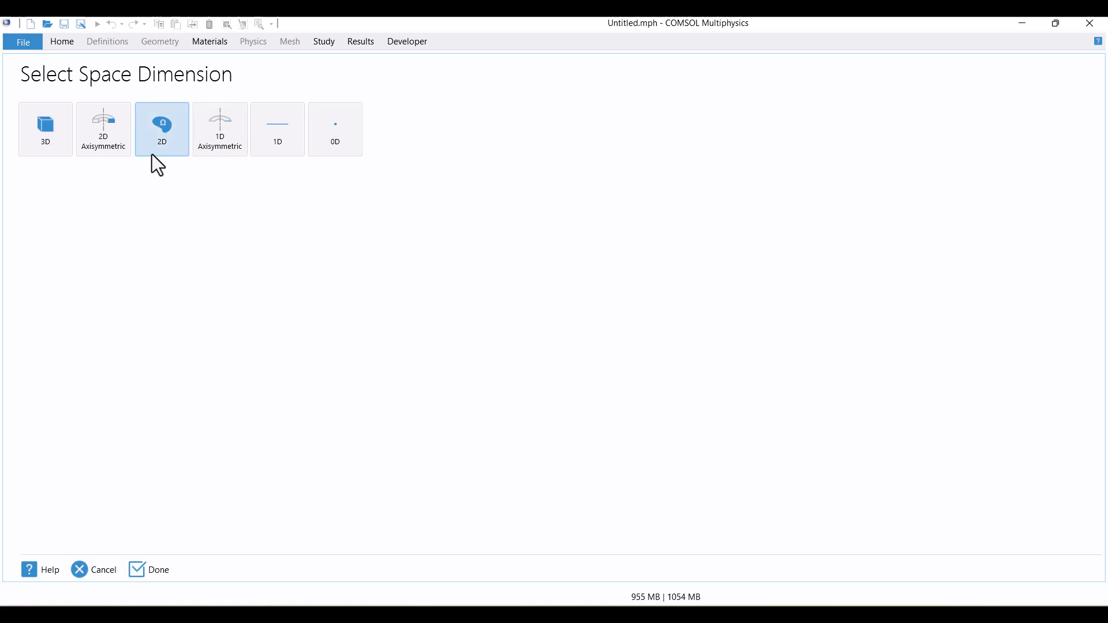
{"action": "left_click", "coordinate": [137, 570]}
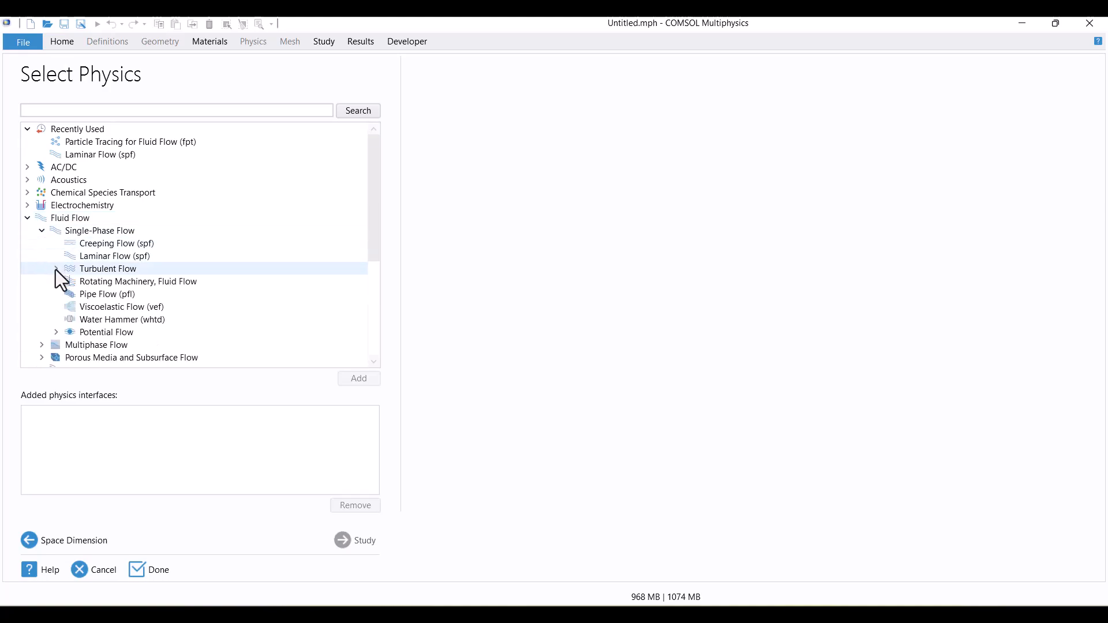
{"action": "left_click", "coordinate": [56, 269]}
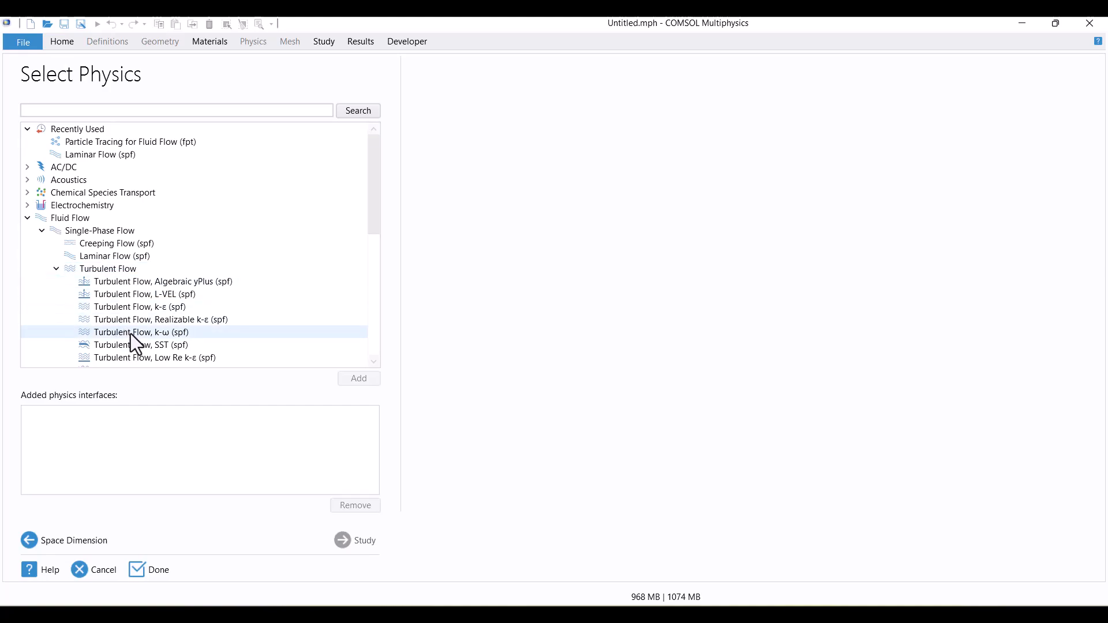
{"action": "left_click", "coordinate": [141, 333]}
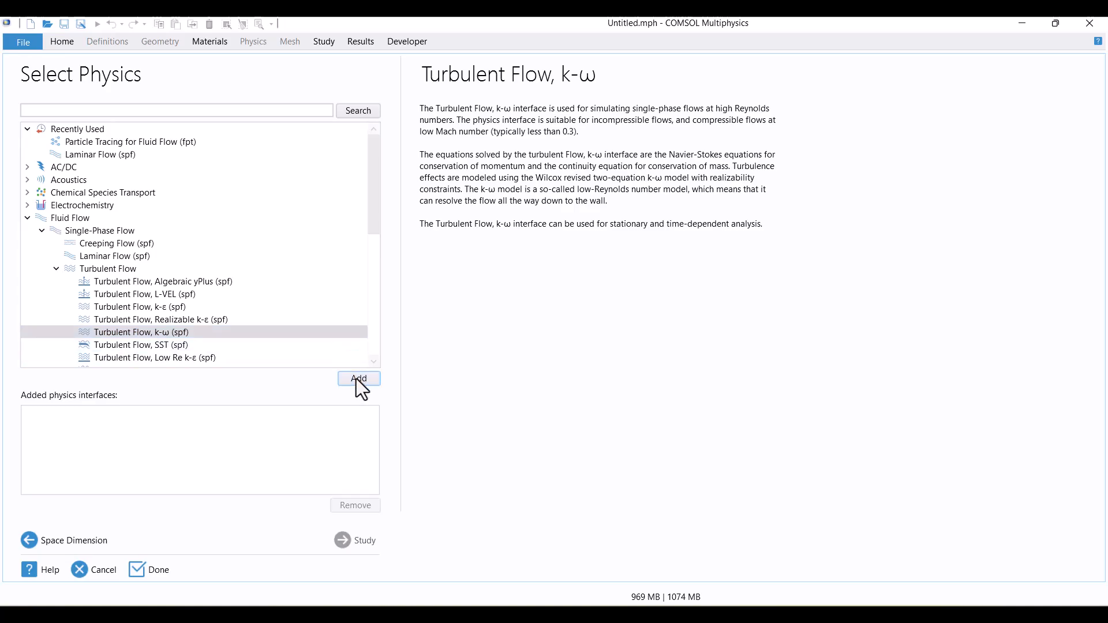
{"action": "left_click", "coordinate": [358, 379]}
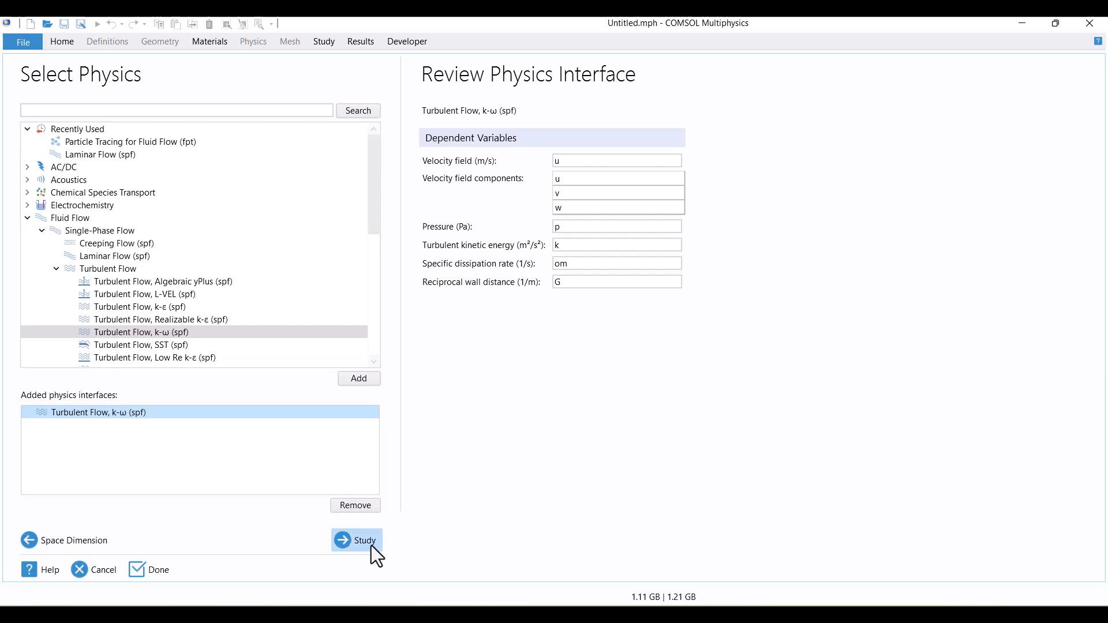
Choose a Stationary study and finish the Model Wizard
{"action": "left_click", "coordinate": [356, 540]}
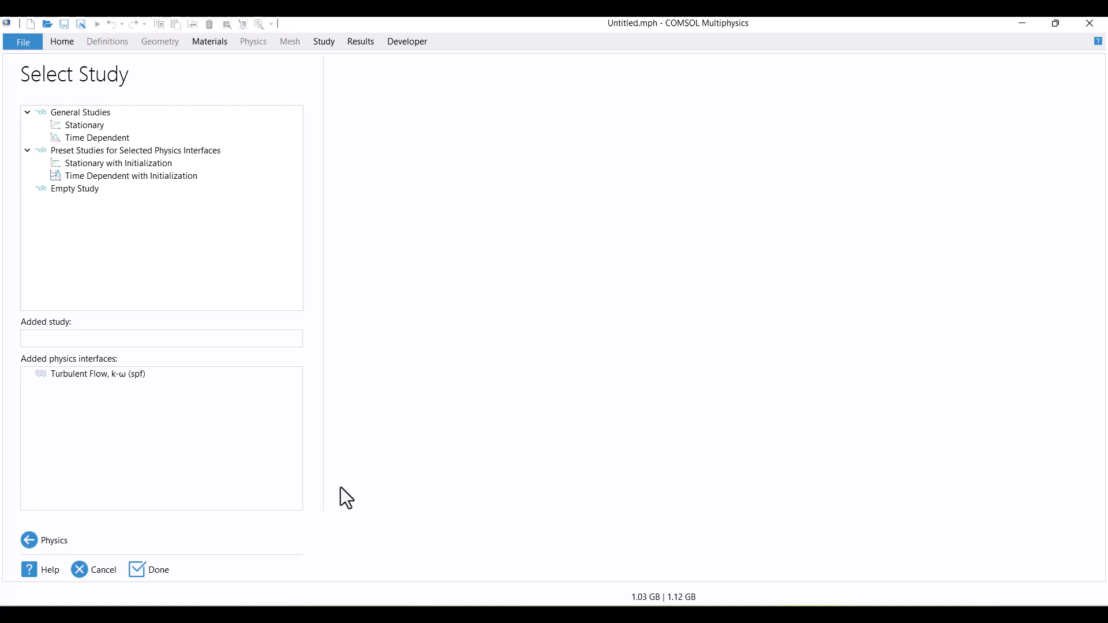
{"action": "left_click", "coordinate": [83, 125]}
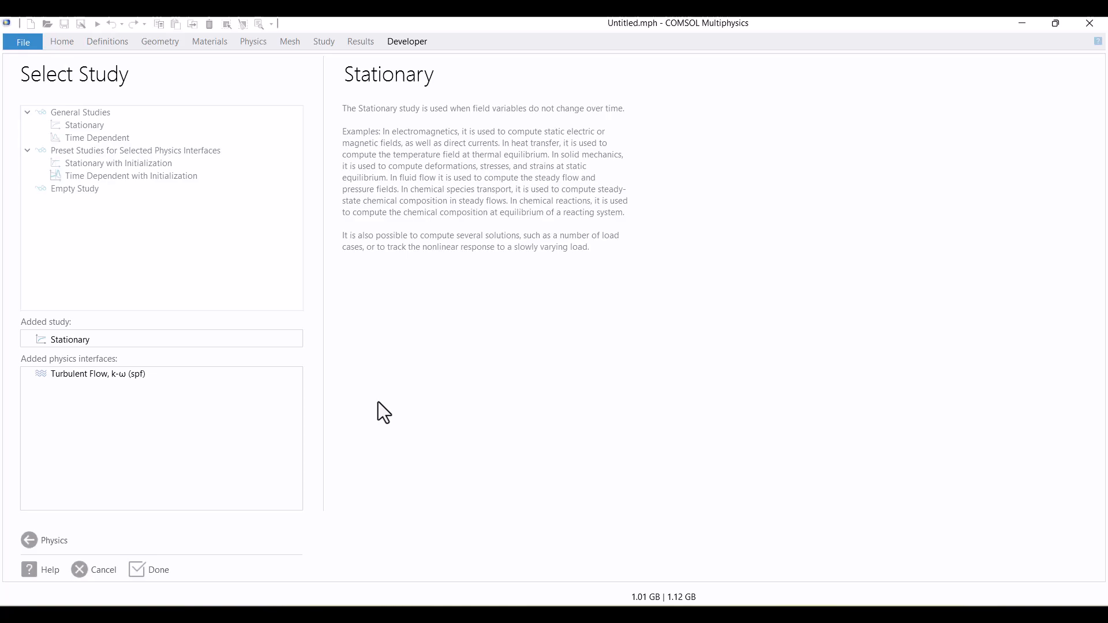
{"action": "left_click", "coordinate": [158, 569]}
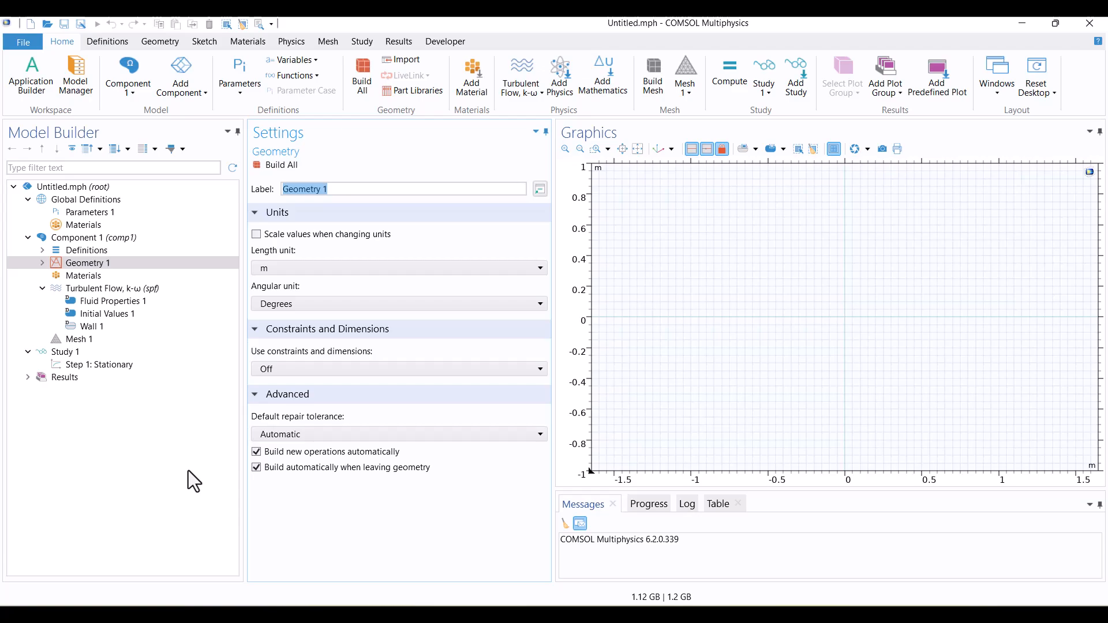
Draw a 2 m × 0.3 m duct rectangle and a 0.25 × 0.1 m outlet rectangle at x=2, y=0.1
{"action": "right_click", "coordinate": [87, 262]}
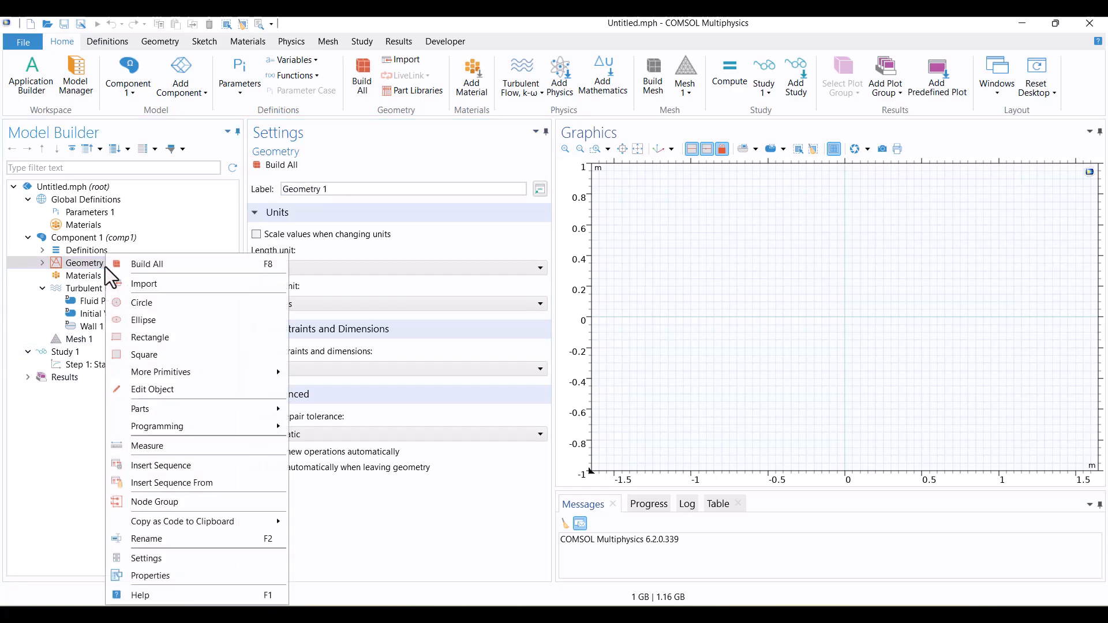
{"action": "left_click", "coordinate": [150, 338]}
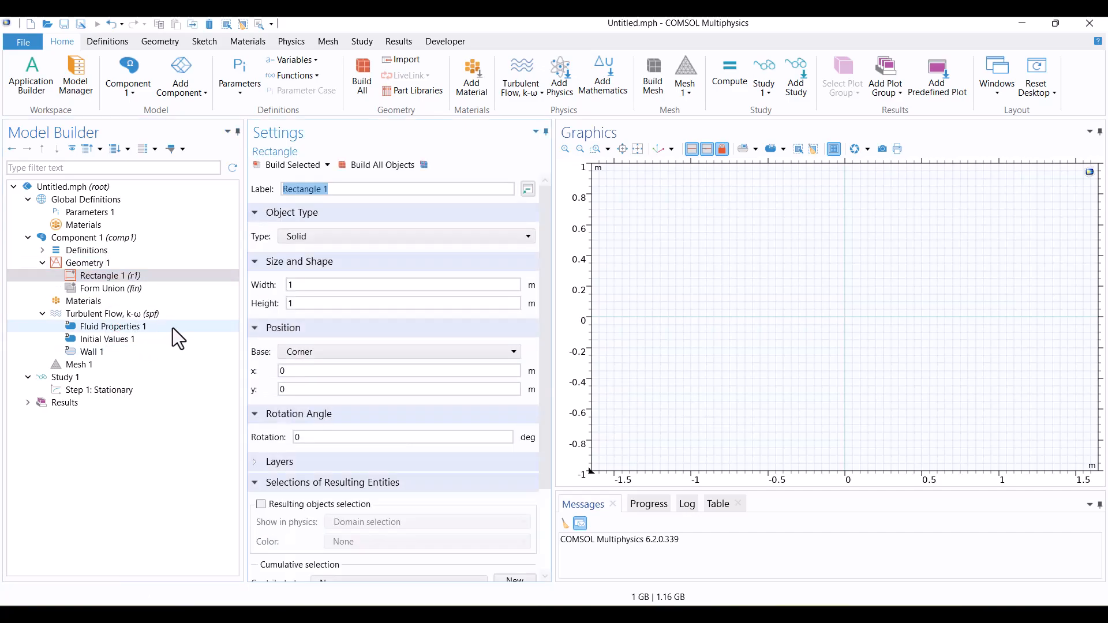
{"action": "left_click", "coordinate": [403, 284]}
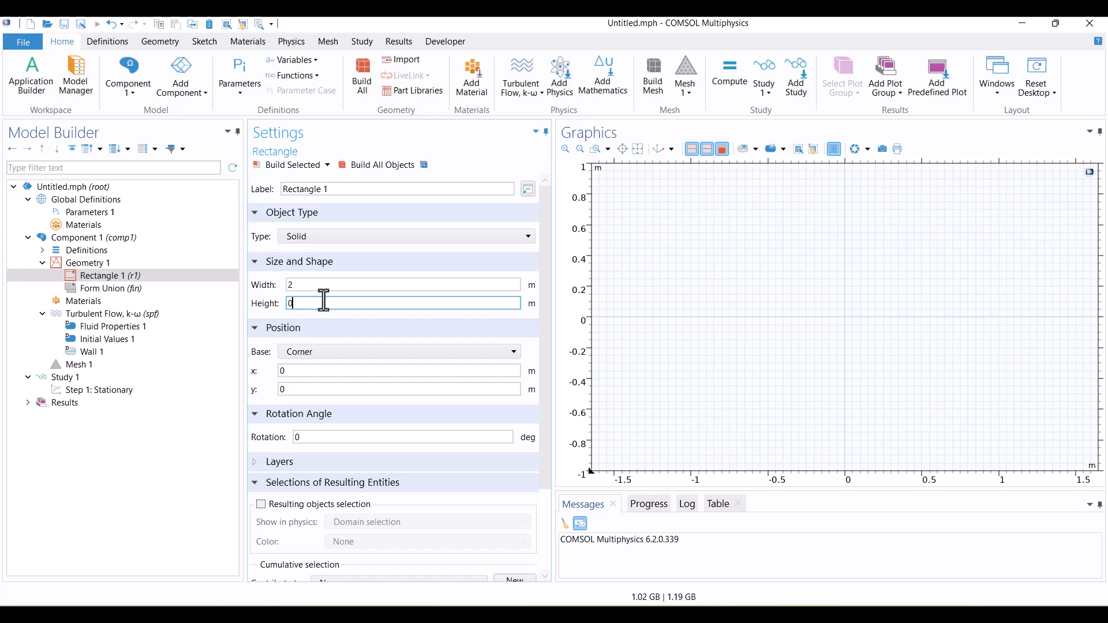
{"action": "type", "text": ".3"}
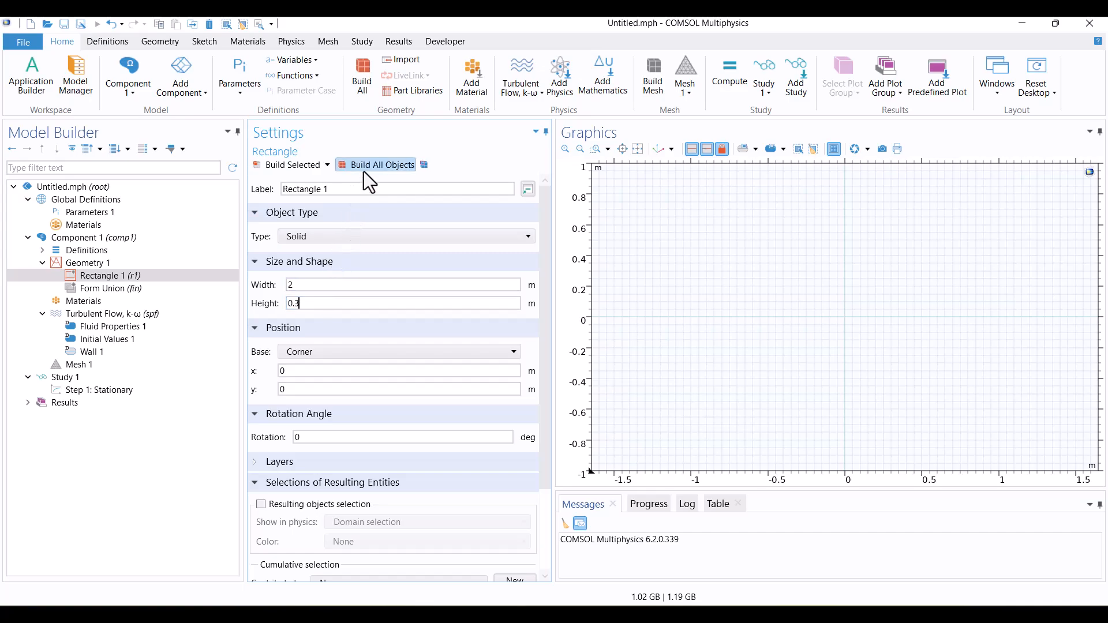
{"action": "left_click", "coordinate": [380, 165]}
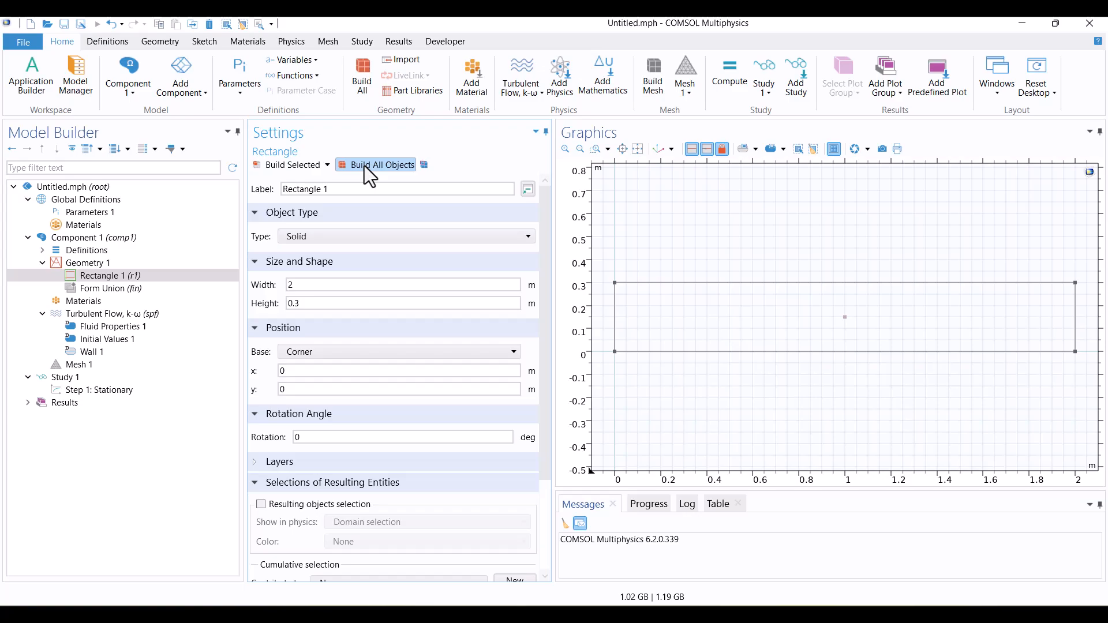
{"action": "mouse_move", "coordinate": [403, 142]}
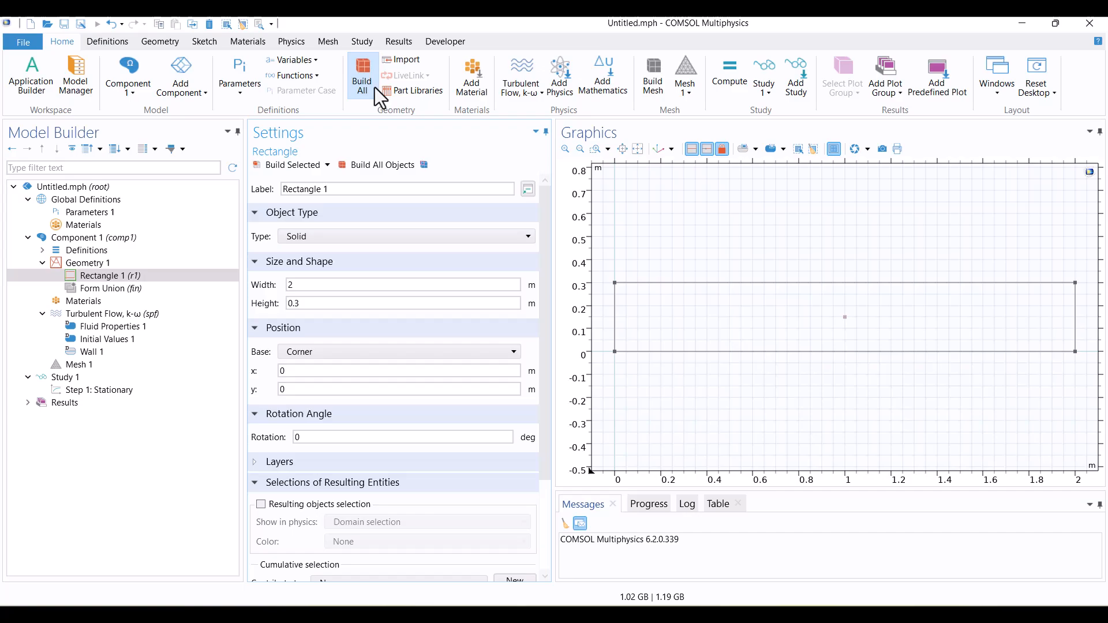
{"action": "left_click", "coordinate": [204, 41]}
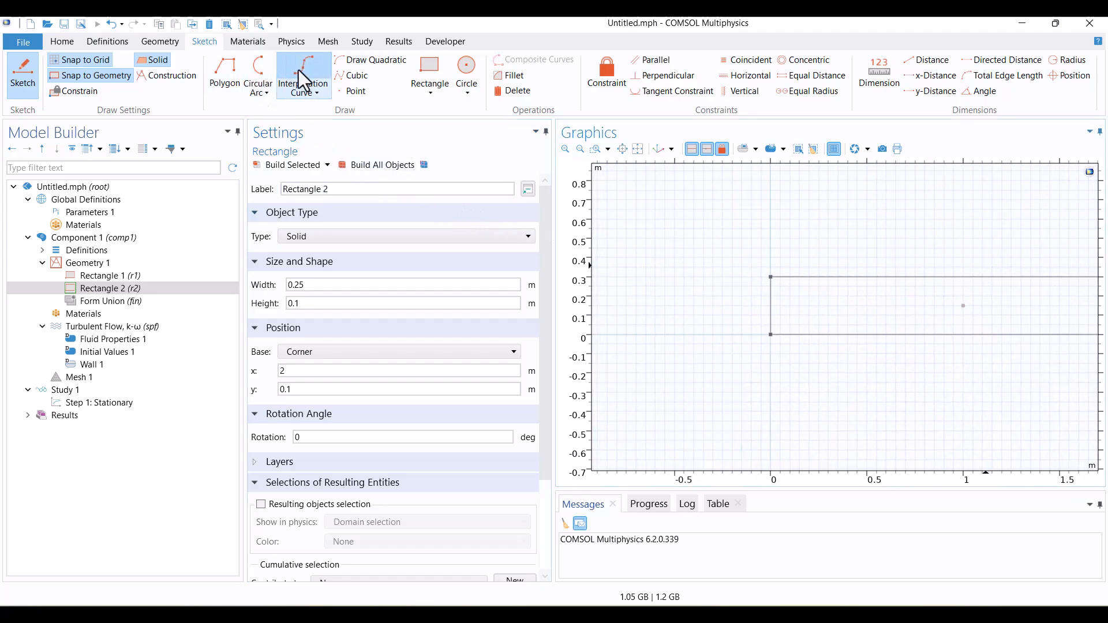
Add a 0.25 × 0.1 m inlet rectangle at x=-0.25 and three 0.05-wide obstacles at x=0.7
{"action": "left_click", "coordinate": [429, 64]}
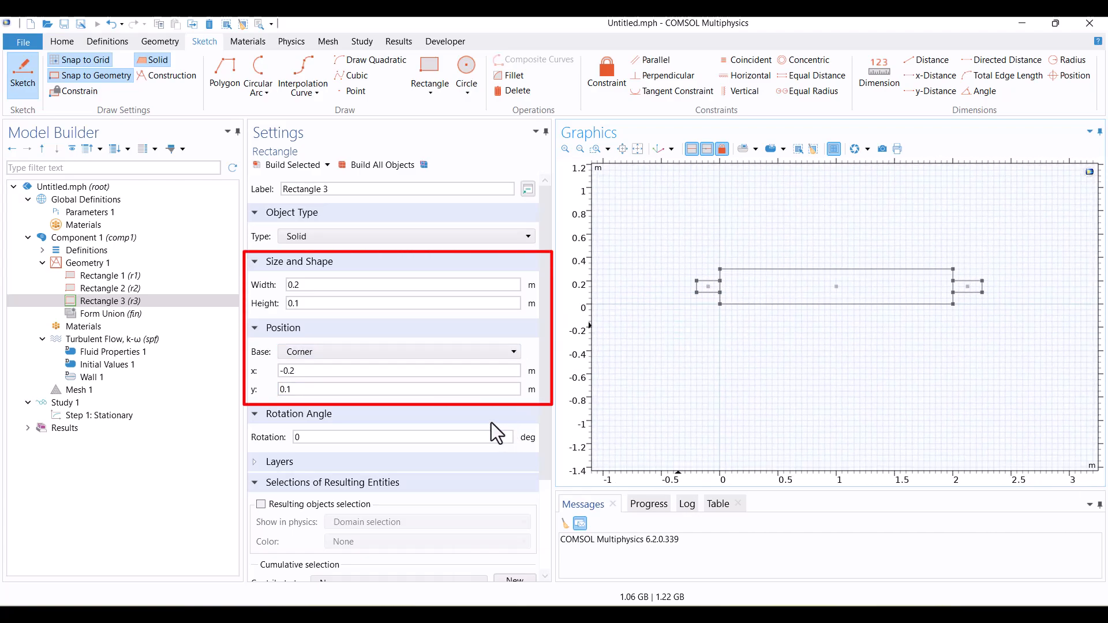
{"action": "type", "text": "-0.25"}
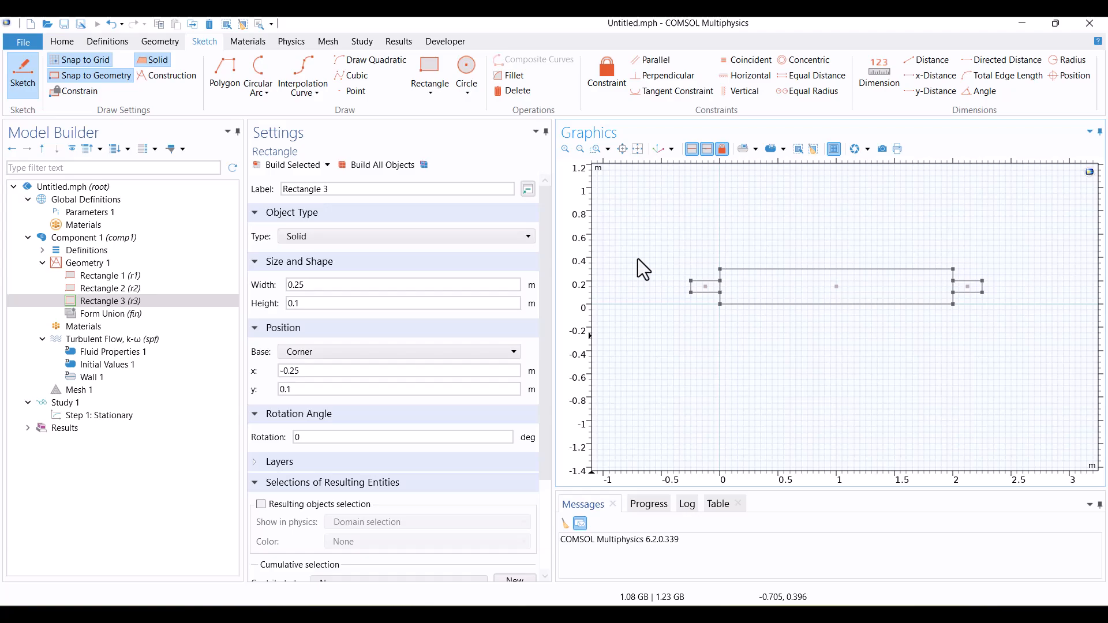
{"action": "mouse_move", "coordinate": [803, 262]}
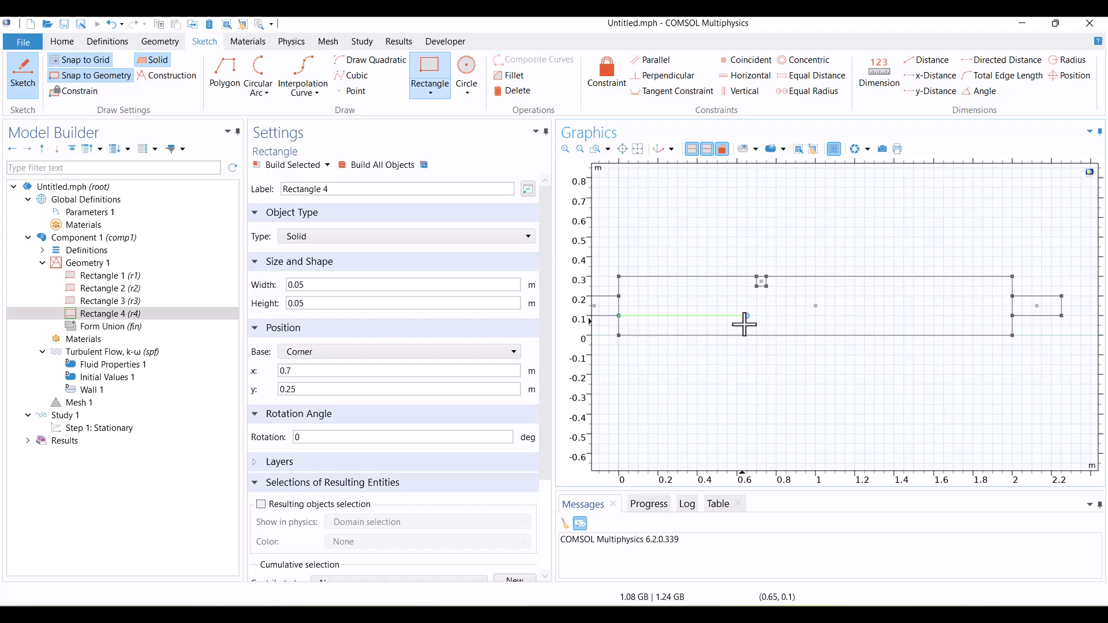
{"action": "left_click", "coordinate": [429, 60]}
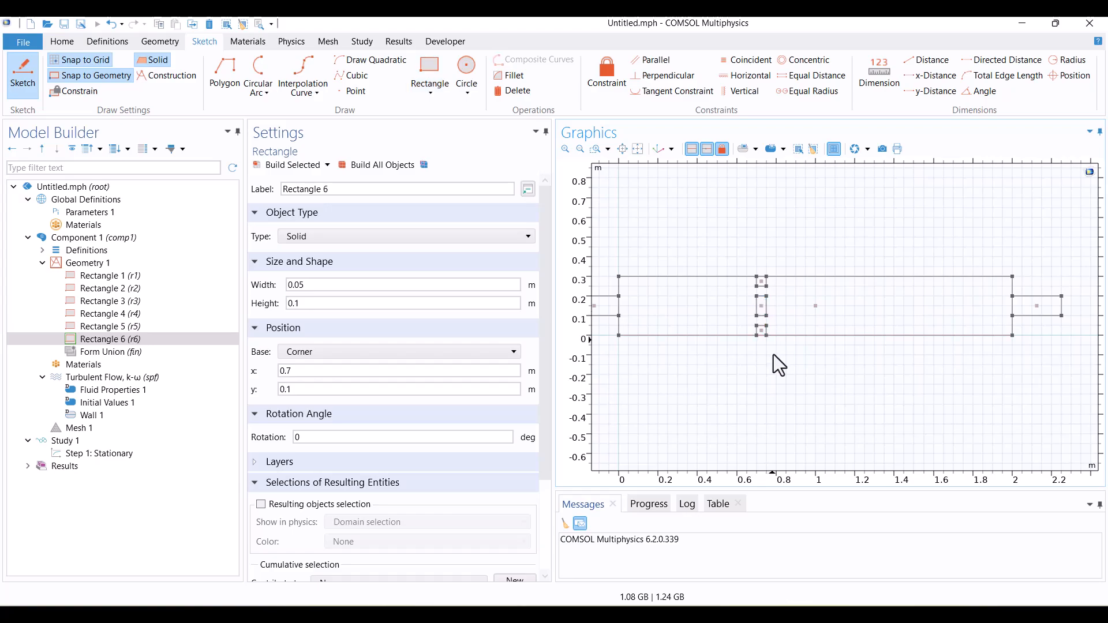
{"action": "left_click", "coordinate": [87, 263]}
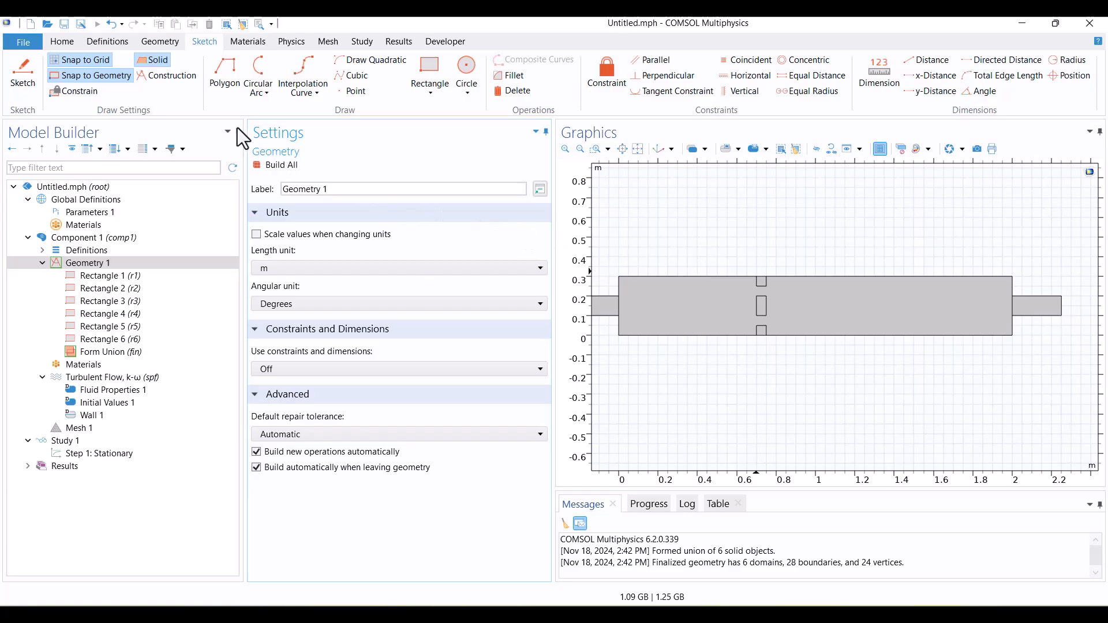
Partition rectangle r1 using obstacles r4, r5 and r6 as tool objects, then rebuild
{"action": "left_click", "coordinate": [159, 41]}
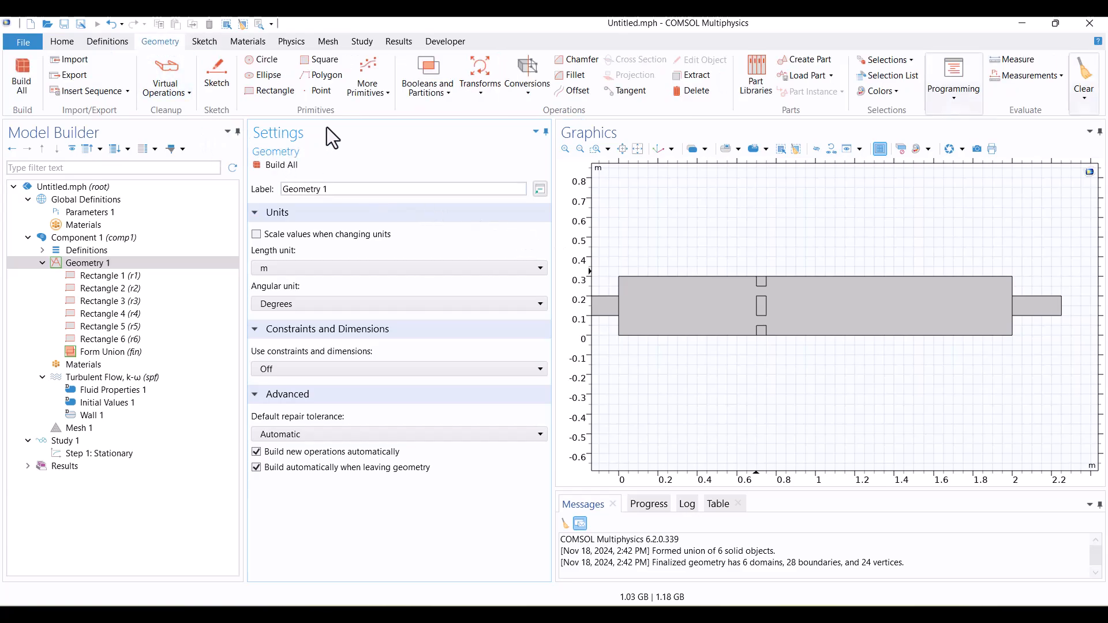
{"action": "left_click", "coordinate": [427, 75]}
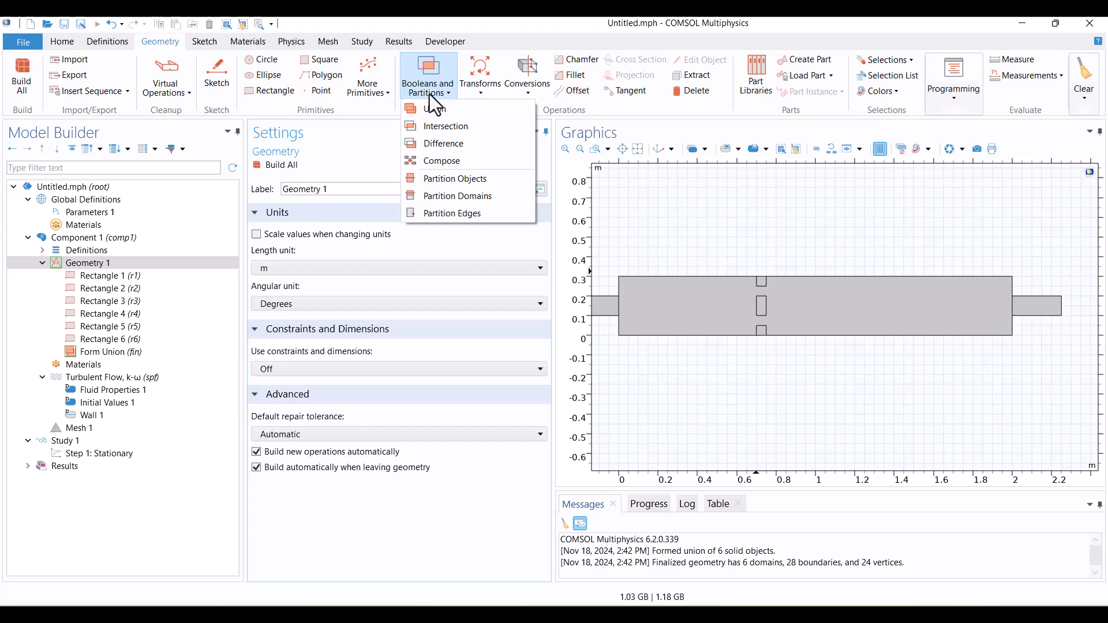
{"action": "mouse_move", "coordinate": [455, 179]}
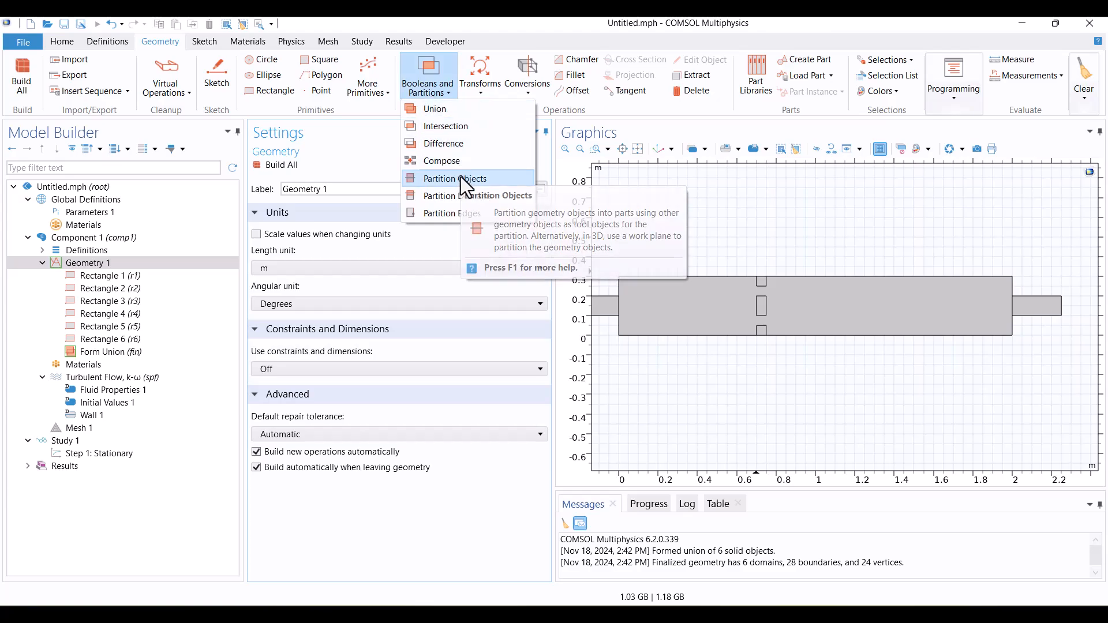
{"action": "left_click", "coordinate": [455, 179]}
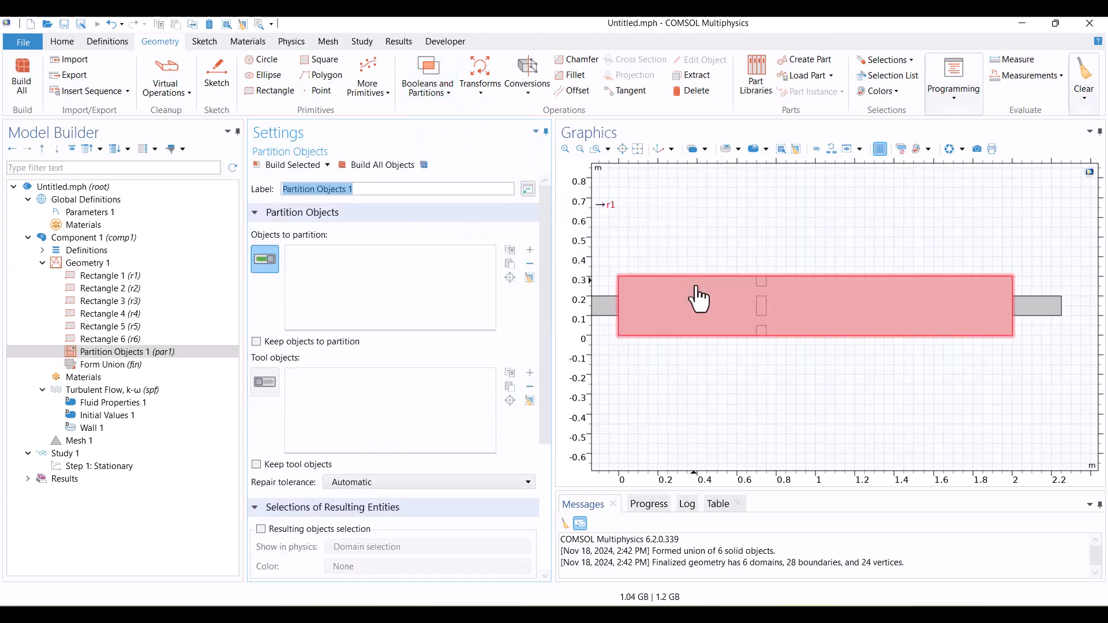
{"action": "left_click", "coordinate": [699, 301]}
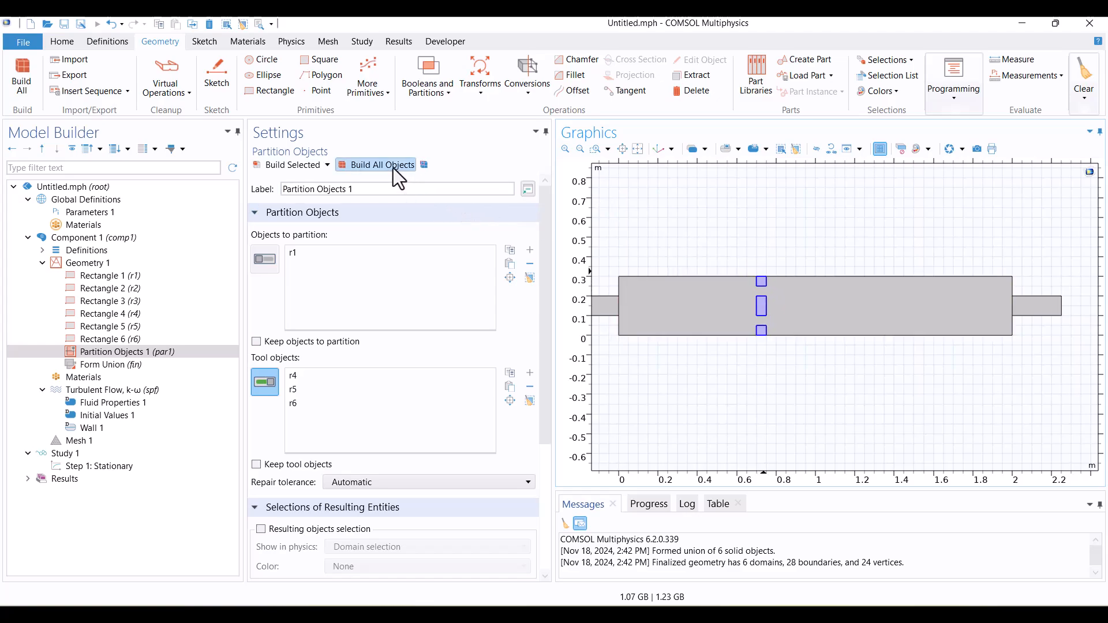
{"action": "left_click", "coordinate": [381, 165]}
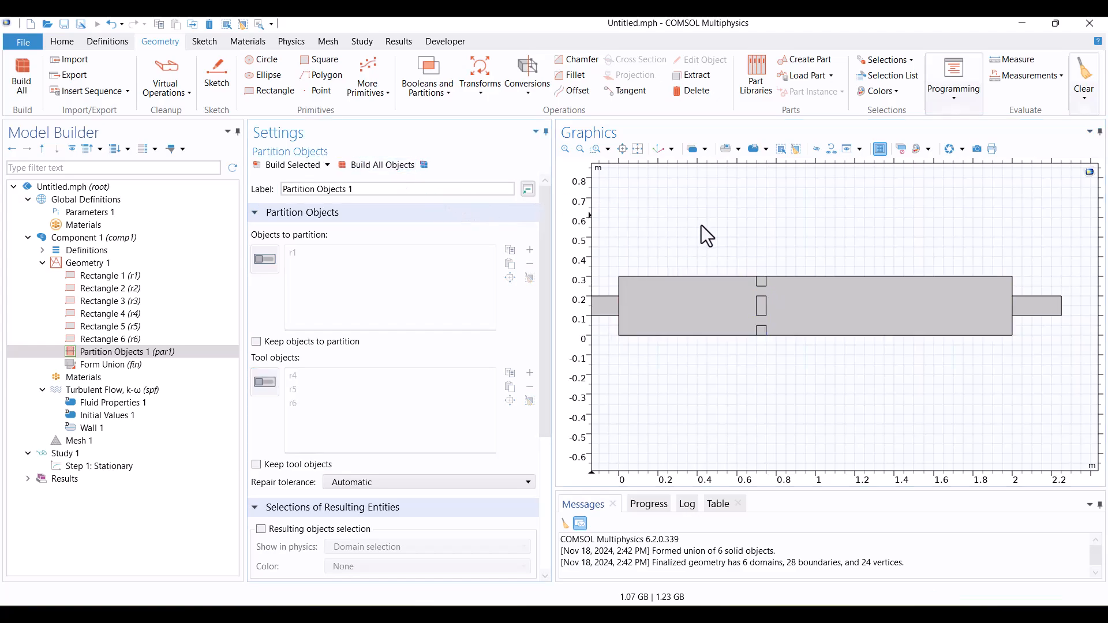
{"action": "mouse_move", "coordinate": [696, 90]}
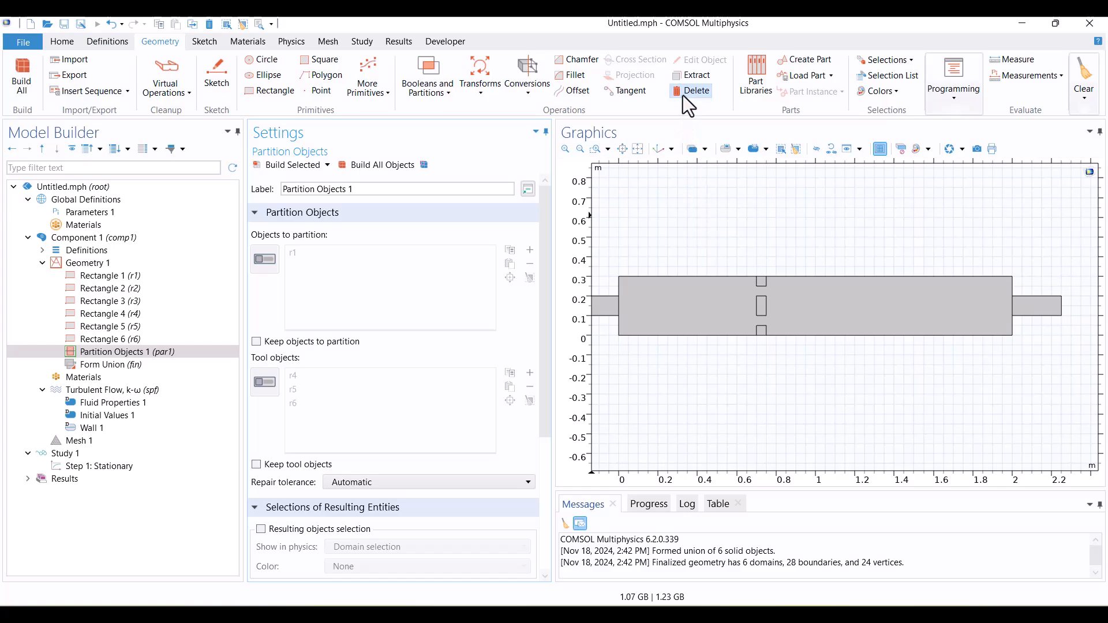
Delete the three obstacle domains from par1, rebuild, and zoom to fit the duct
{"action": "left_click", "coordinate": [696, 91]}
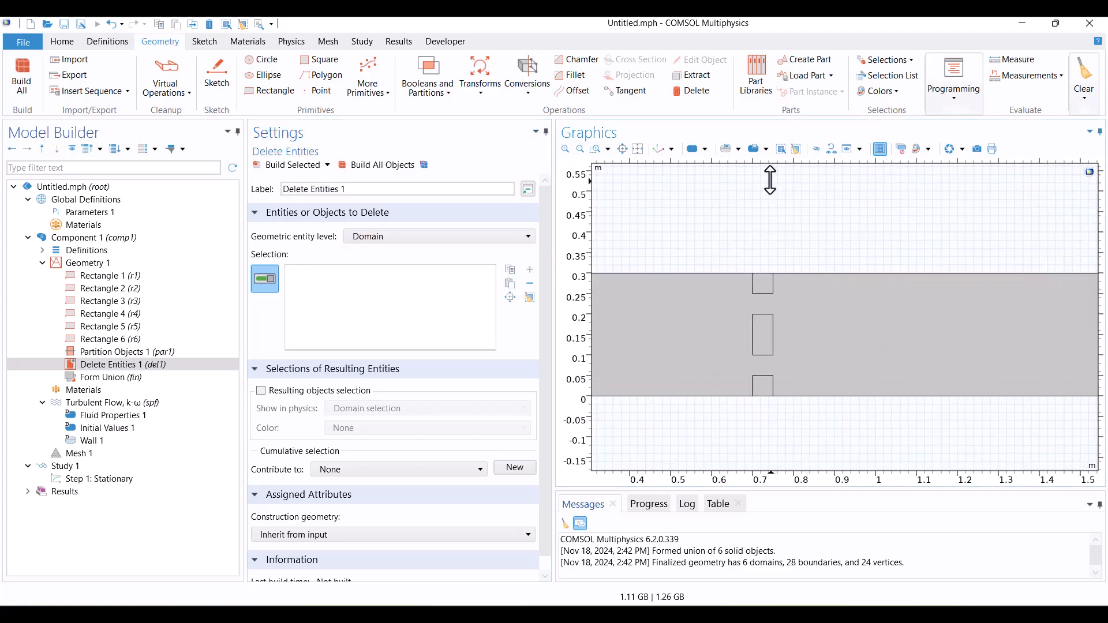
{"action": "left_click", "coordinate": [762, 340]}
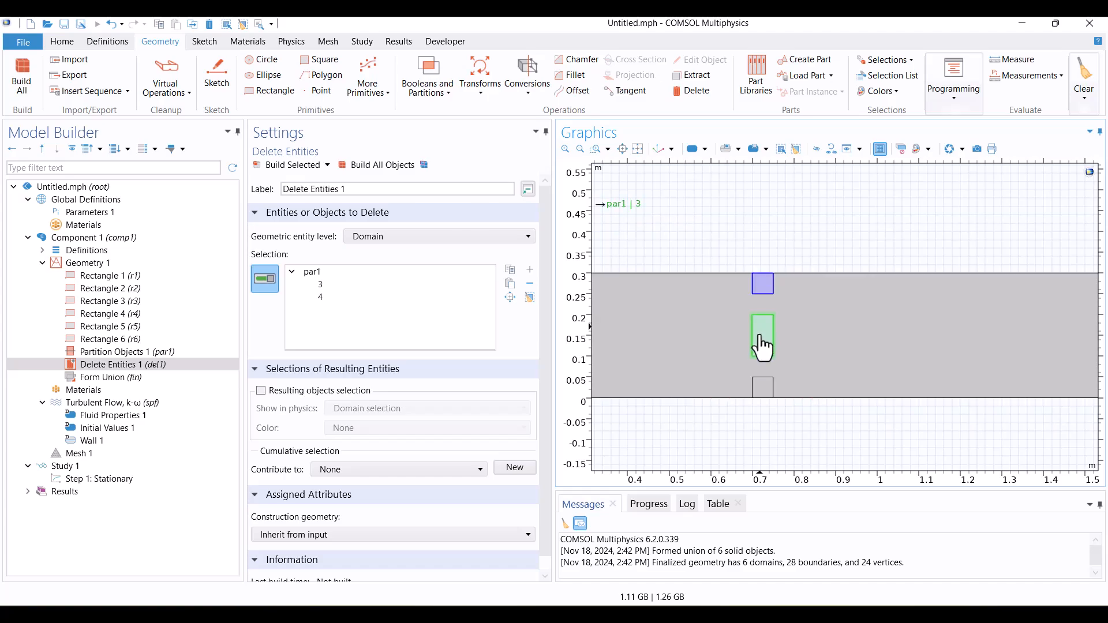
{"action": "left_click", "coordinate": [382, 165]}
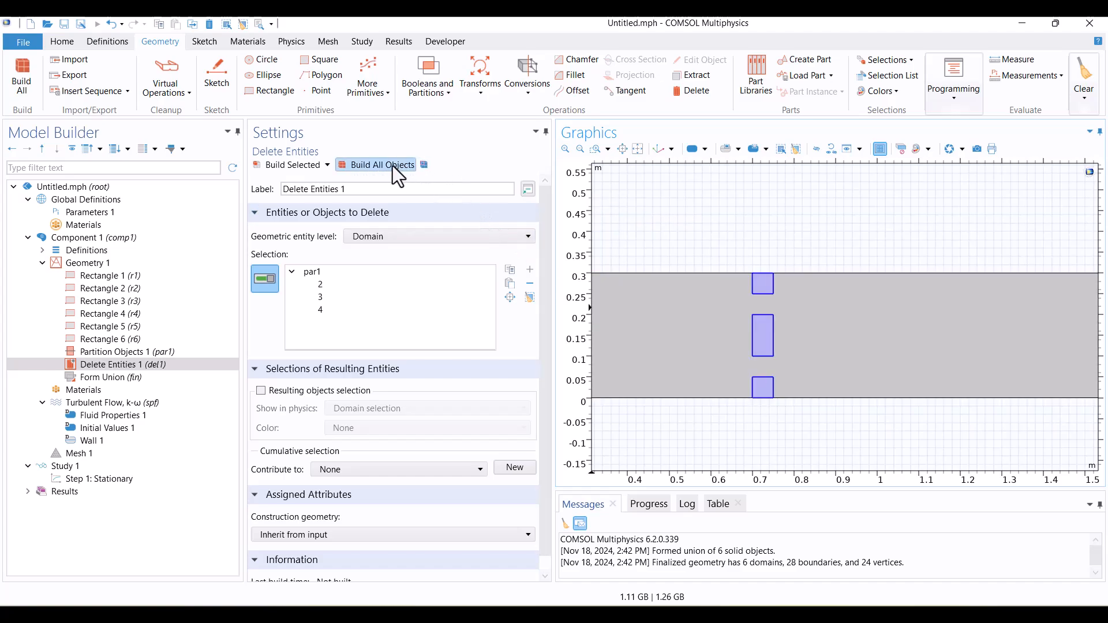
{"action": "left_click", "coordinate": [381, 165]}
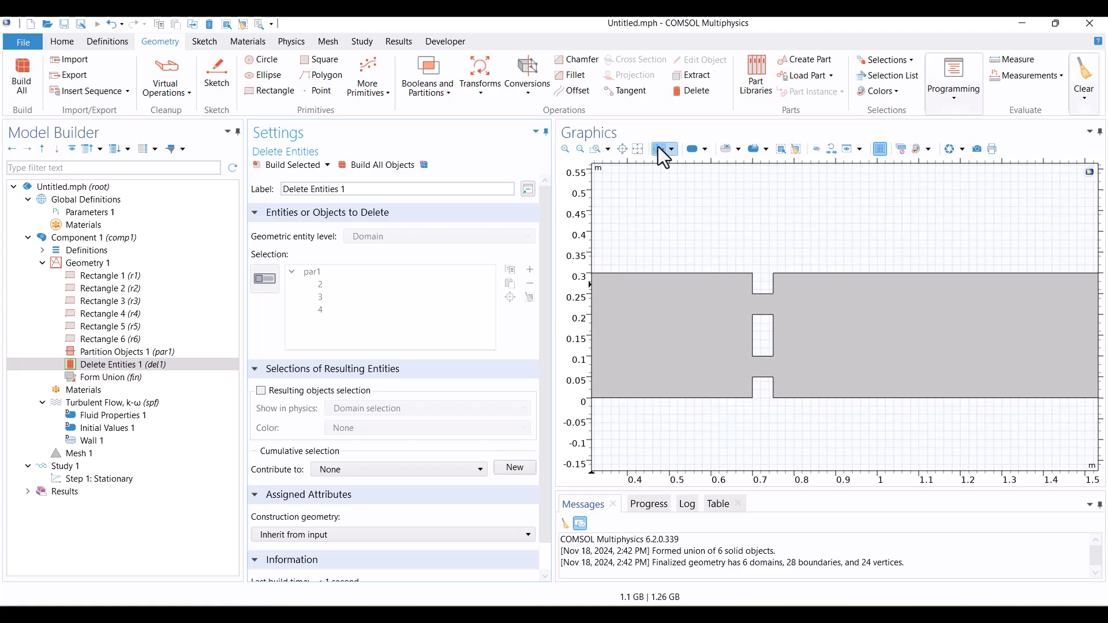
{"action": "left_click", "coordinate": [657, 149]}
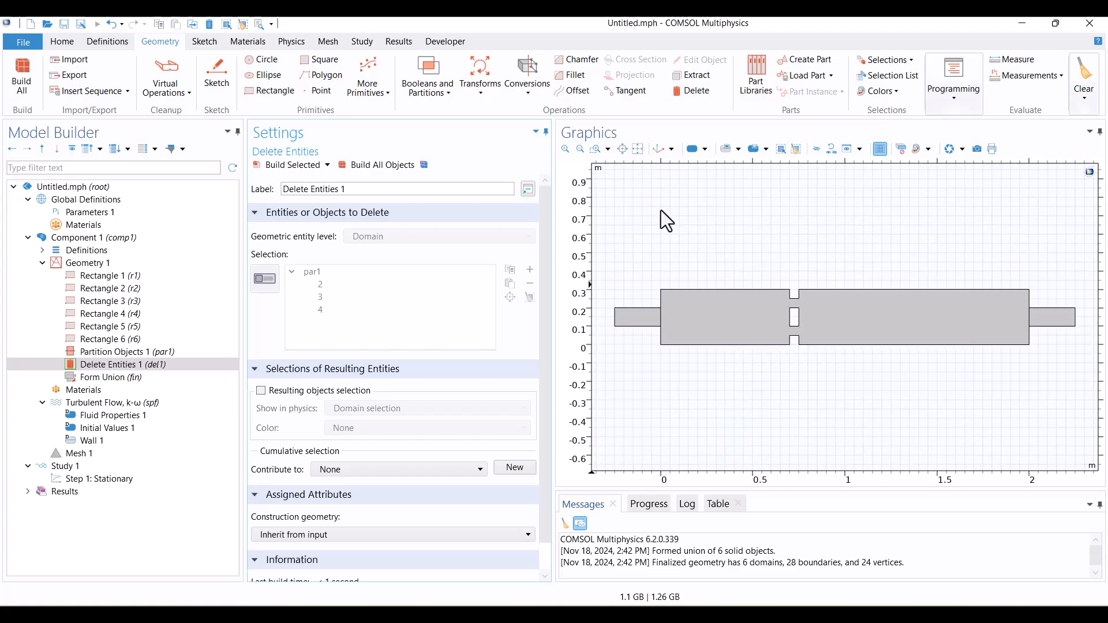
{"action": "left_click", "coordinate": [84, 390]}
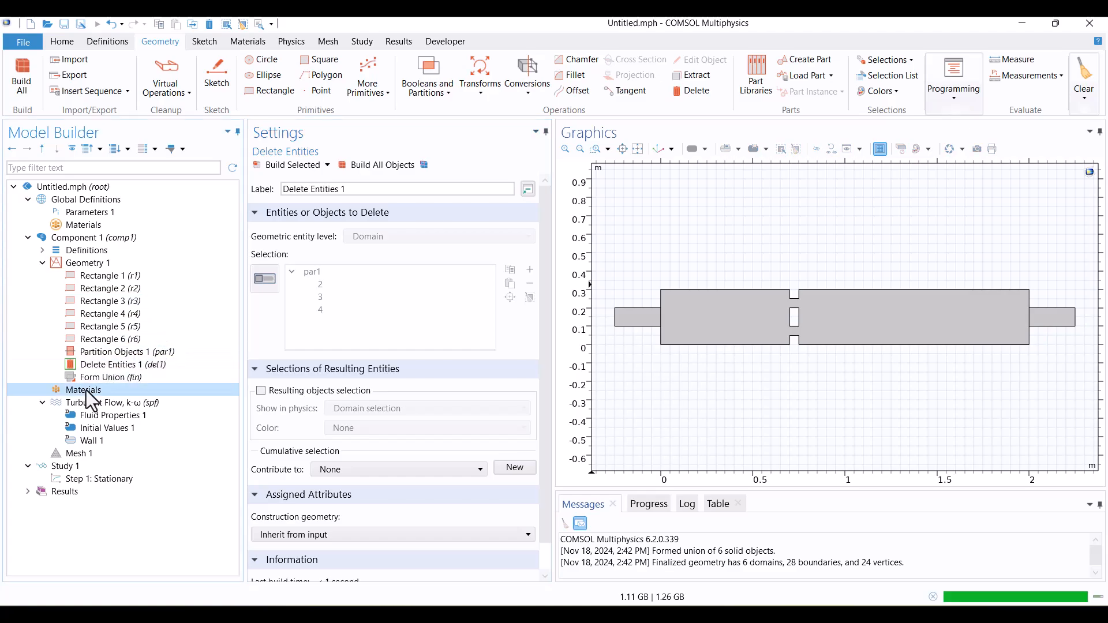
Add Air from the material library to the duct domains
{"action": "right_click", "coordinate": [84, 390]}
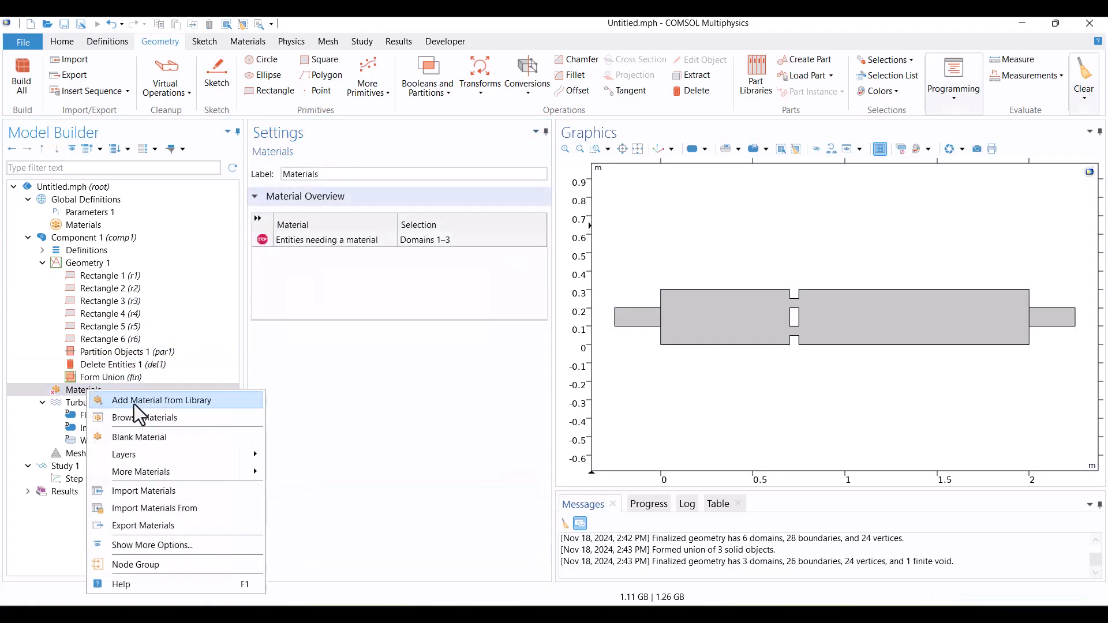
{"action": "left_click", "coordinate": [162, 401]}
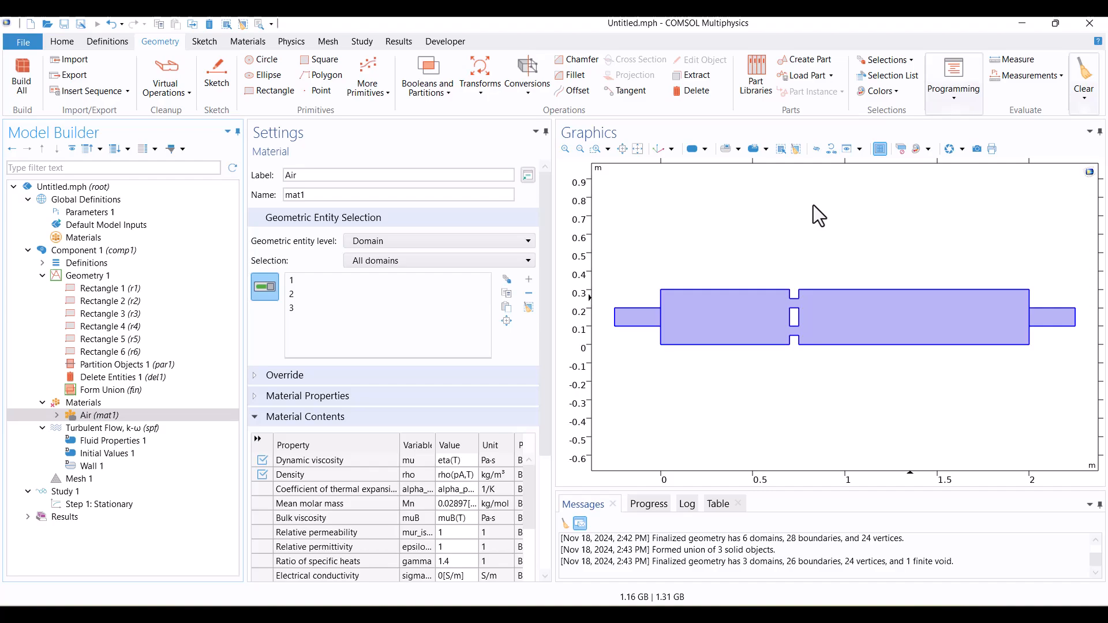
{"action": "left_click", "coordinate": [104, 428]}
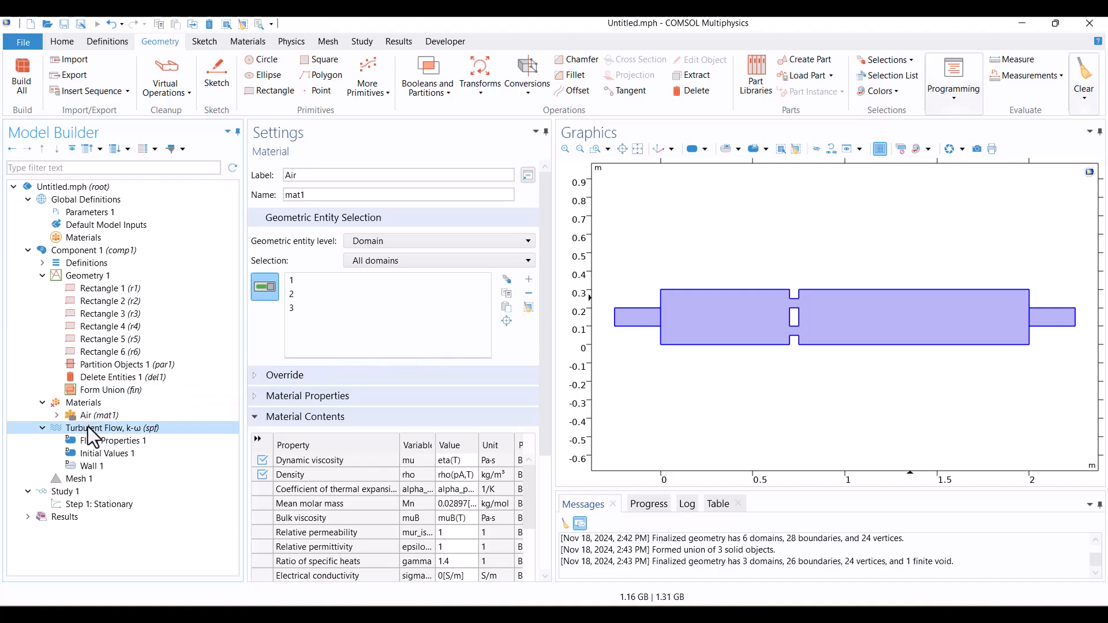
Add an Inlet on the duct's left boundary with normal inflow velocity U0 = 0.1 m/s
{"action": "left_click", "coordinate": [107, 427]}
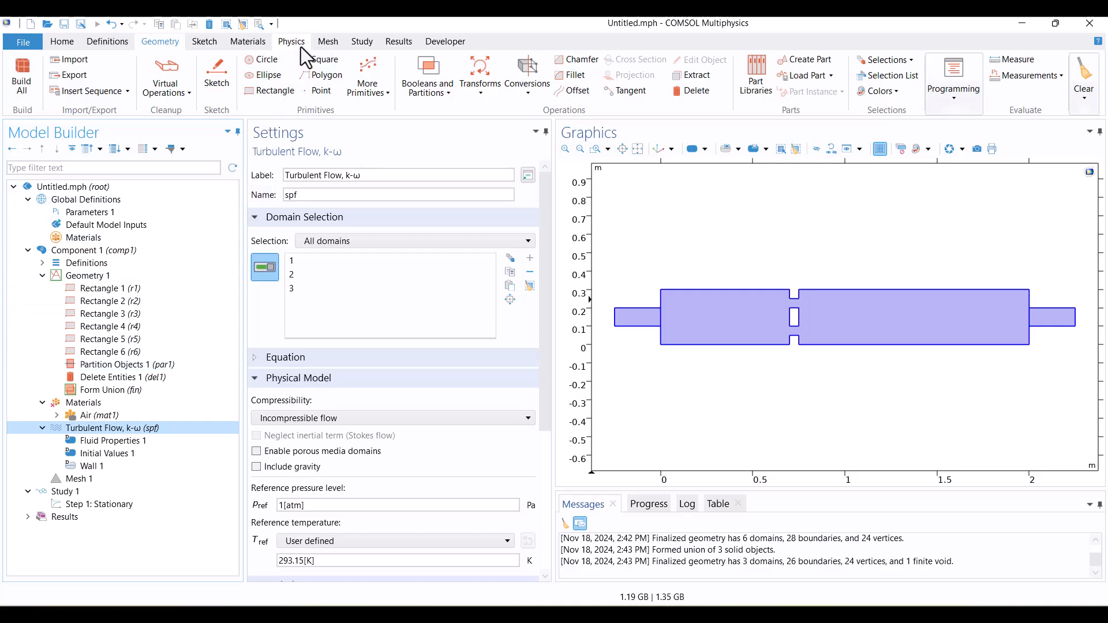
{"action": "left_click", "coordinate": [302, 69]}
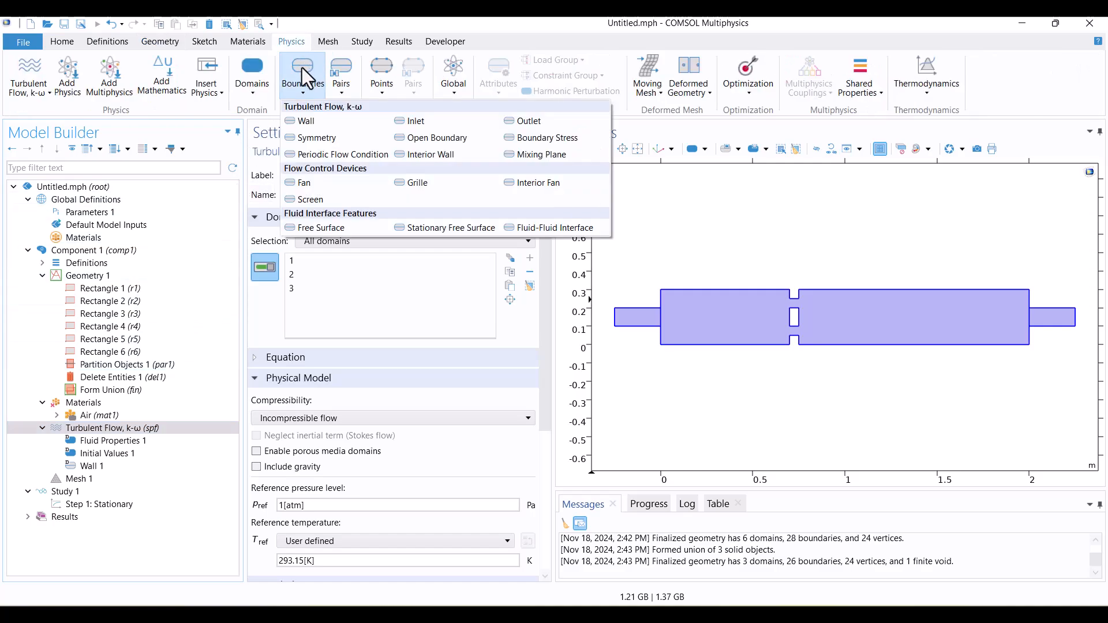
{"action": "left_click", "coordinate": [416, 120]}
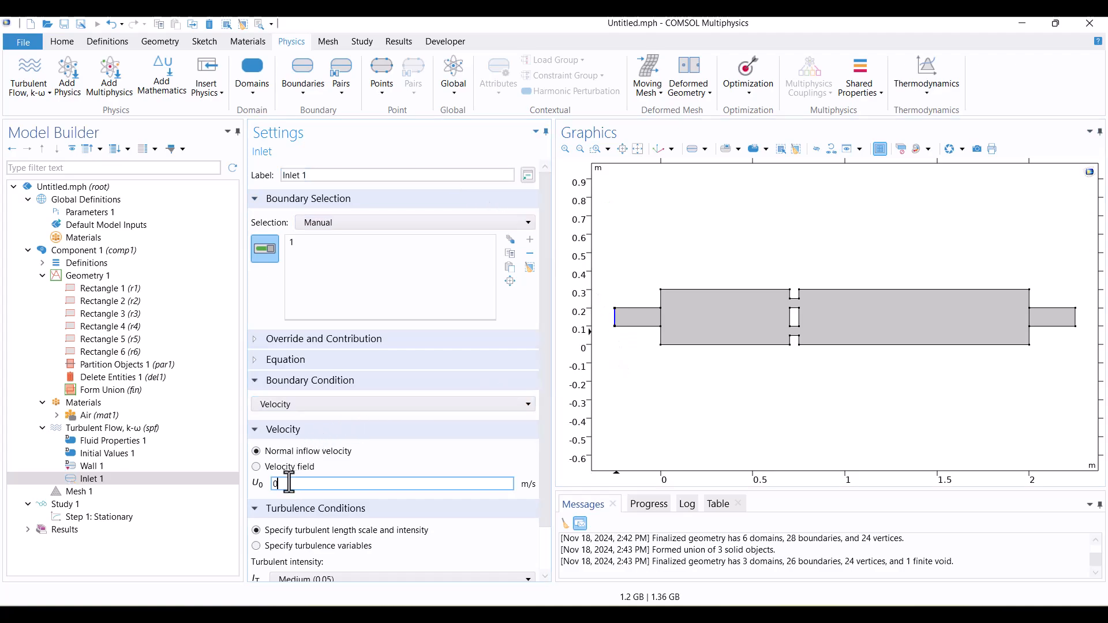
{"action": "type", "text": "0.1"}
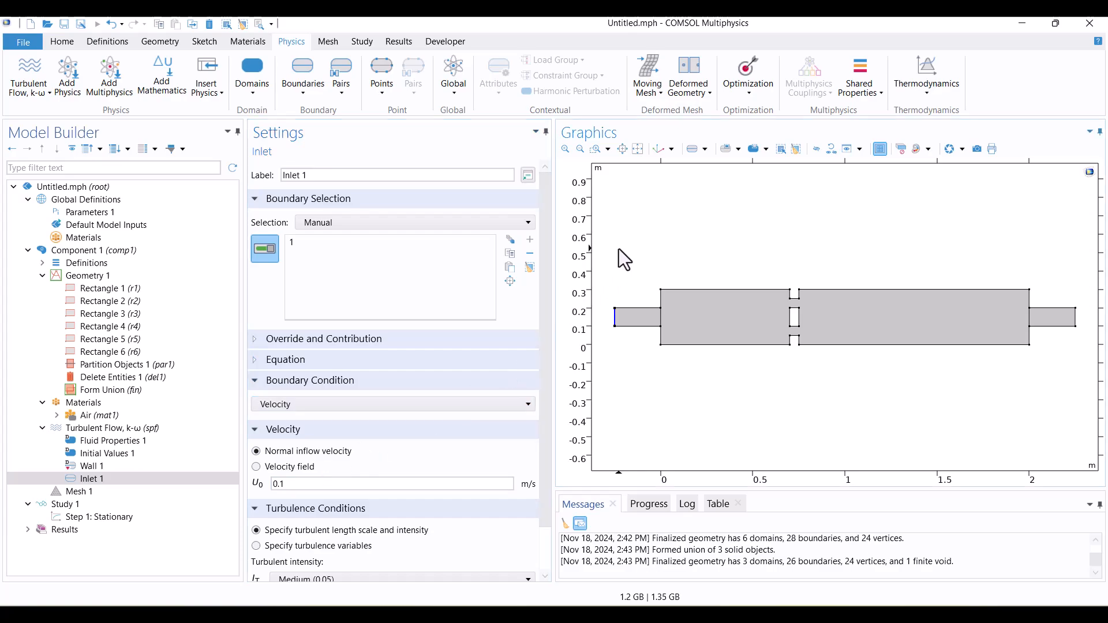
{"action": "left_click", "coordinate": [302, 70]}
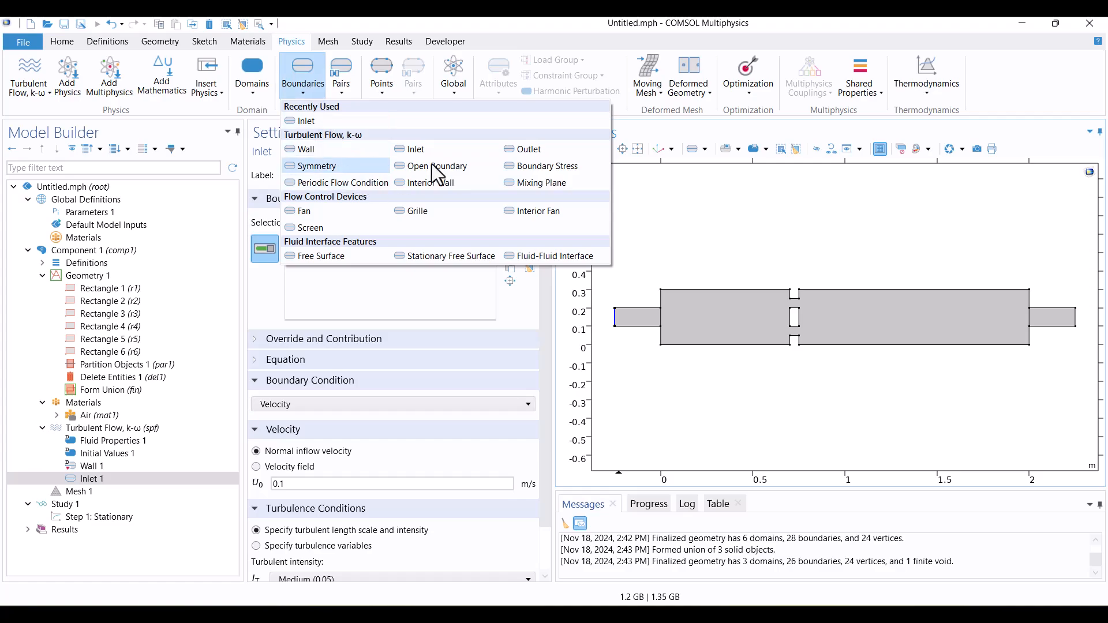
Assign an Outlet condition to boundary 26 at the duct's right end
{"action": "left_click", "coordinate": [529, 149]}
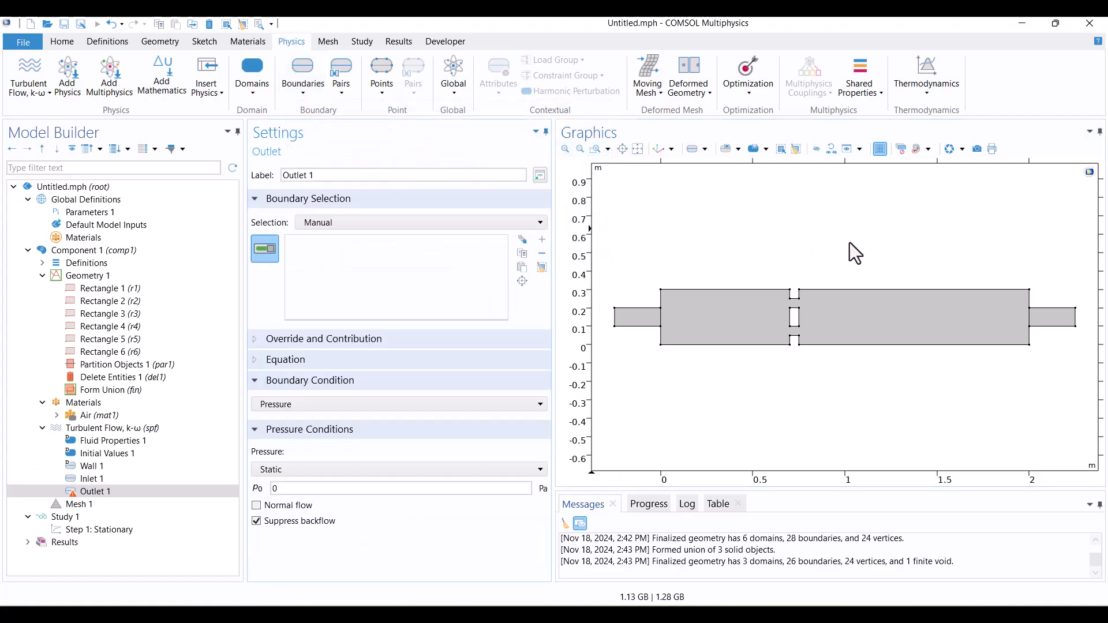
{"action": "left_click", "coordinate": [1075, 326]}
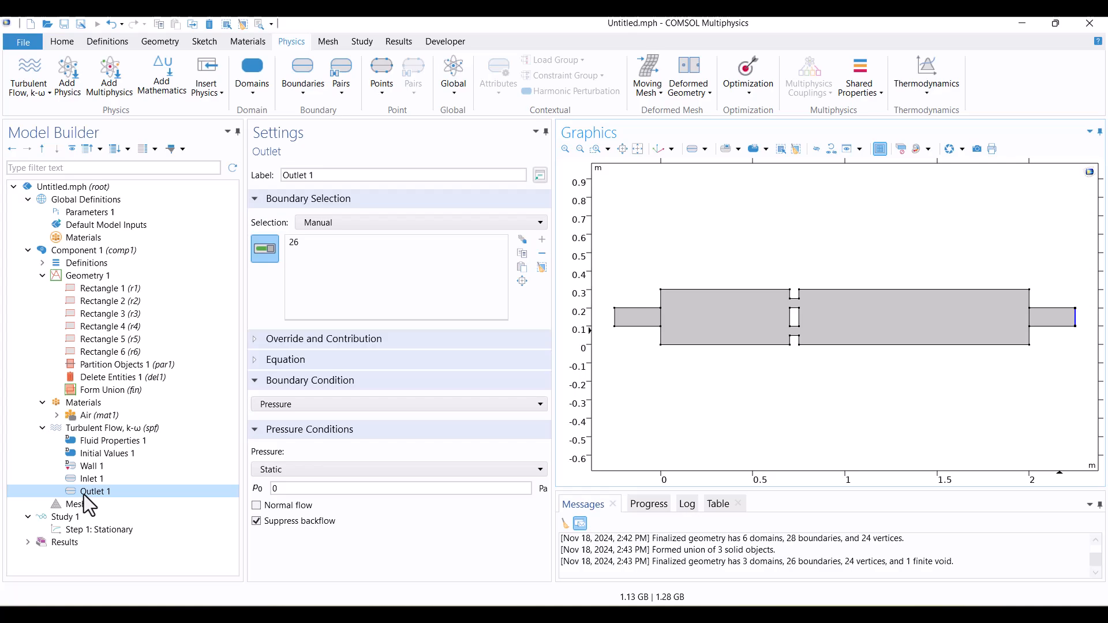
{"action": "left_click", "coordinate": [75, 504]}
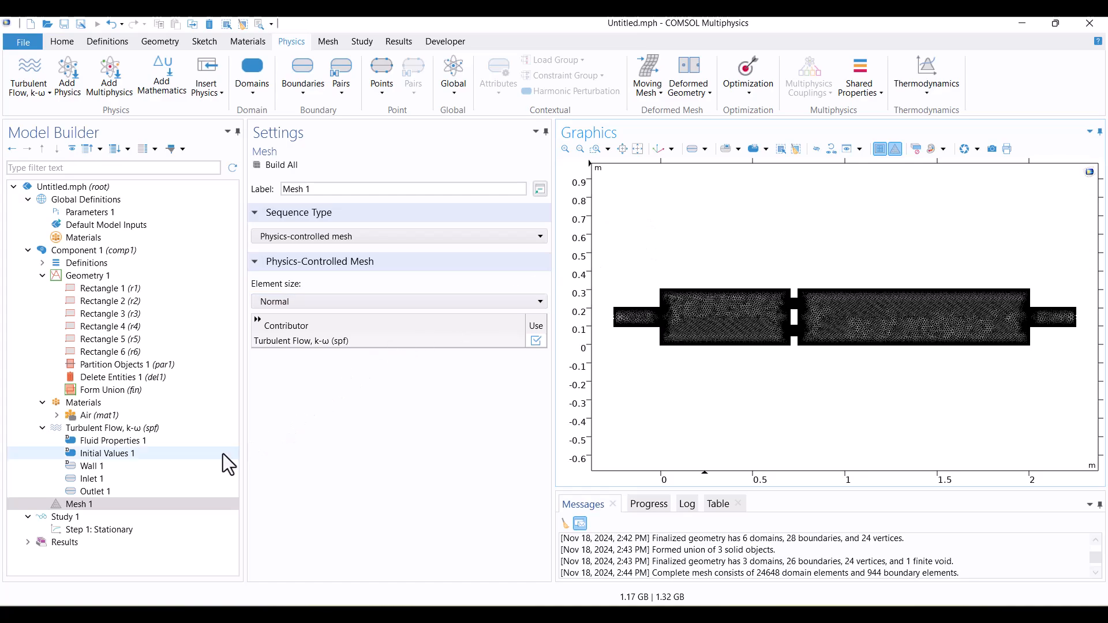
Compute Study 1 and review the convergence plot and the velocity and pressure plots
{"action": "left_click", "coordinate": [66, 517]}
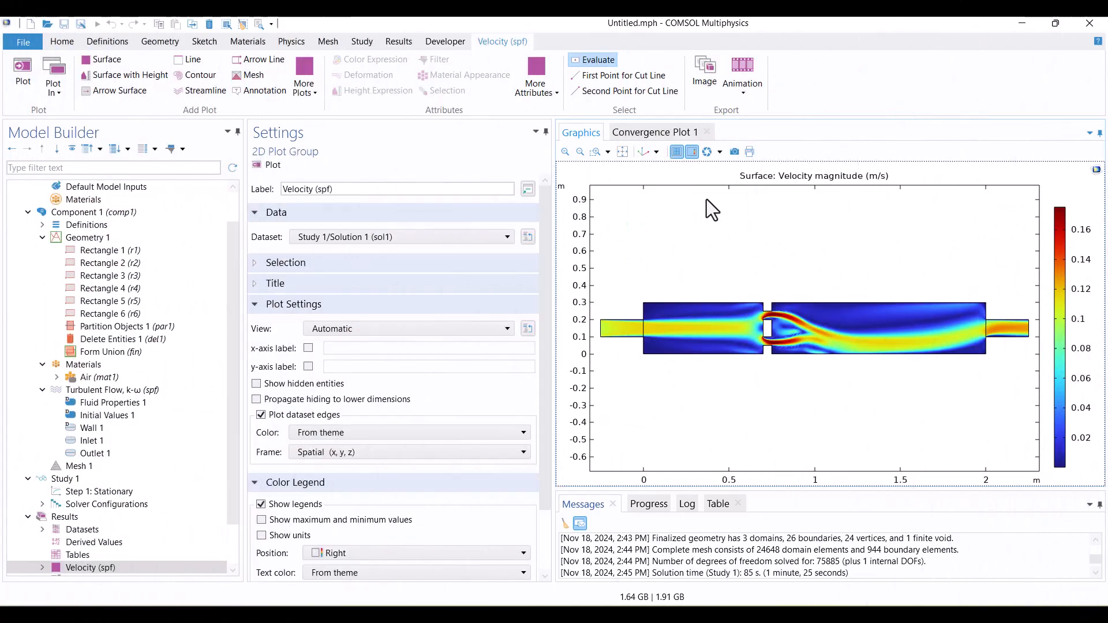
{"action": "left_click", "coordinate": [652, 132]}
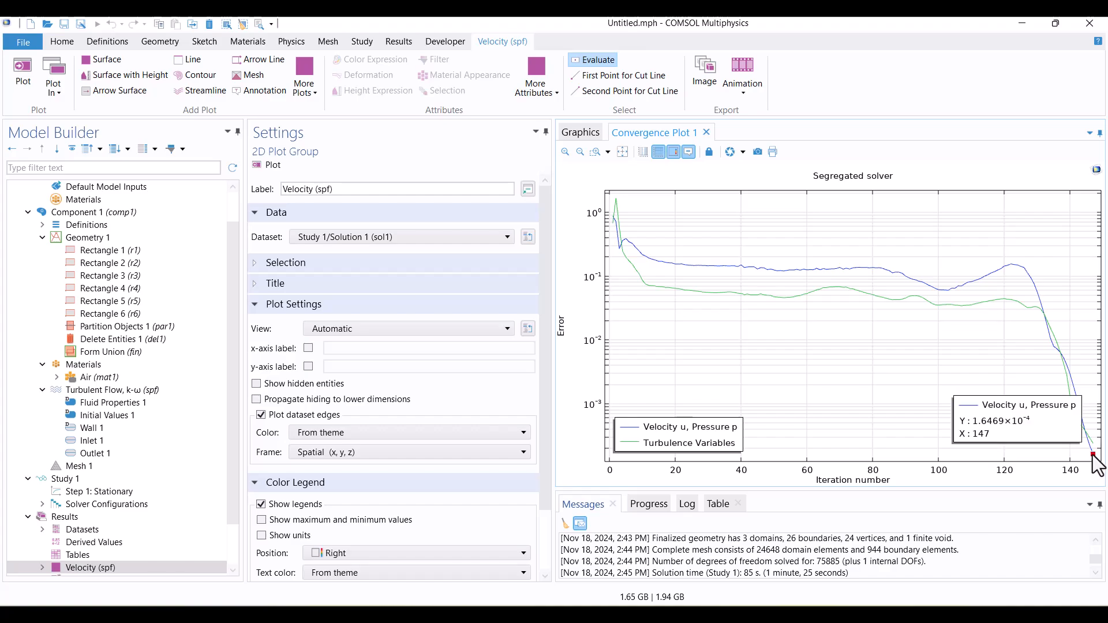
{"action": "mouse_move", "coordinate": [284, 478]}
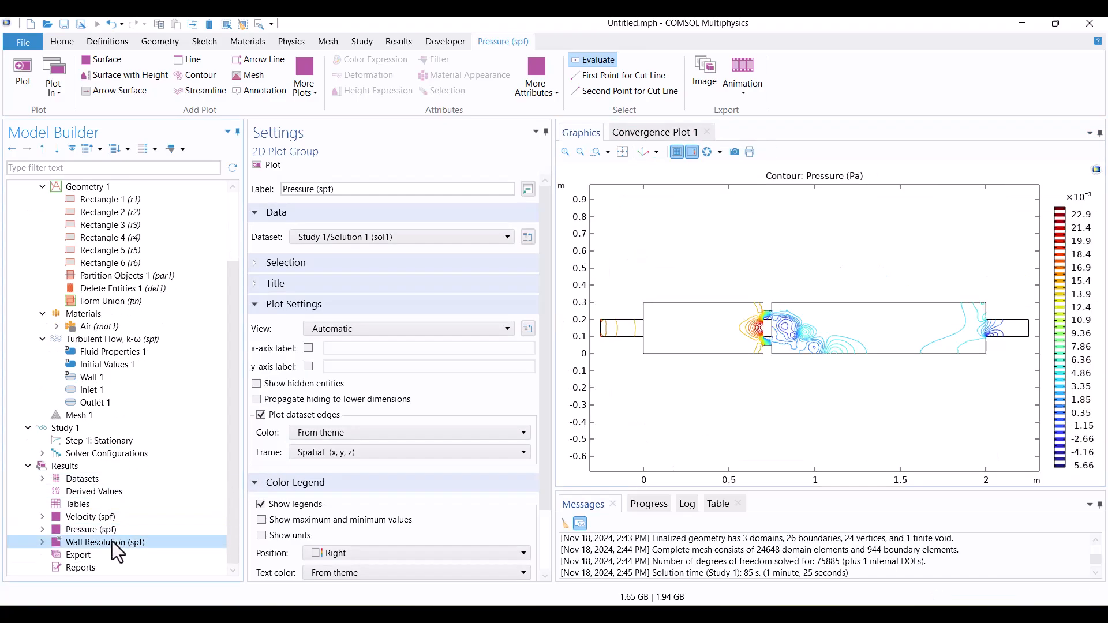
{"action": "left_click", "coordinate": [105, 542]}
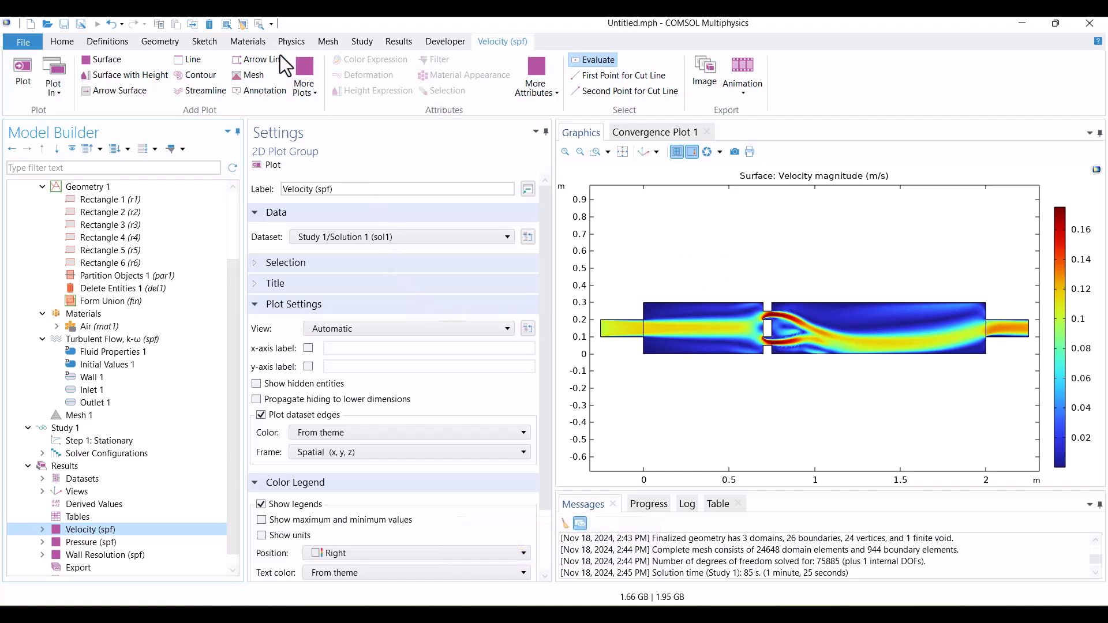
Add the Particle Tracing for Fluid Flow interface on all three duct domains, keeping Newtonian formulation
{"action": "left_click", "coordinate": [291, 41]}
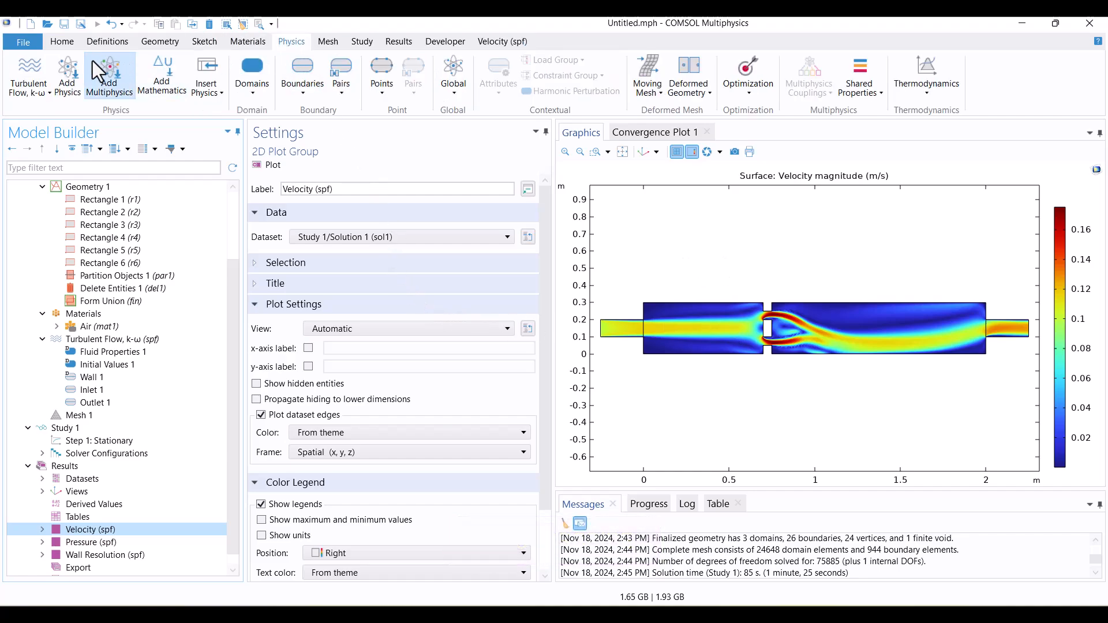
{"action": "left_click", "coordinate": [67, 75]}
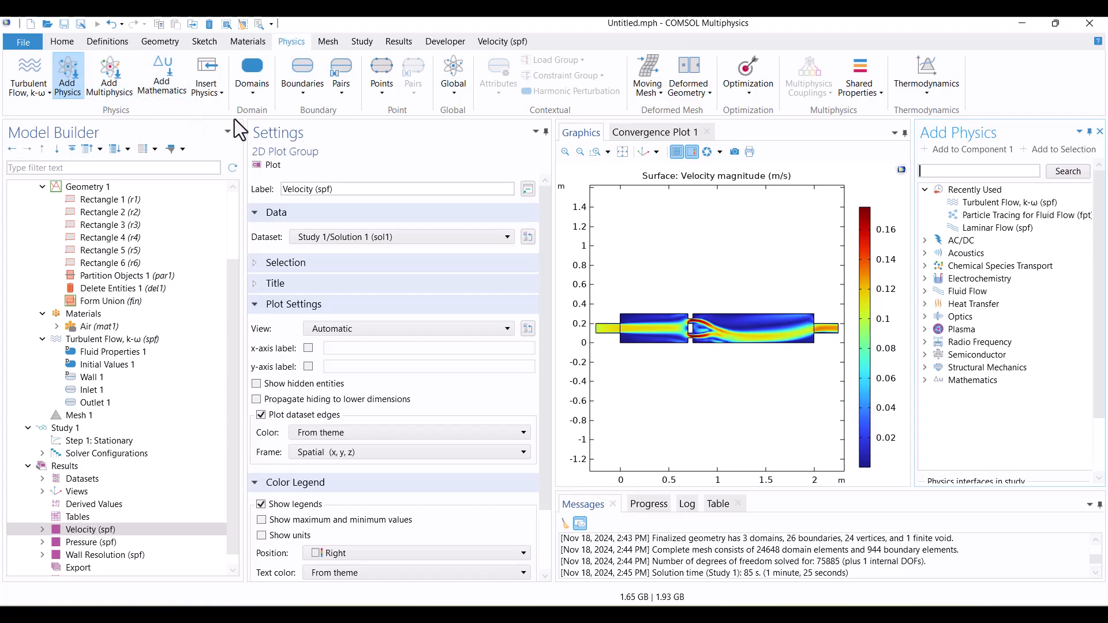
{"action": "mouse_move", "coordinate": [929, 300]}
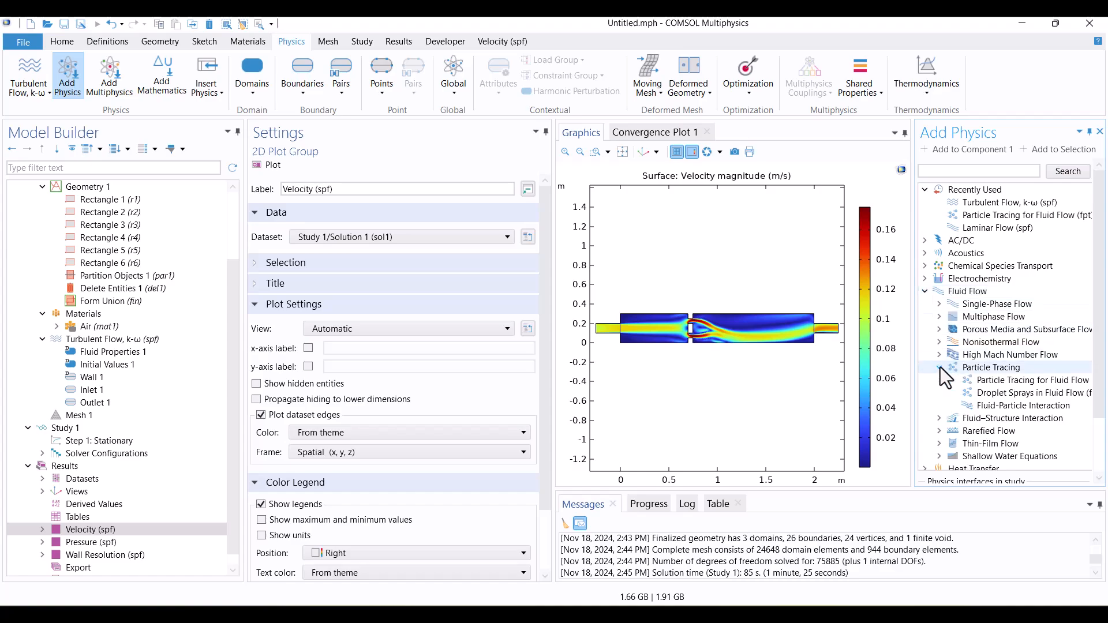
{"action": "left_click", "coordinate": [1031, 381]}
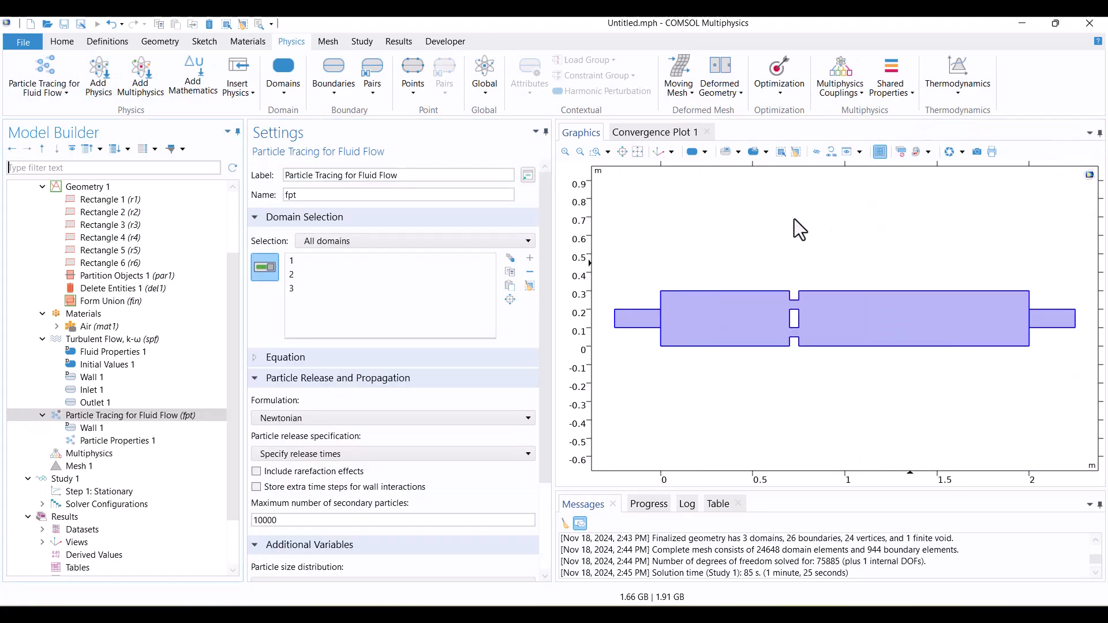
{"action": "mouse_move", "coordinate": [267, 415]}
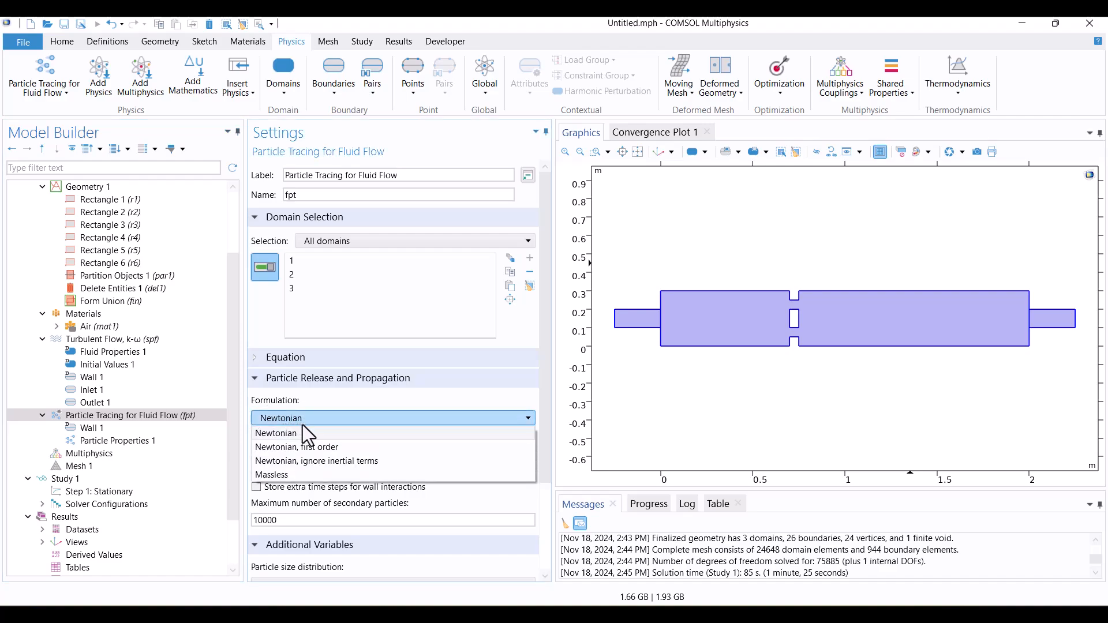
{"action": "mouse_move", "coordinate": [313, 469]}
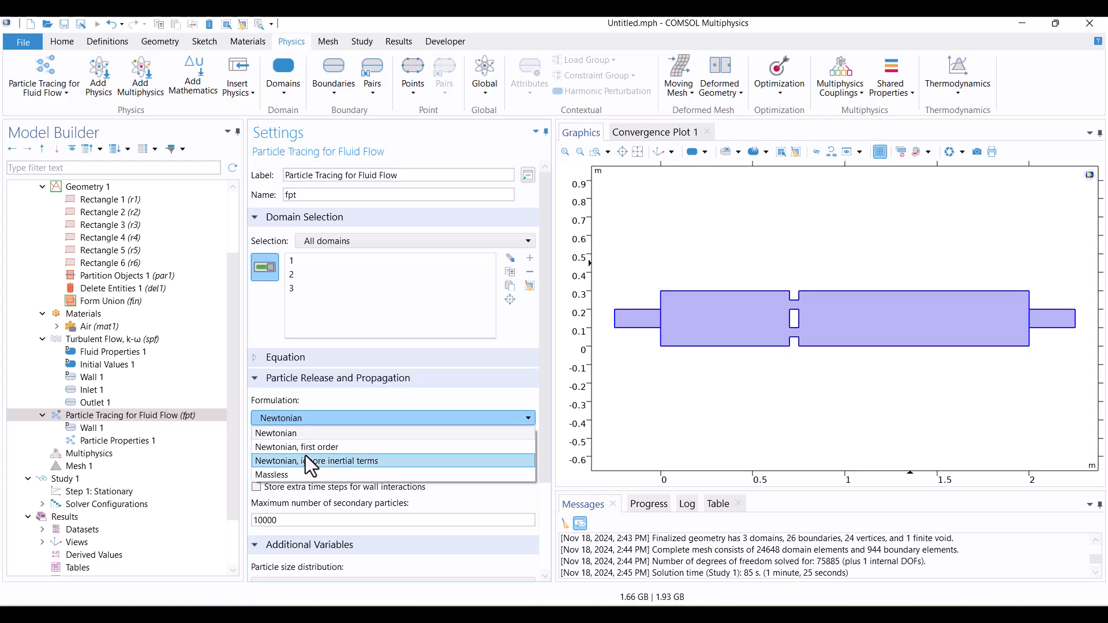
{"action": "mouse_move", "coordinate": [420, 410]}
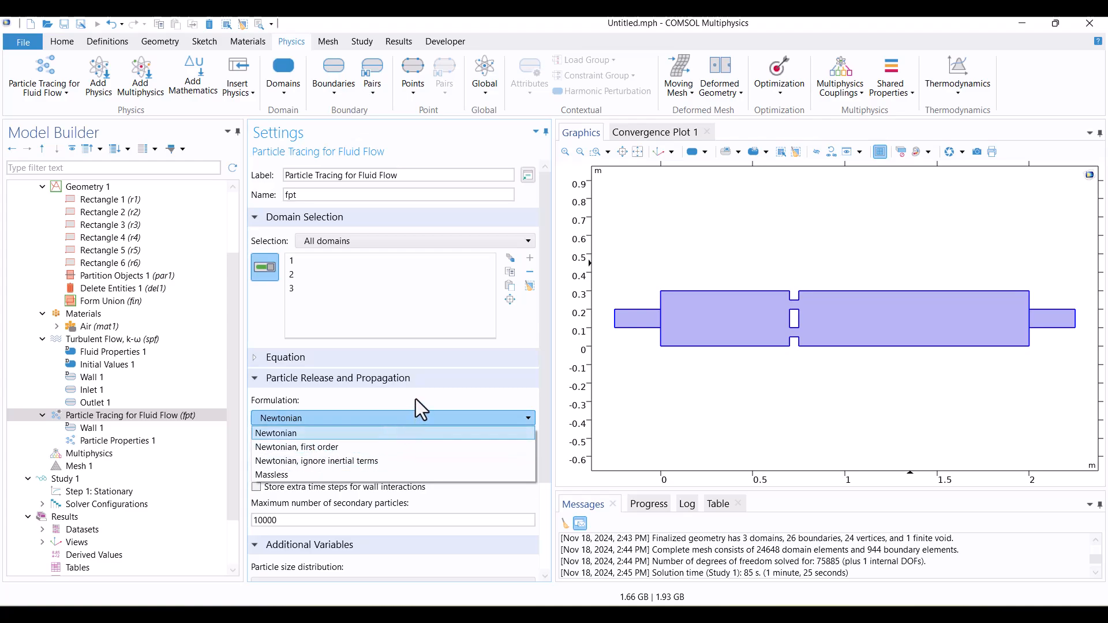
{"action": "left_click", "coordinate": [275, 433]}
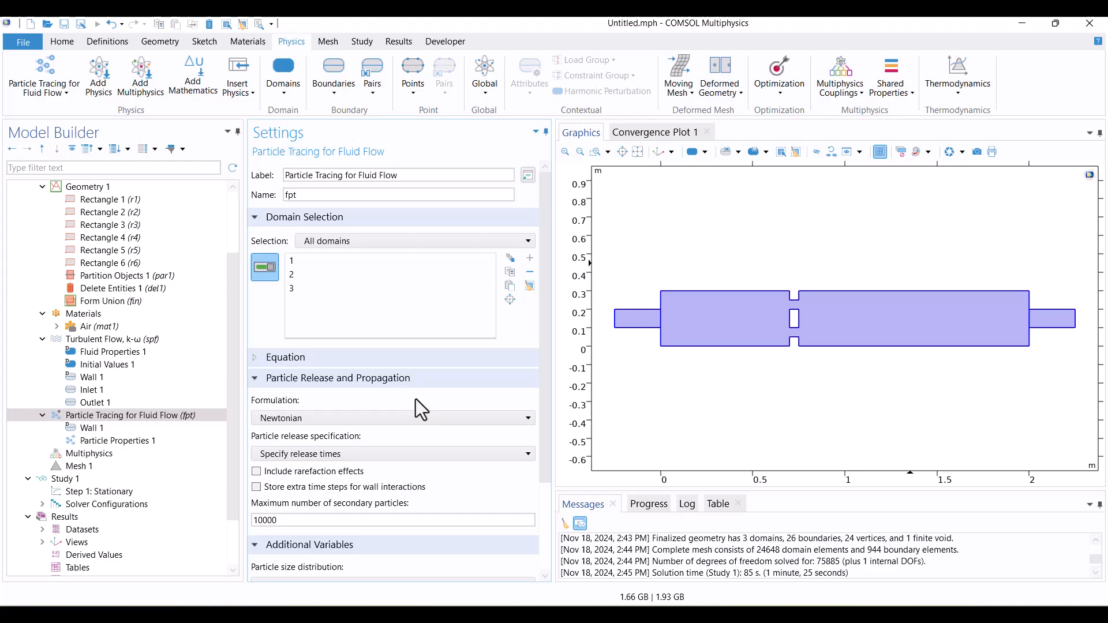
{"action": "scroll", "scroll_direction": "down", "scroll_amount": 3}
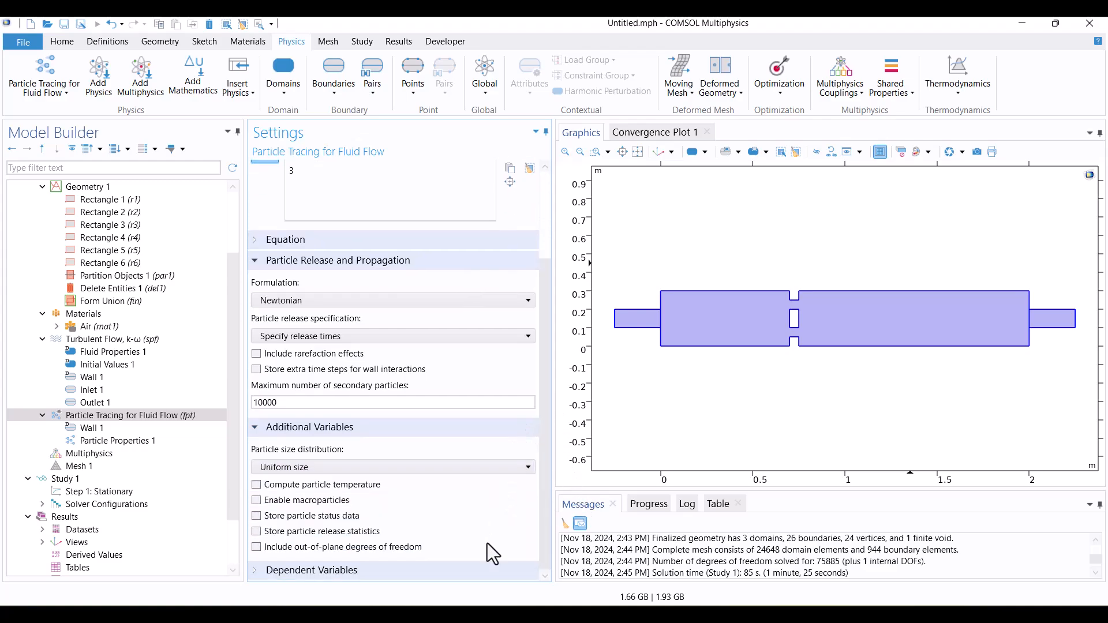
{"action": "left_click", "coordinate": [118, 440]}
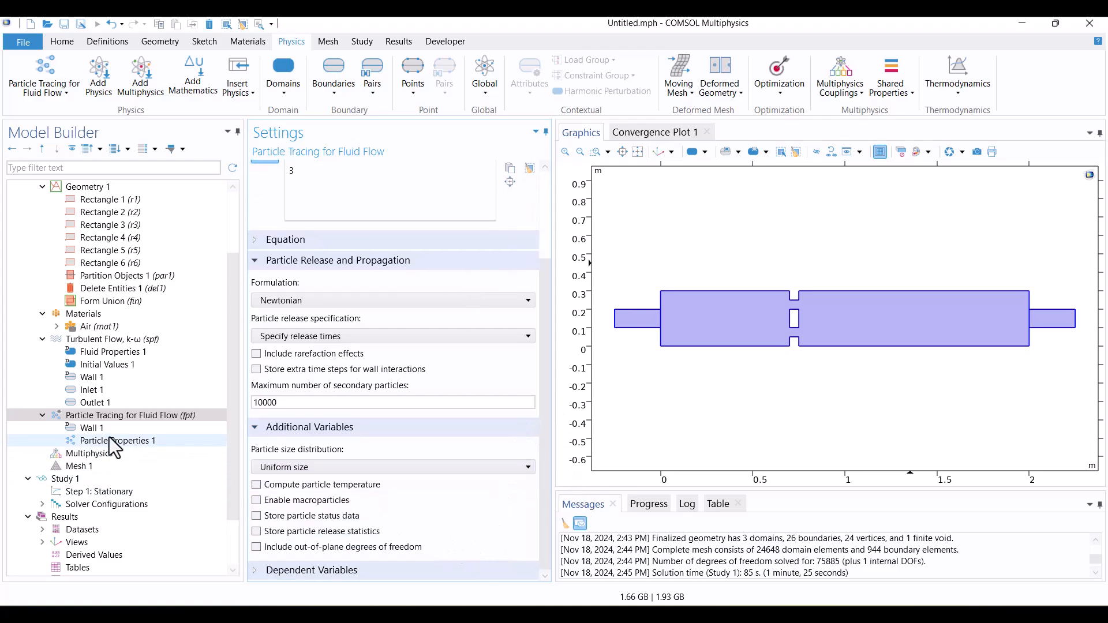
Set Particle Properties 1 to a user-defined density of 3 kg/m³ and 3 µm diameter
{"action": "left_click", "coordinate": [118, 440]}
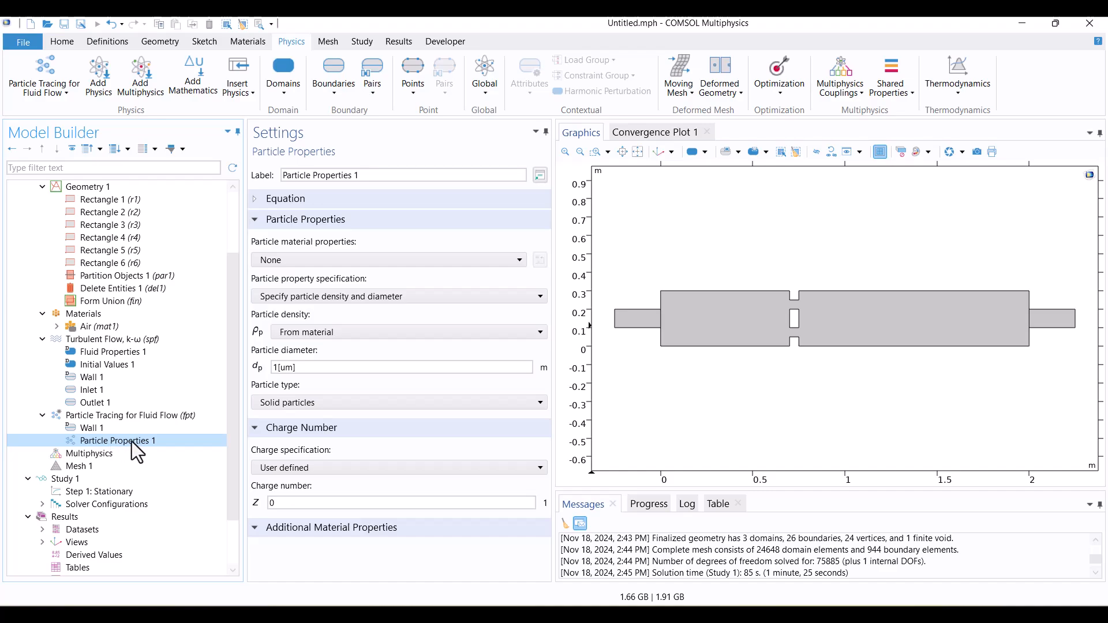
{"action": "left_click", "coordinate": [399, 367]}
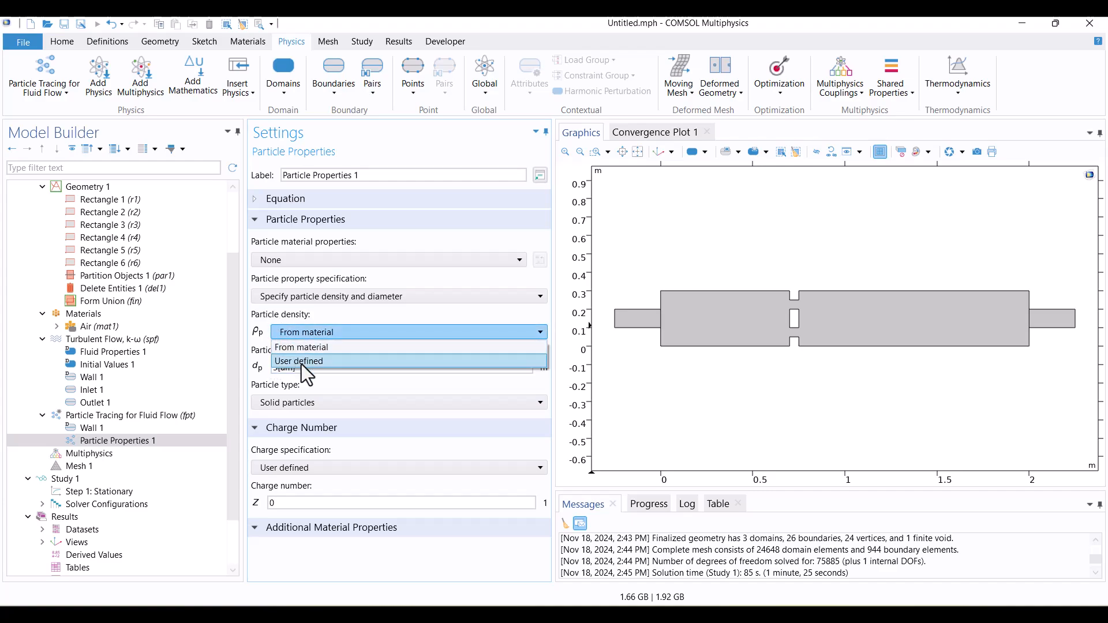
{"action": "left_click", "coordinate": [299, 361]}
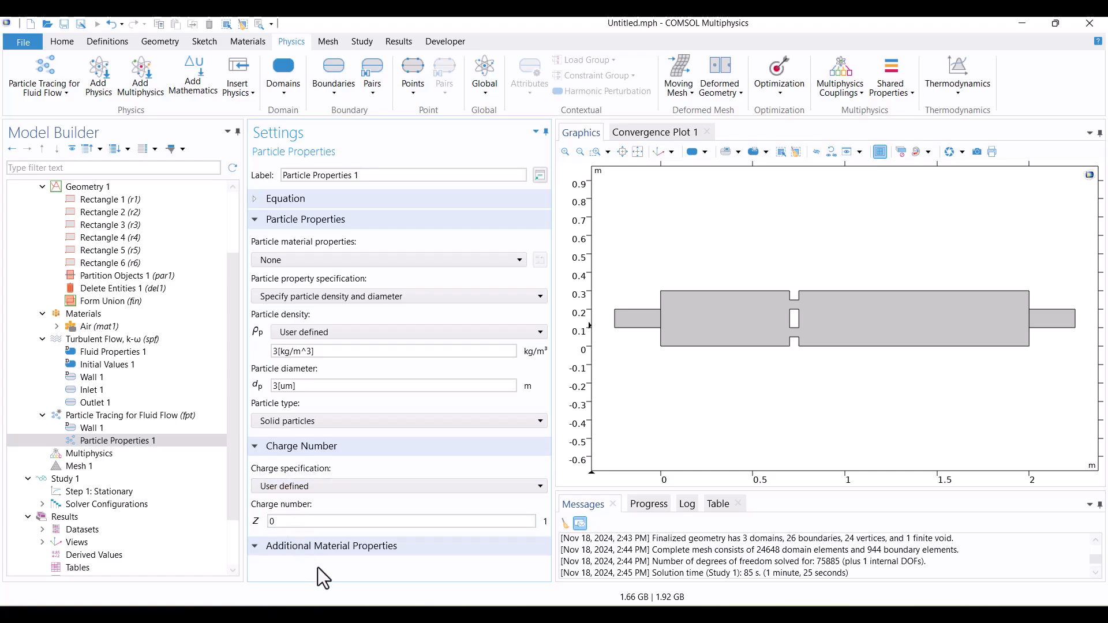
Add a particle Inlet on the duct's left end boundary
{"action": "right_click", "coordinate": [109, 415]}
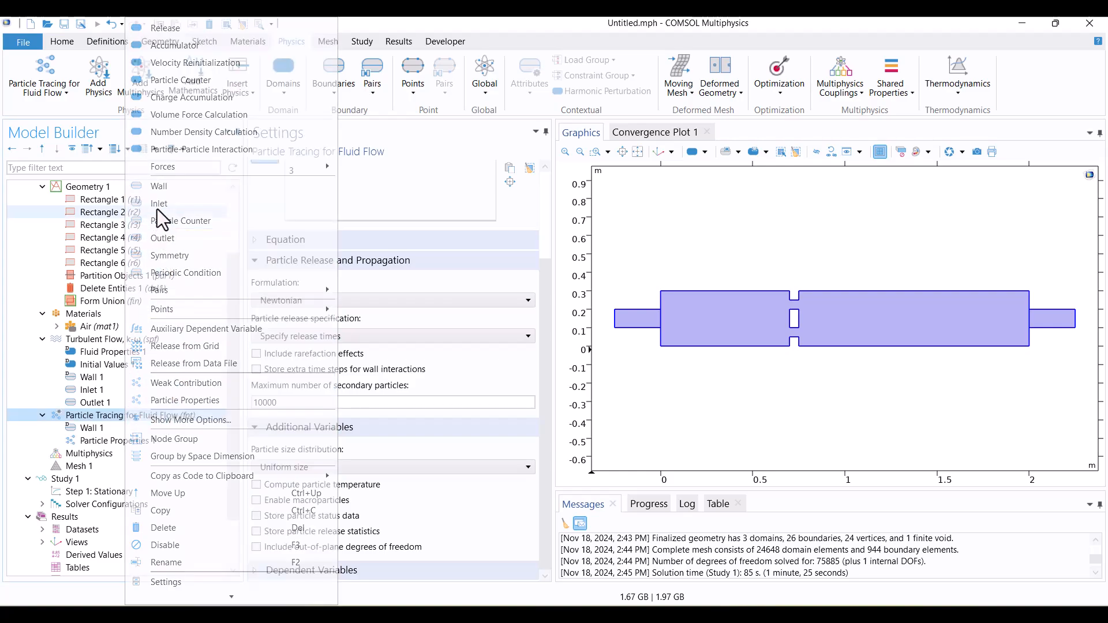
{"action": "left_click", "coordinate": [158, 203]}
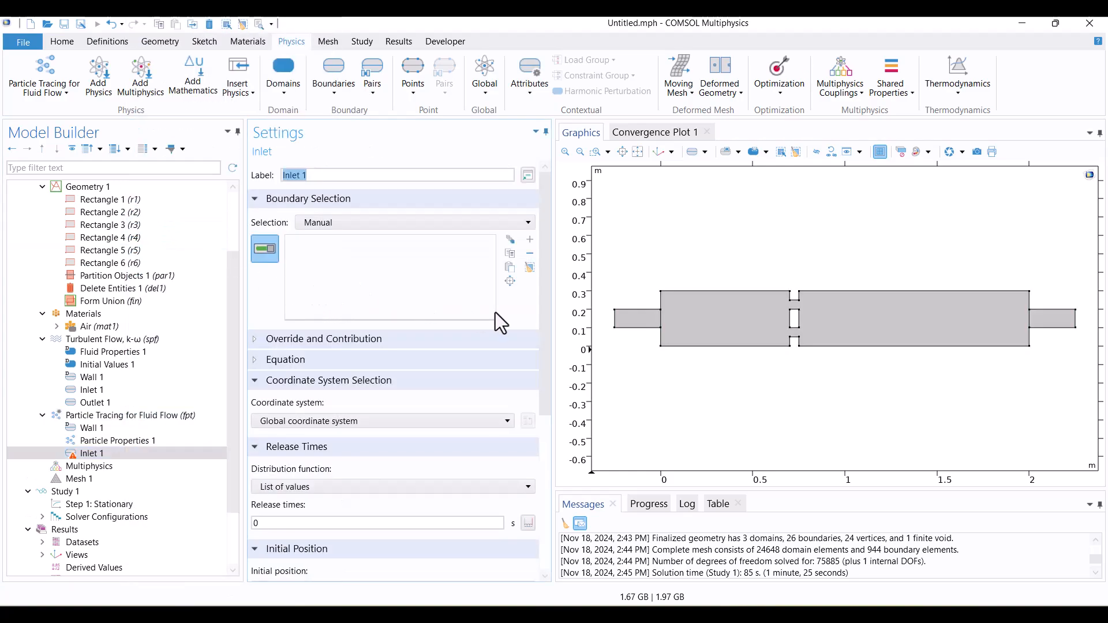
{"action": "left_click", "coordinate": [614, 318]}
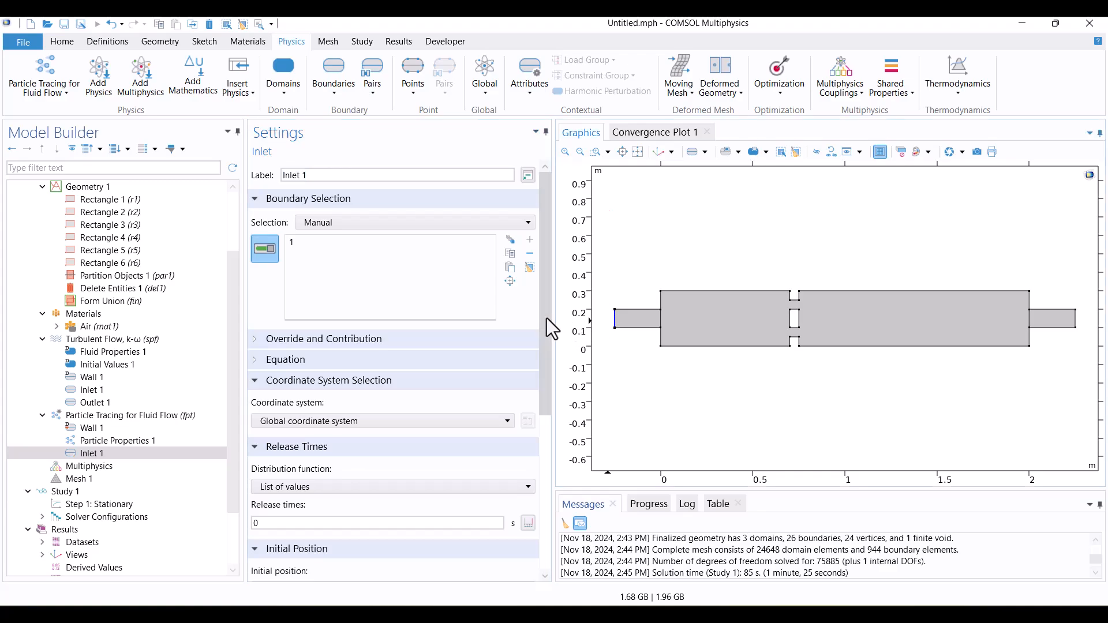
{"action": "scroll", "scroll_direction": "down", "scroll_amount": 3}
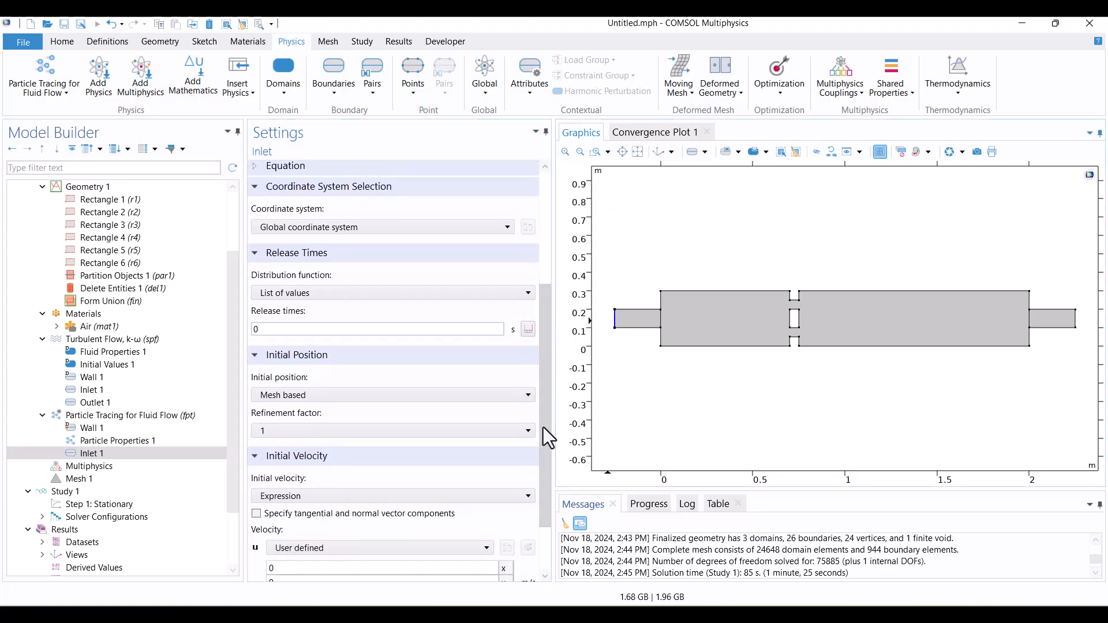
Release 10 particles per release in a uniform distribution, and choose the initial velocity source
{"action": "left_click", "coordinate": [376, 329]}
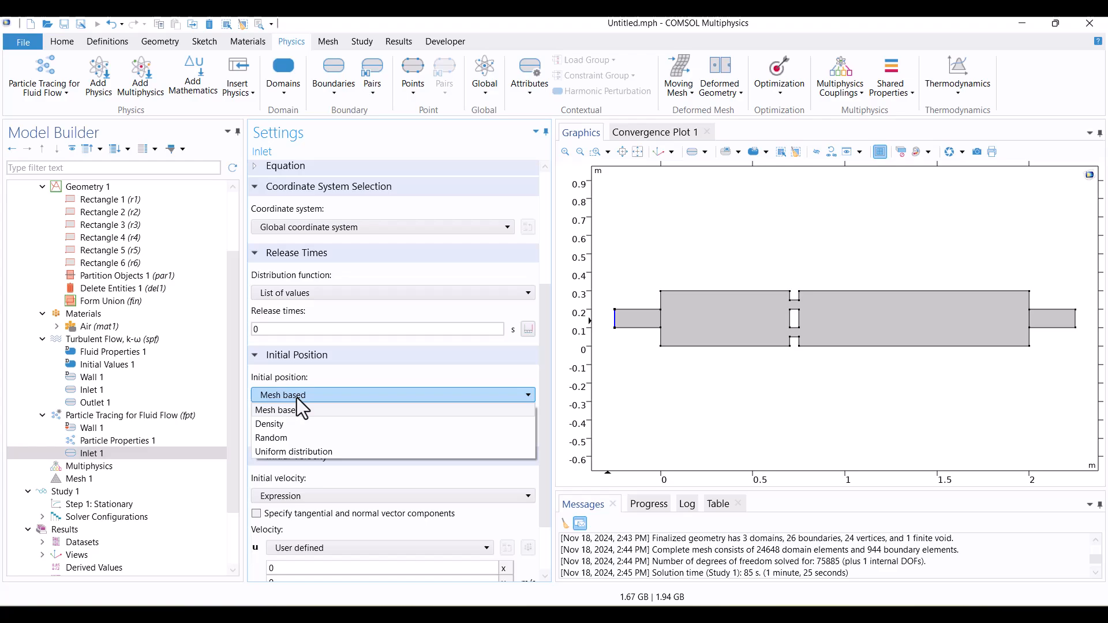
{"action": "left_click", "coordinate": [293, 452]}
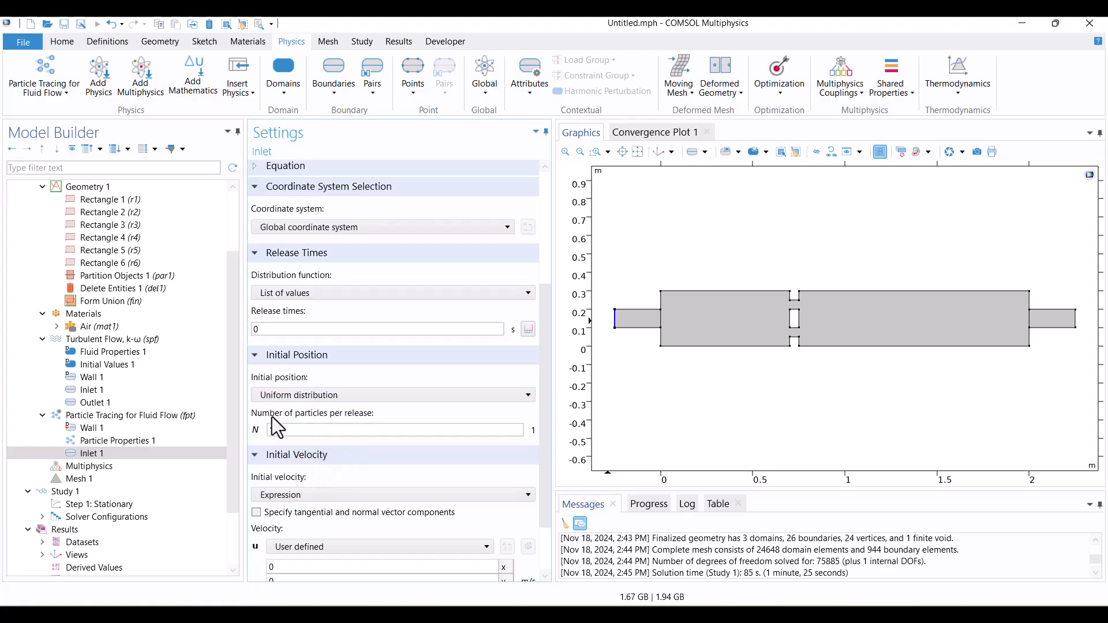
{"action": "left_click", "coordinate": [392, 429]}
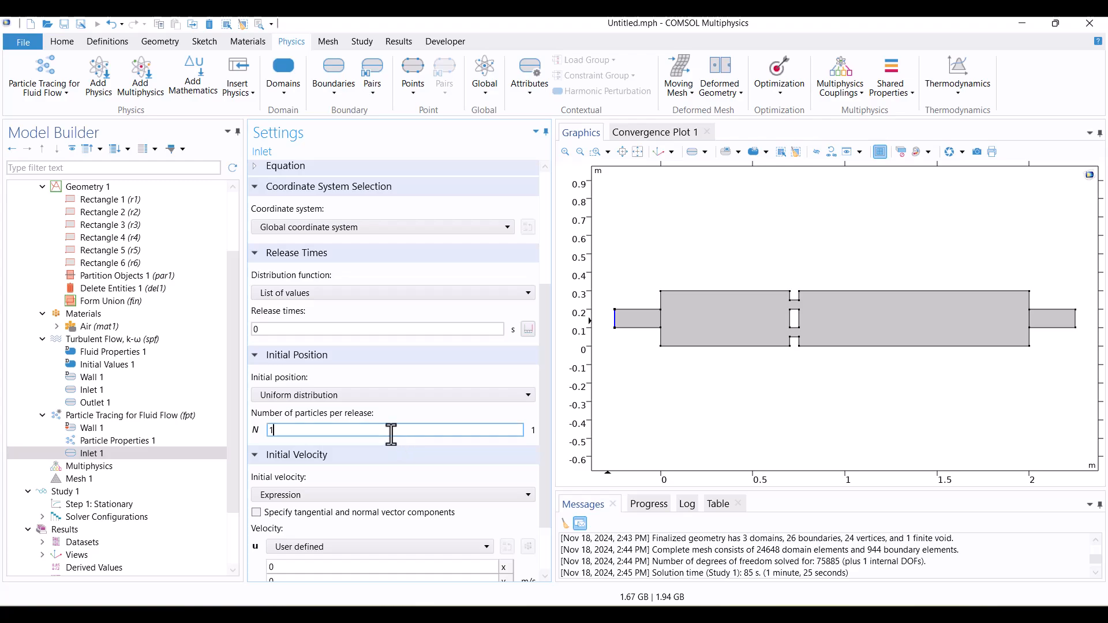
{"action": "type", "text": "0"}
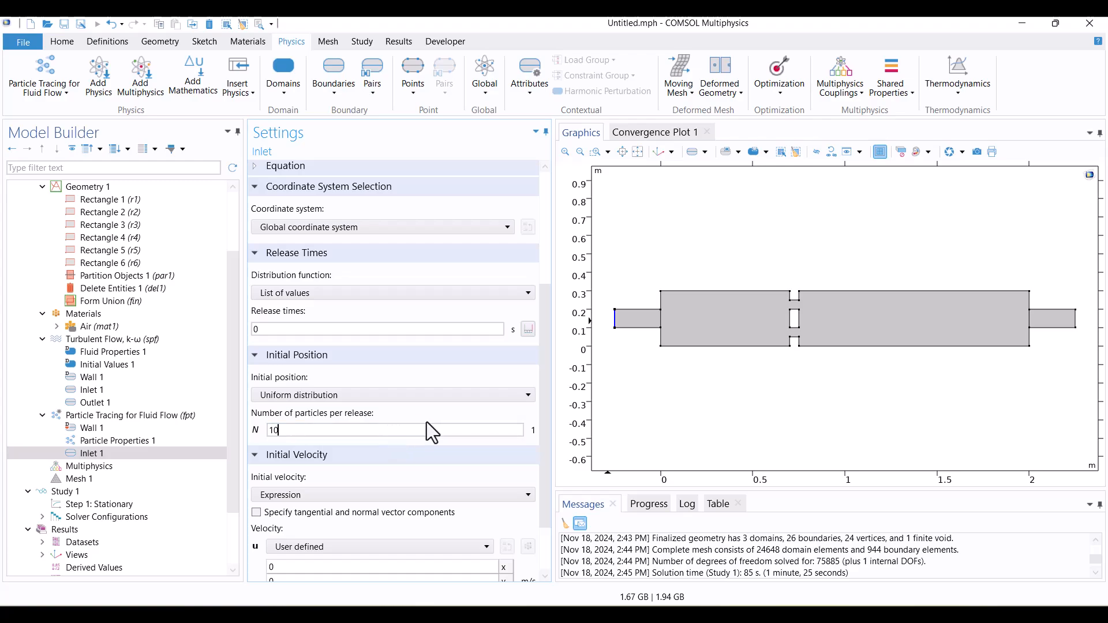
{"action": "scroll", "scroll_direction": "down", "scroll_amount": 3}
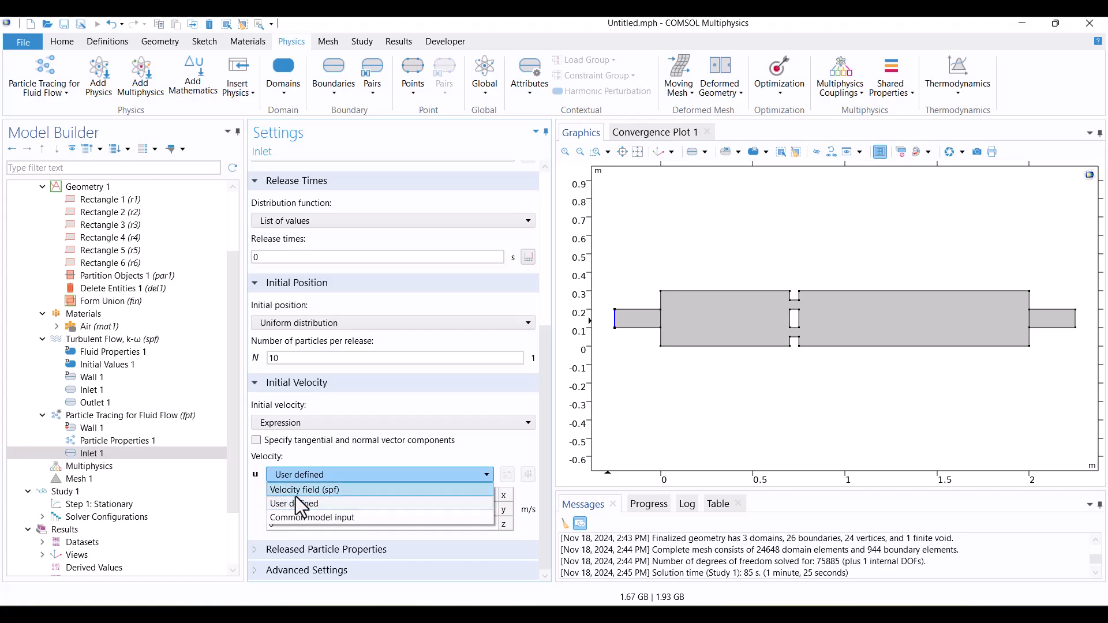
{"action": "left_click", "coordinate": [305, 489]}
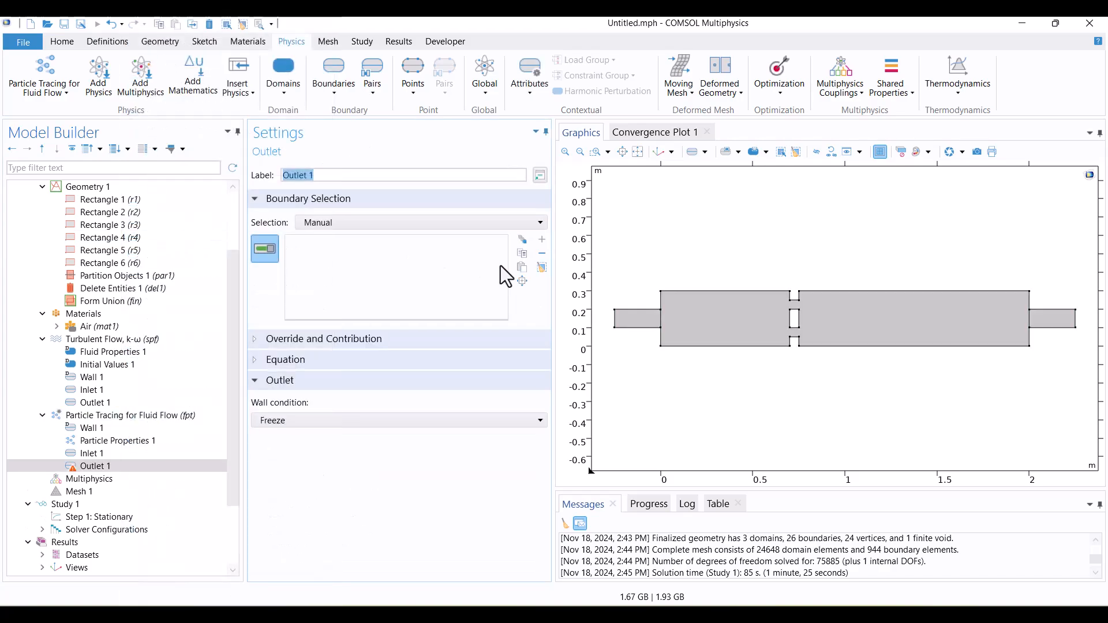
{"action": "mouse_move", "coordinate": [1090, 324]}
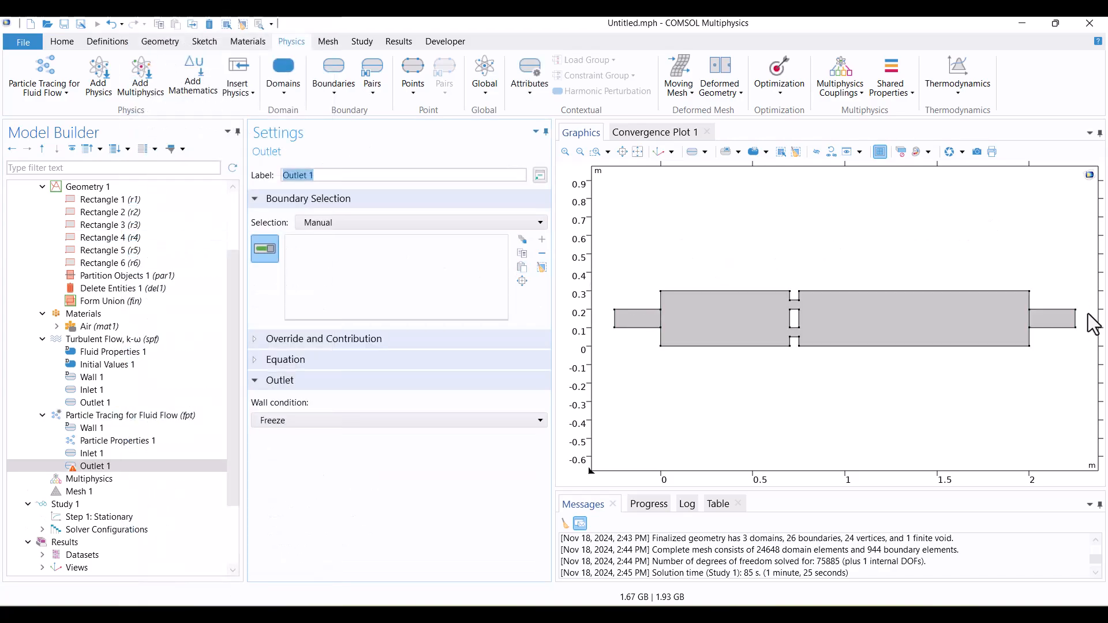
Assign the particle Outlet to right end boundary 26 with the Freeze wall condition
{"action": "left_click", "coordinate": [1073, 329]}
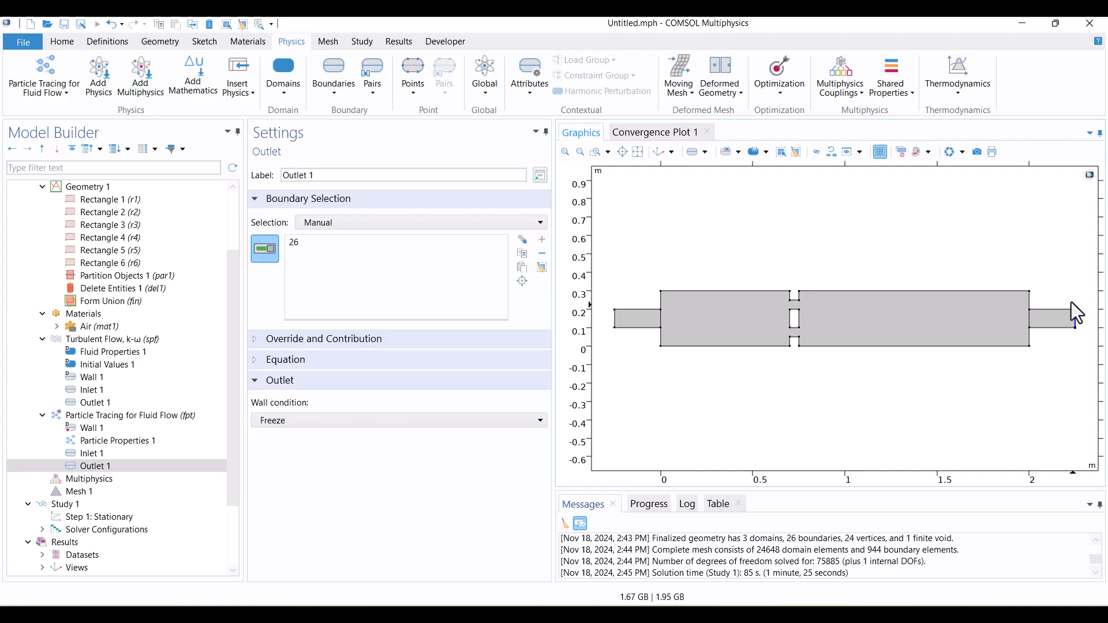
{"action": "left_click", "coordinate": [399, 420]}
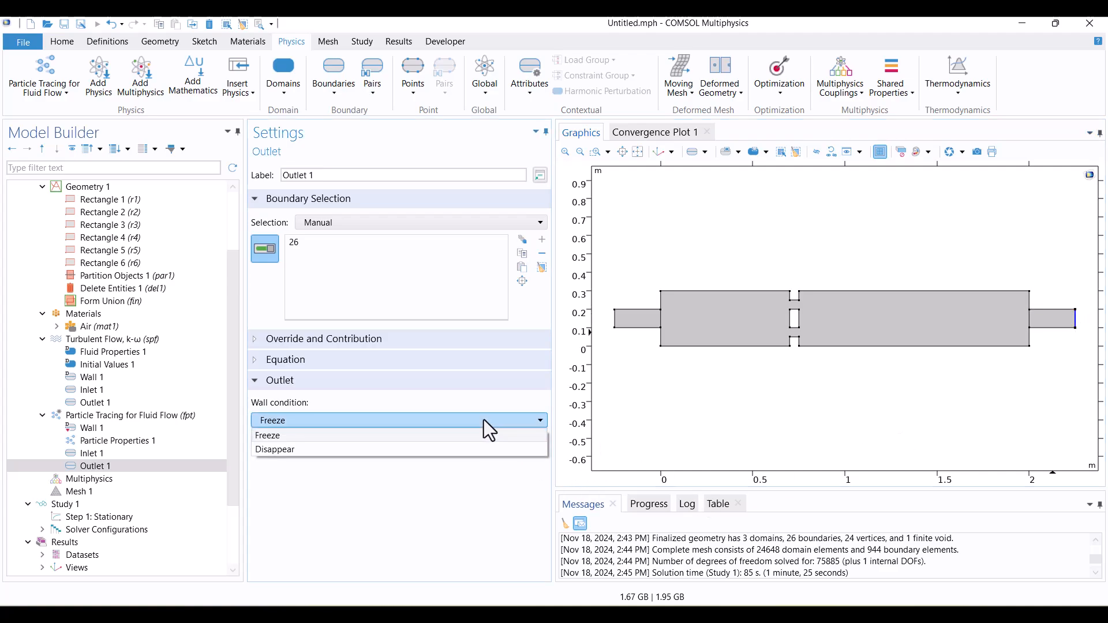
{"action": "mouse_move", "coordinate": [290, 436]}
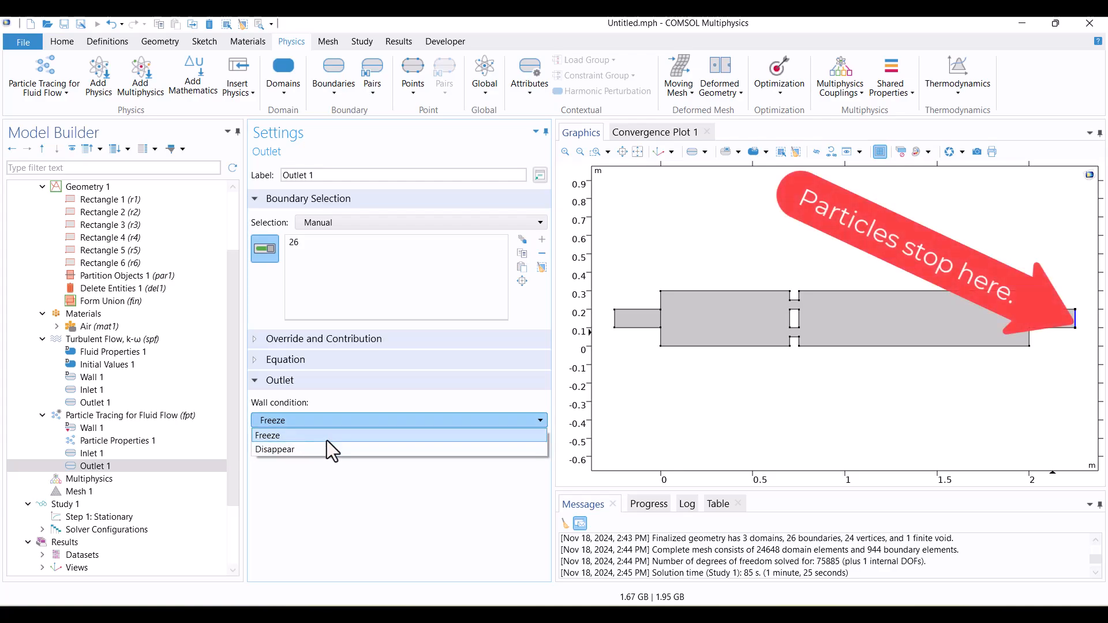
{"action": "left_click", "coordinate": [267, 435]}
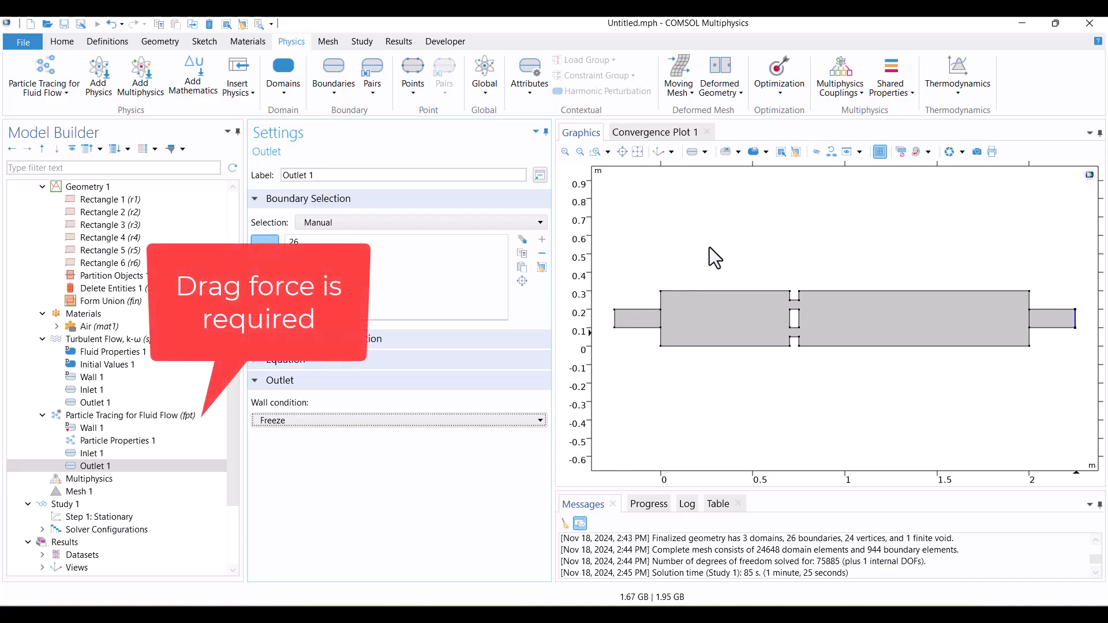
{"action": "mouse_move", "coordinate": [569, 234]}
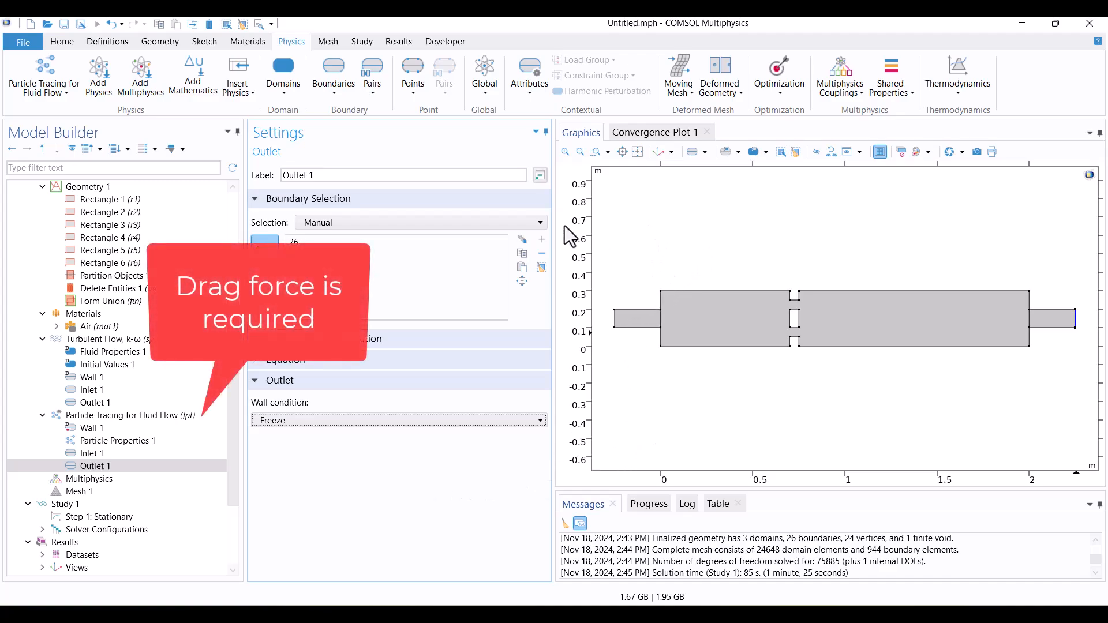
Add a Time Dependent study for the particle tracing
{"action": "left_click", "coordinate": [362, 41]}
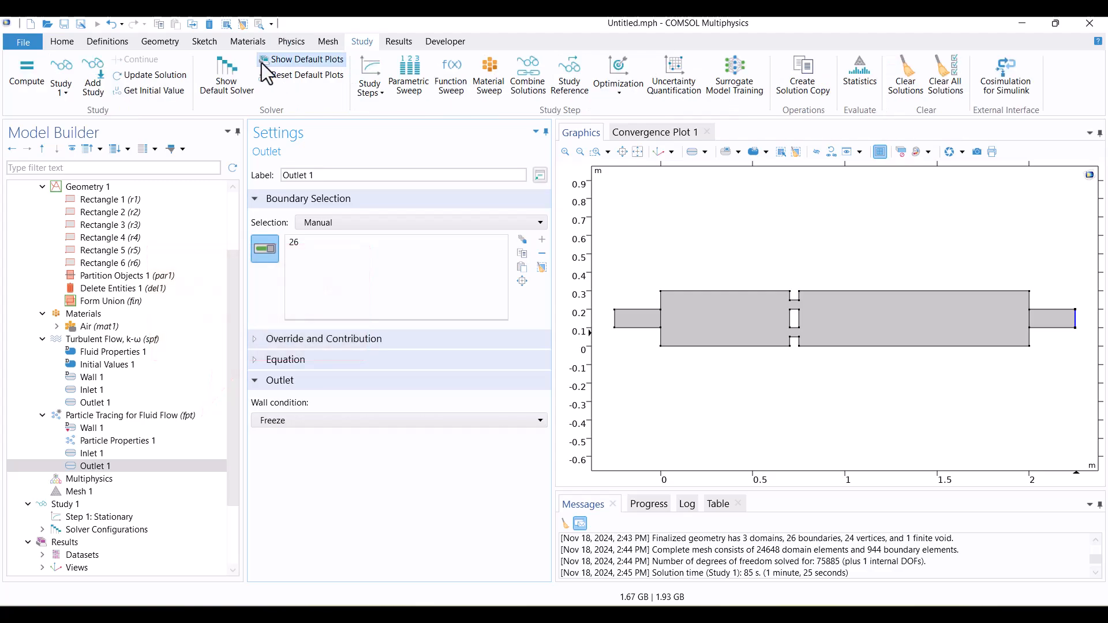
{"action": "left_click", "coordinate": [92, 72]}
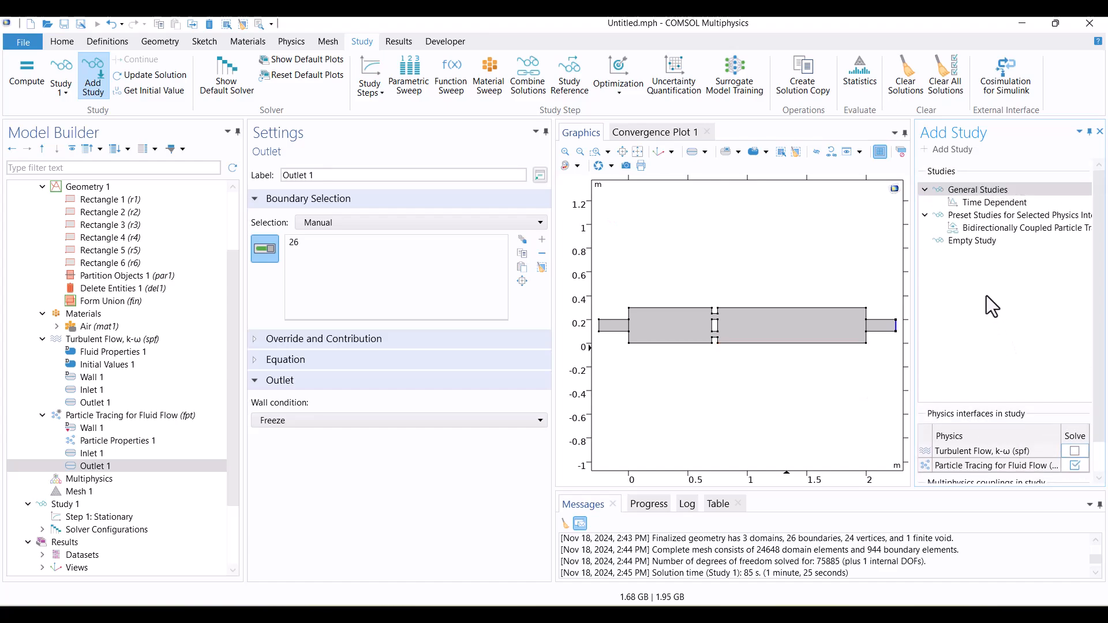
{"action": "left_click", "coordinate": [994, 202]}
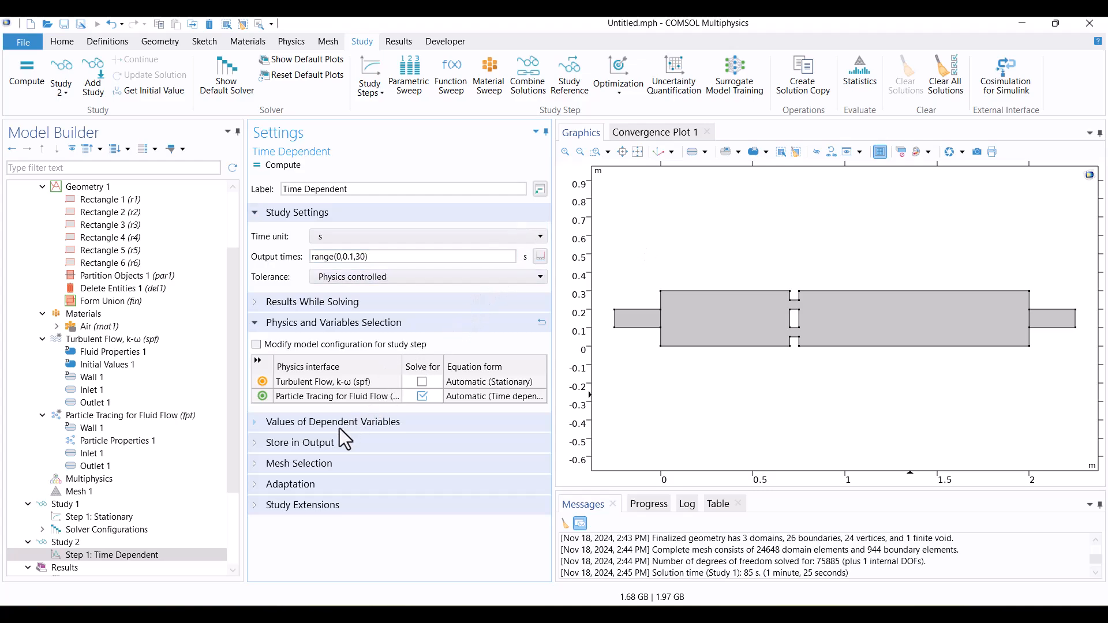
Take unsolved flow variables from the Study 1 stationary solution
{"action": "left_click", "coordinate": [332, 422]}
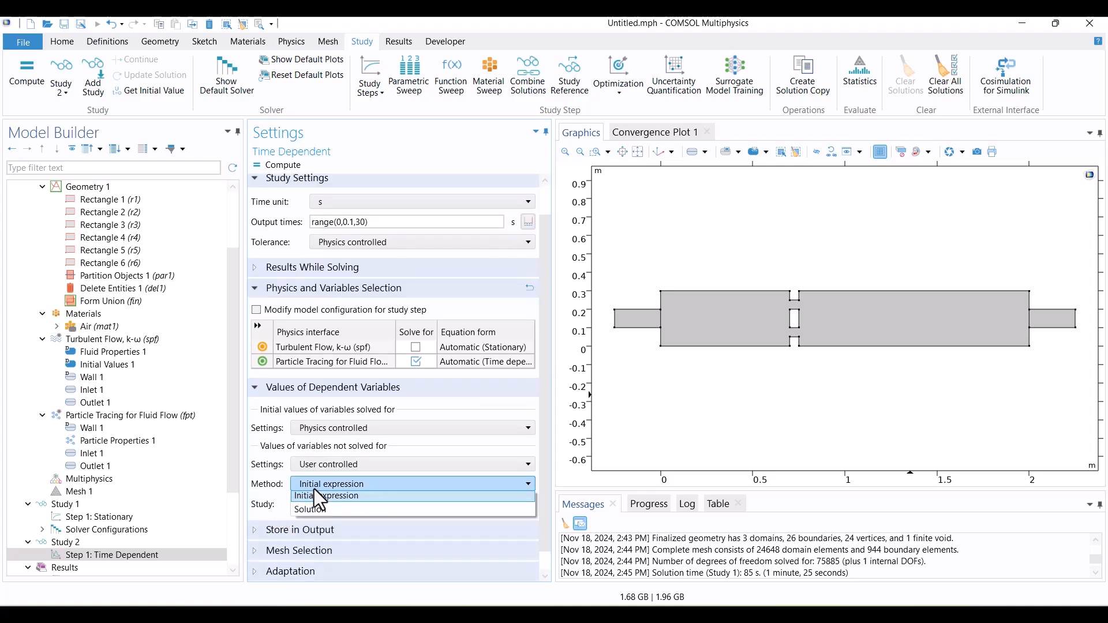
{"action": "left_click", "coordinate": [327, 509]}
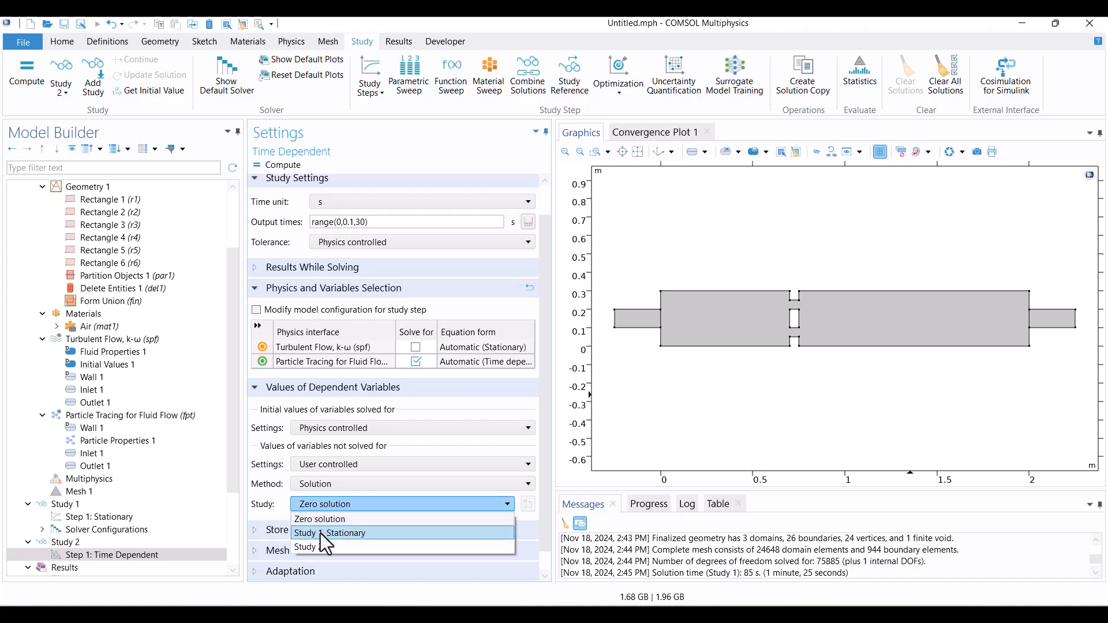
{"action": "left_click", "coordinate": [329, 532]}
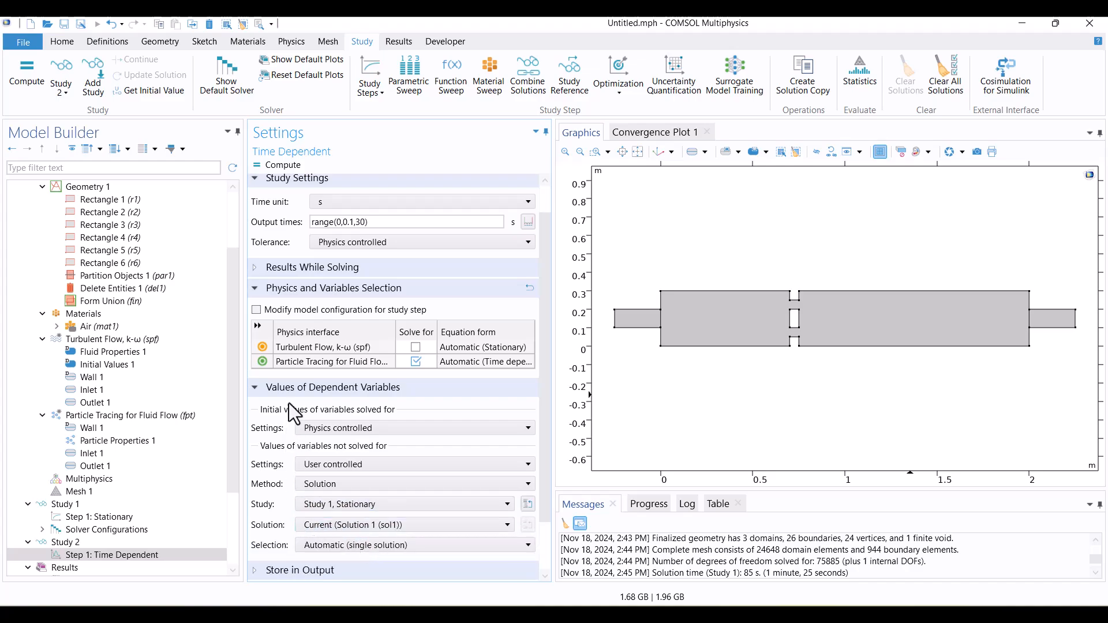
{"action": "mouse_move", "coordinate": [280, 458]}
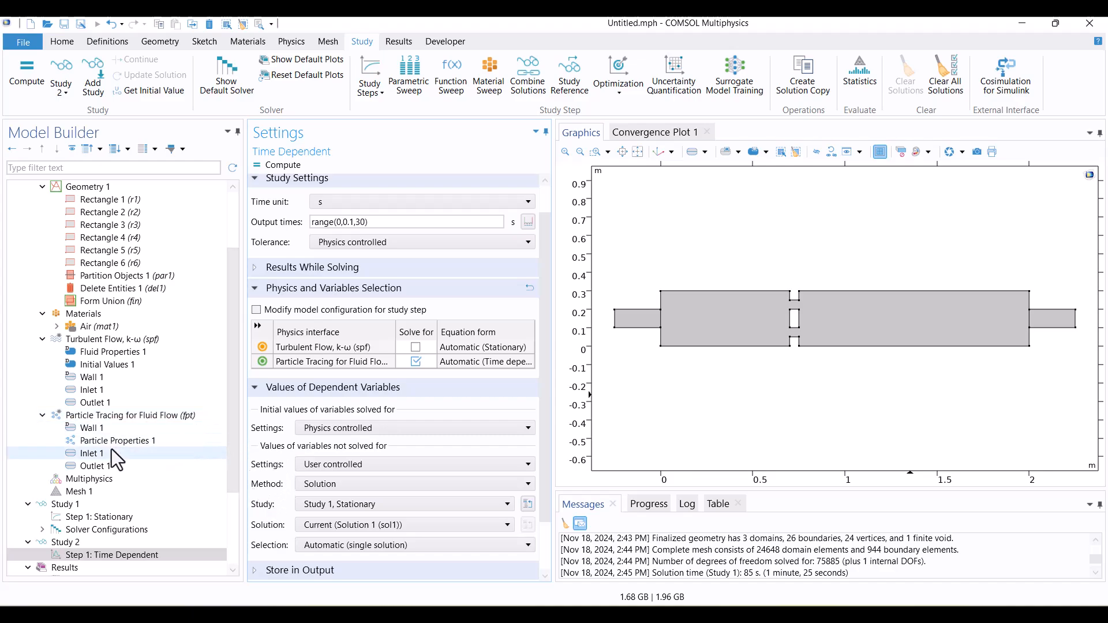
{"action": "left_click", "coordinate": [92, 453]}
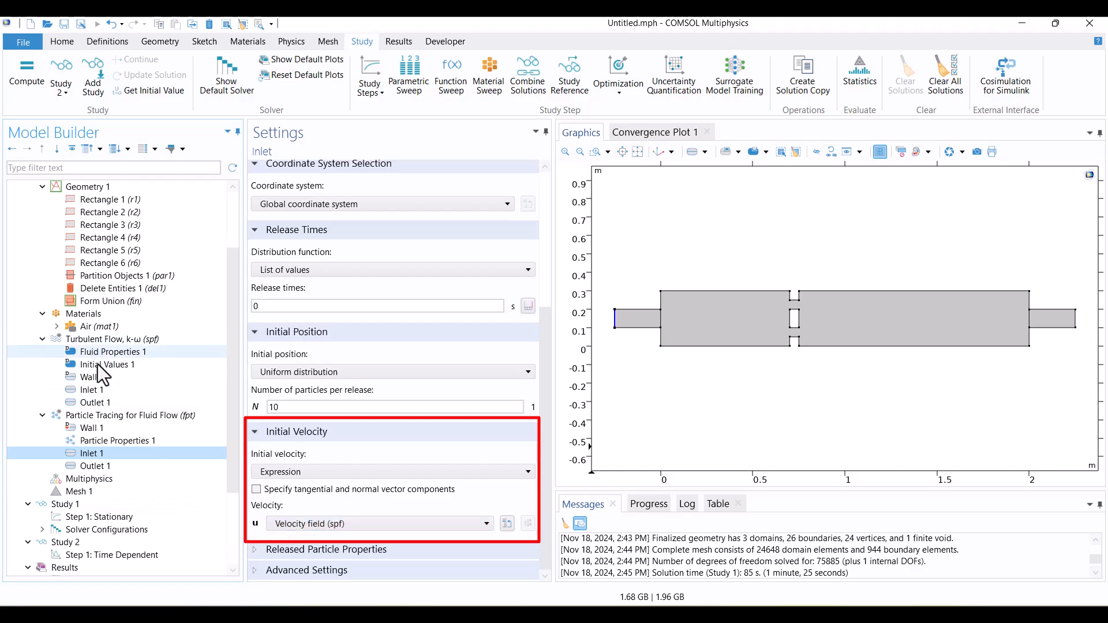
Compute Study 2 to produce the particle trajectories plot at 30 s
{"action": "left_click", "coordinate": [80, 491]}
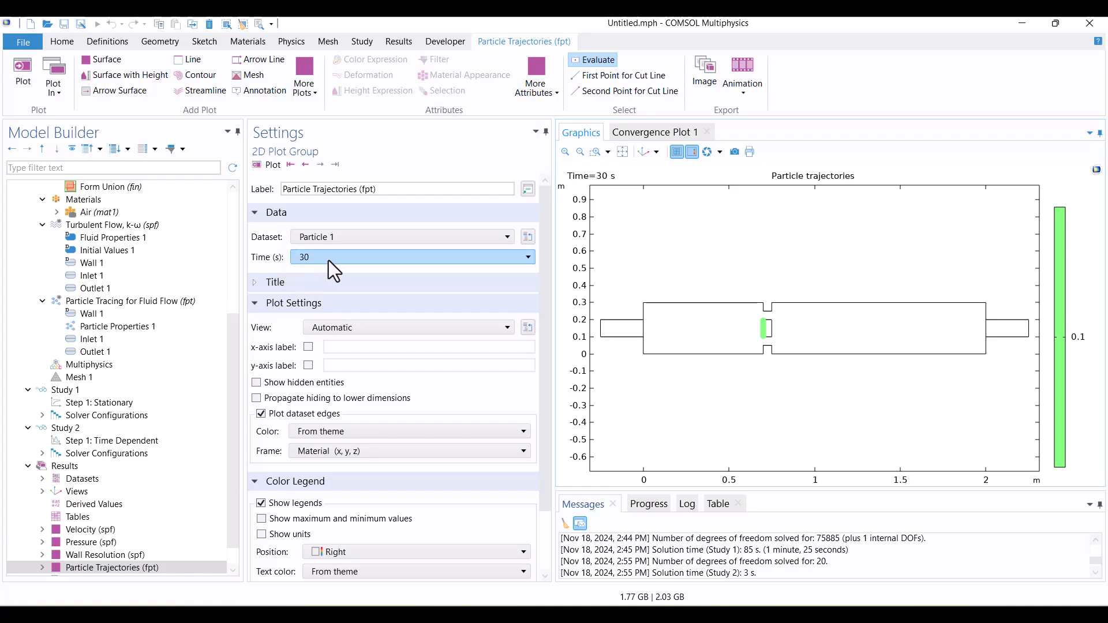
{"action": "mouse_move", "coordinate": [321, 249]}
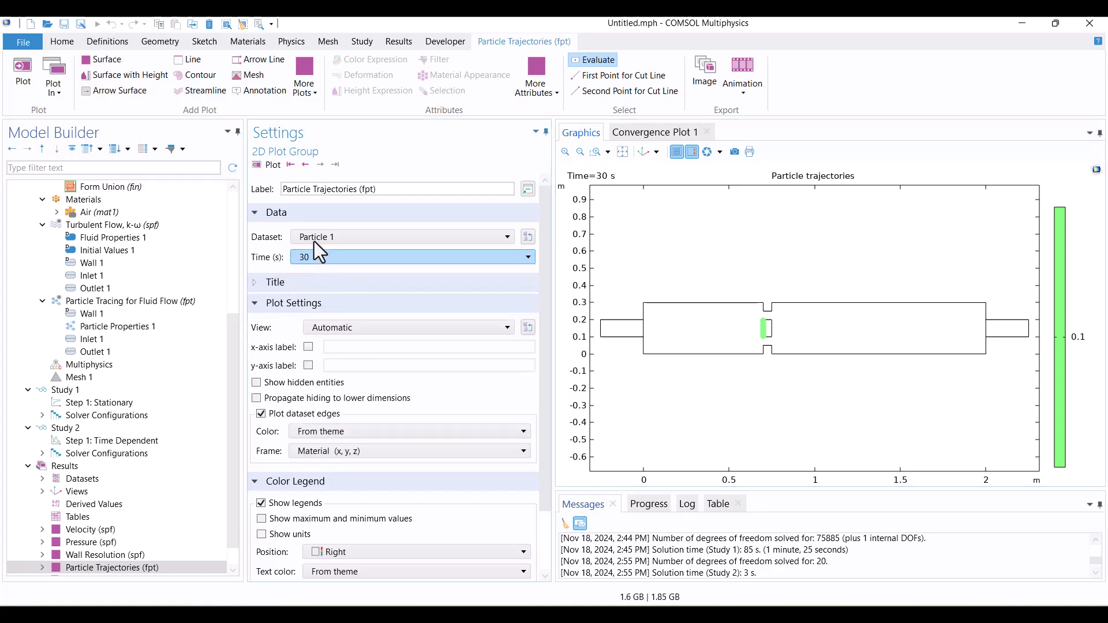
Show the plot at time 0.1, then generate and play Animation 1 with the Player
{"action": "left_click", "coordinate": [291, 164]}
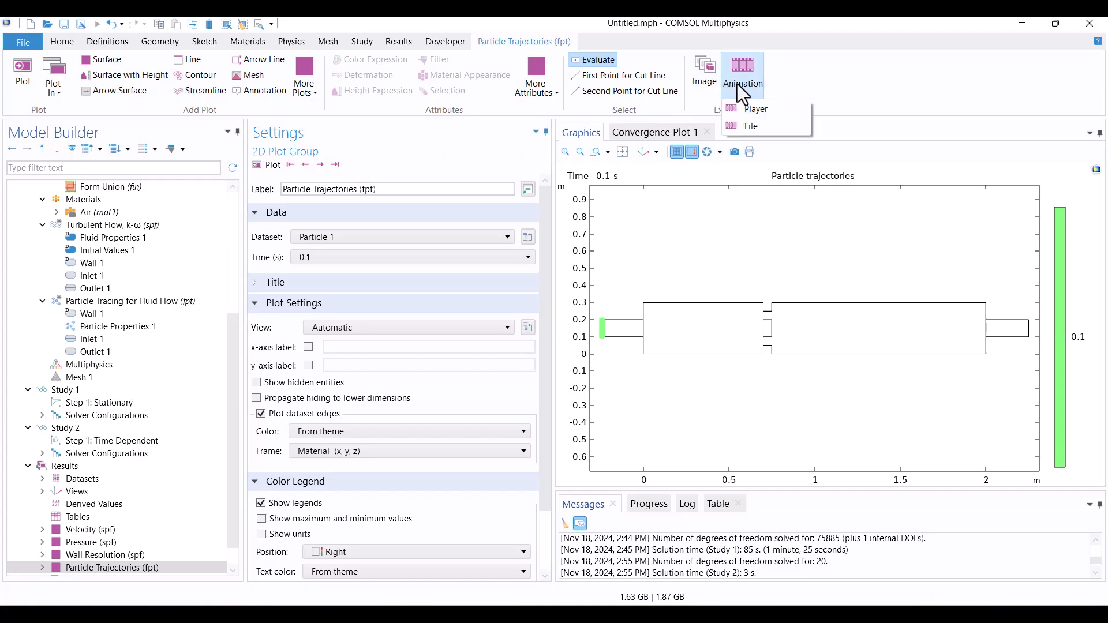
{"action": "left_click", "coordinate": [755, 108]}
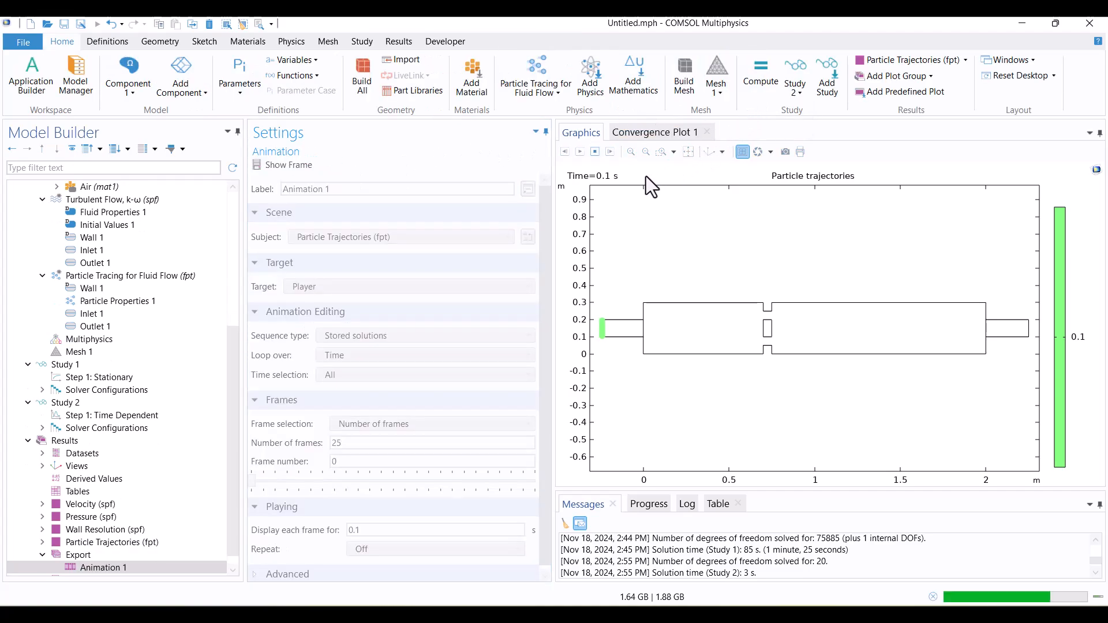
{"action": "left_click", "coordinate": [580, 151]}
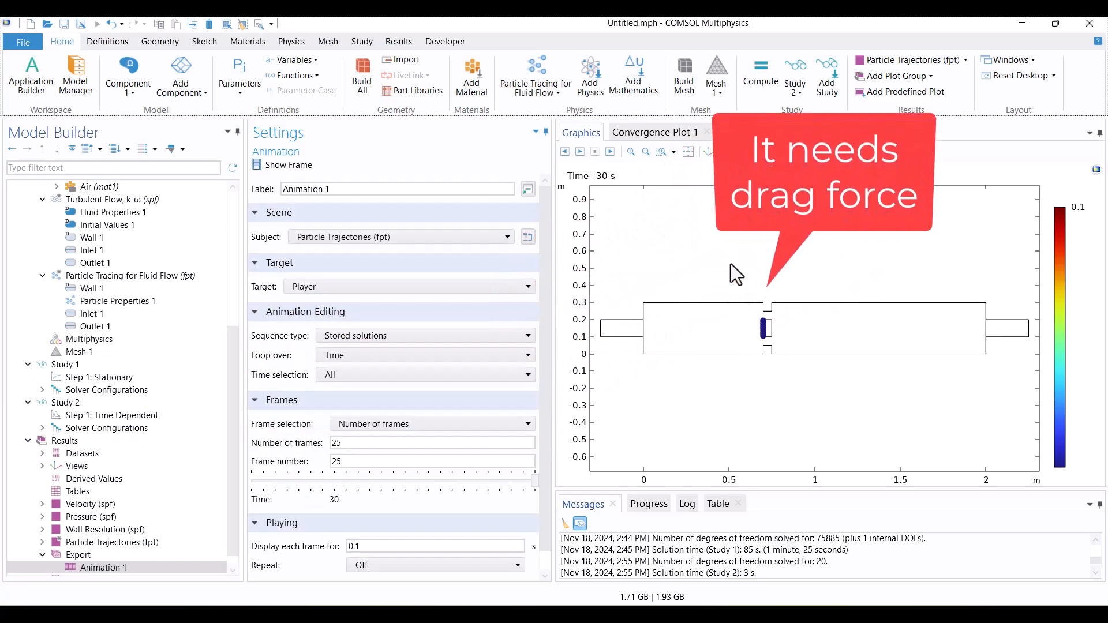
{"action": "mouse_move", "coordinate": [766, 361]}
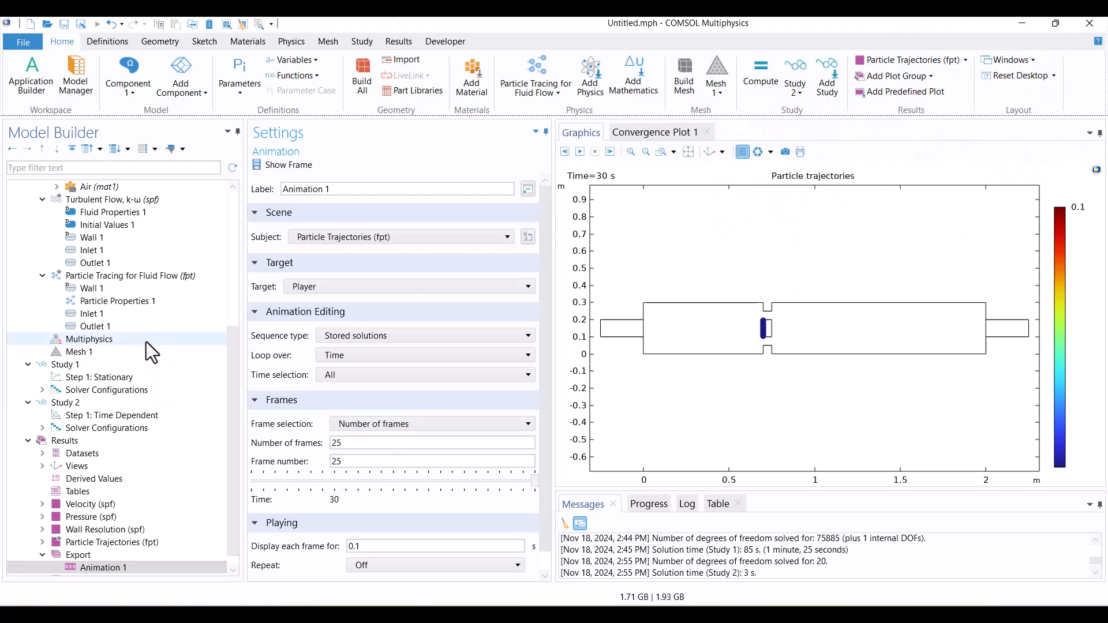
Add a Stokes Drag Force driven by the spf velocity field, then select Study 2
{"action": "left_click", "coordinate": [121, 276]}
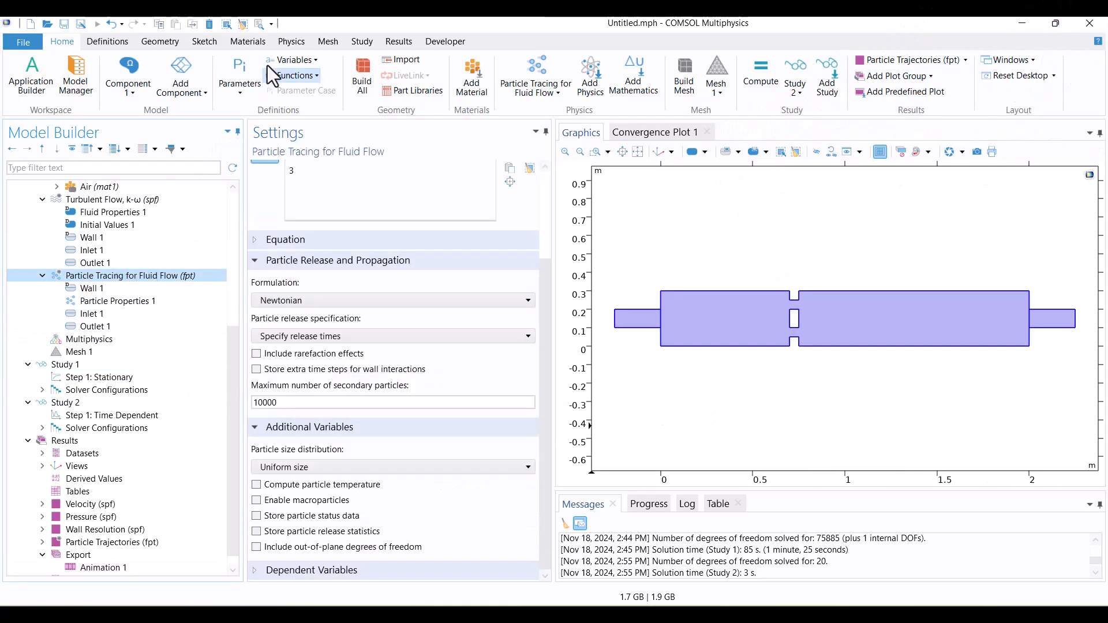
{"action": "left_click", "coordinate": [290, 41]}
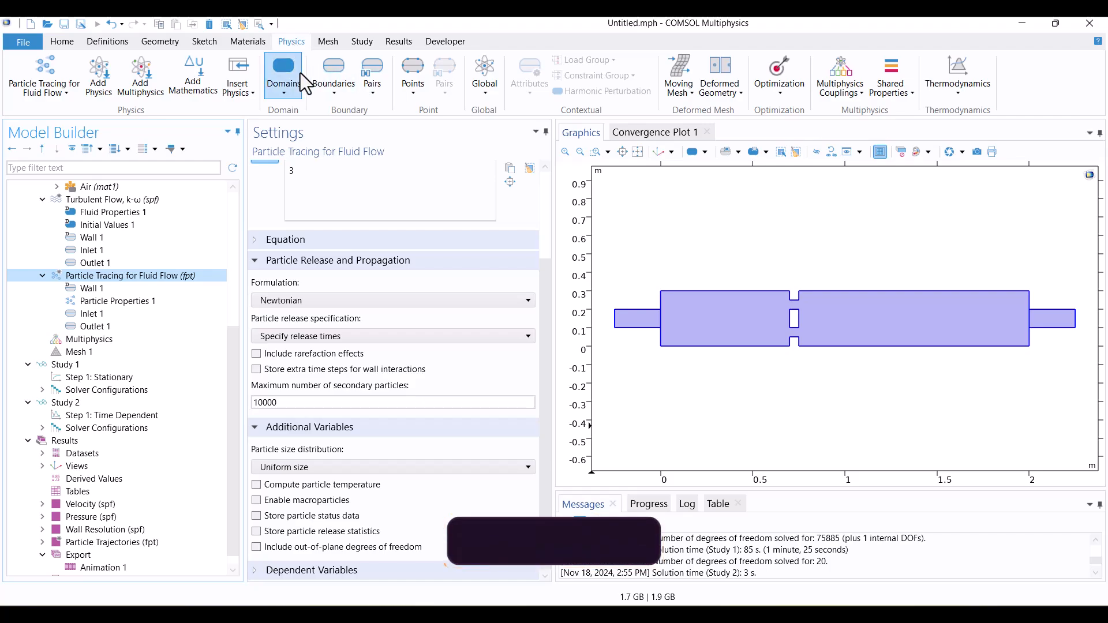
{"action": "left_click", "coordinate": [283, 75]}
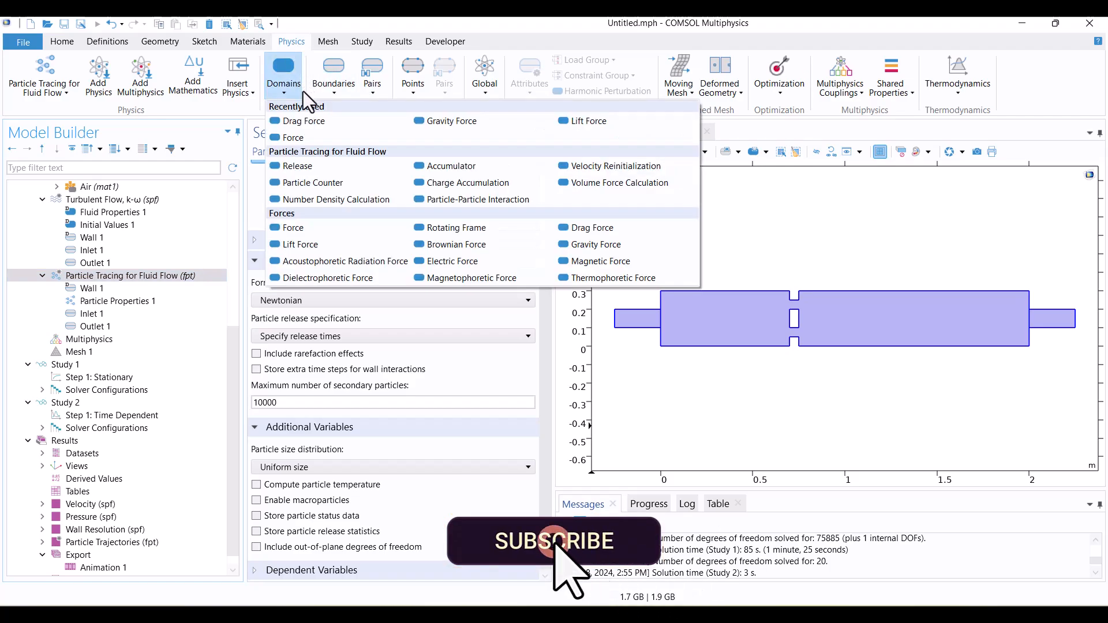
{"action": "mouse_move", "coordinate": [592, 233]}
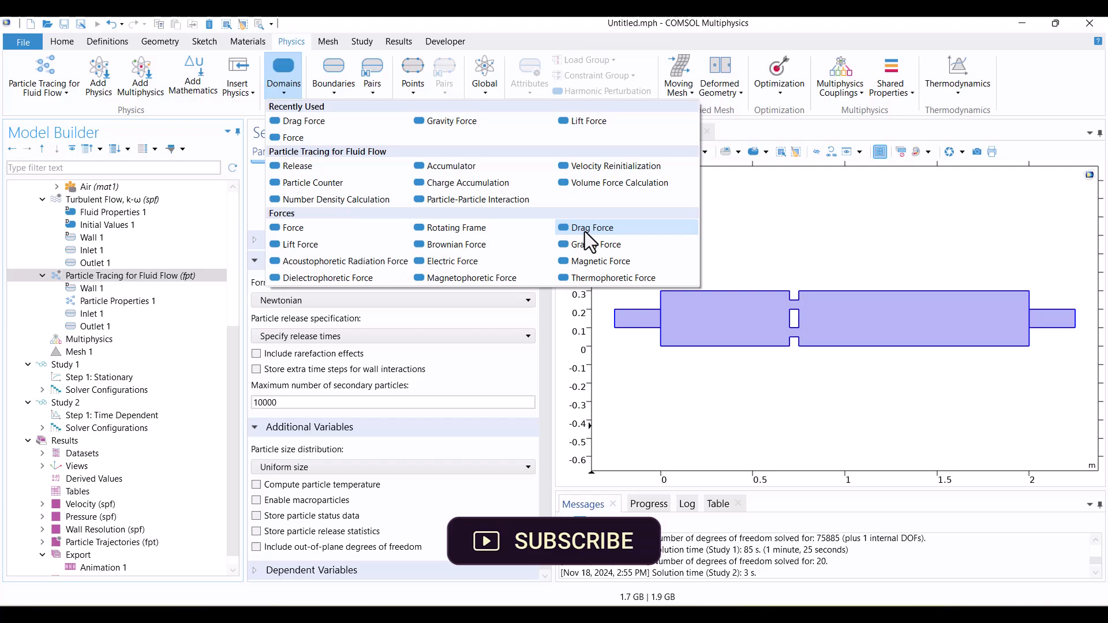
{"action": "left_click", "coordinate": [589, 227]}
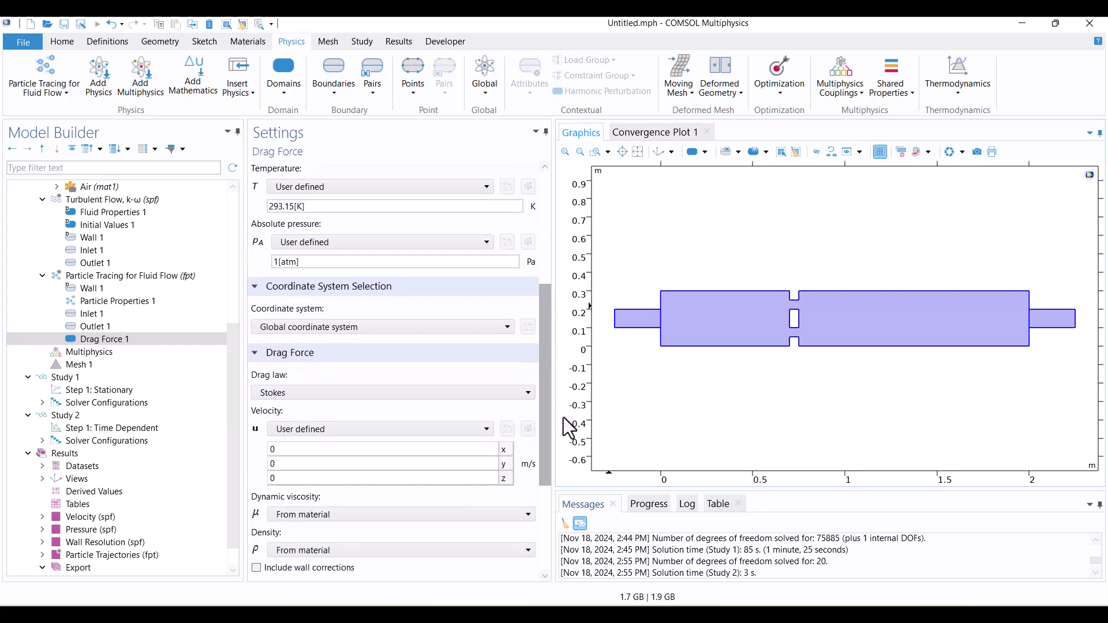
{"action": "scroll", "scroll_direction": "down", "scroll_amount": 3}
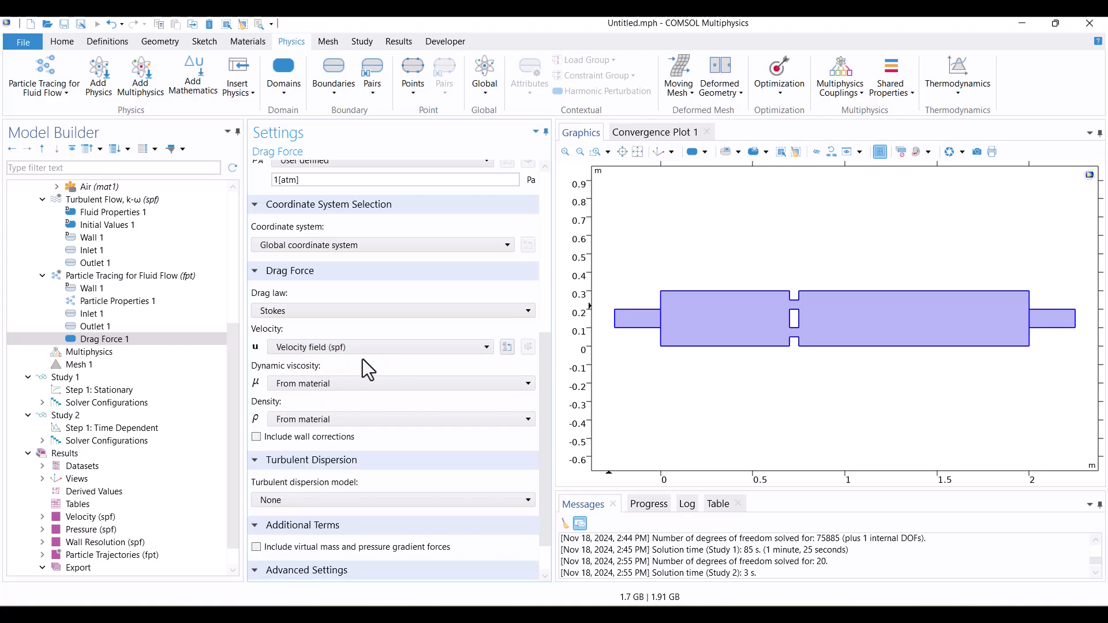
{"action": "left_click", "coordinate": [65, 415]}
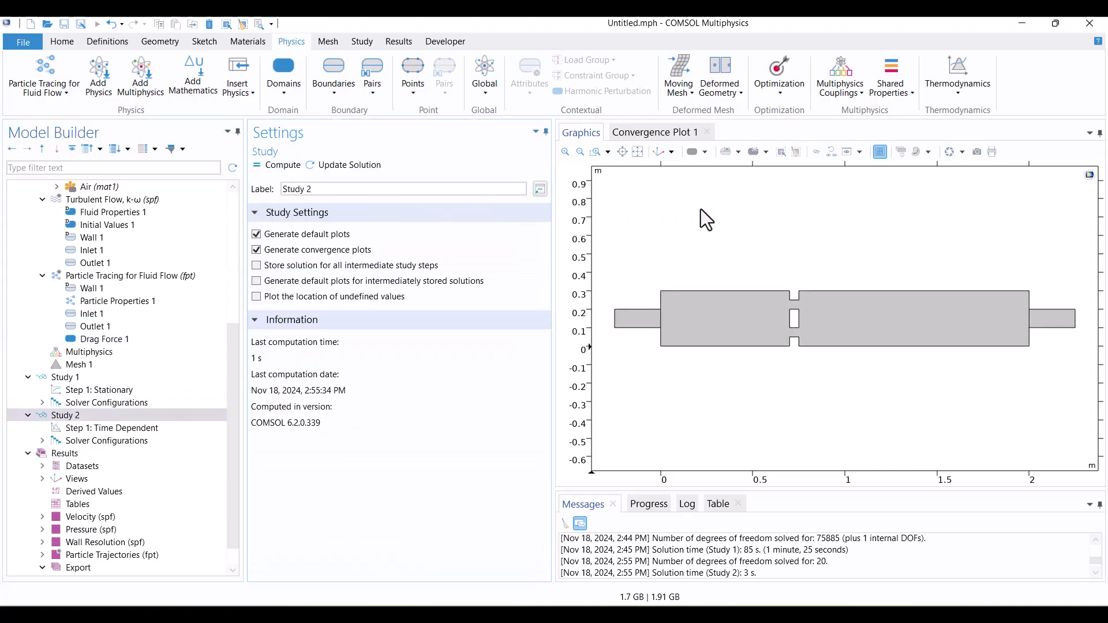
Re-compute Study 2 with drag and set Animation 1 to play all frames
{"action": "left_click", "coordinate": [282, 165]}
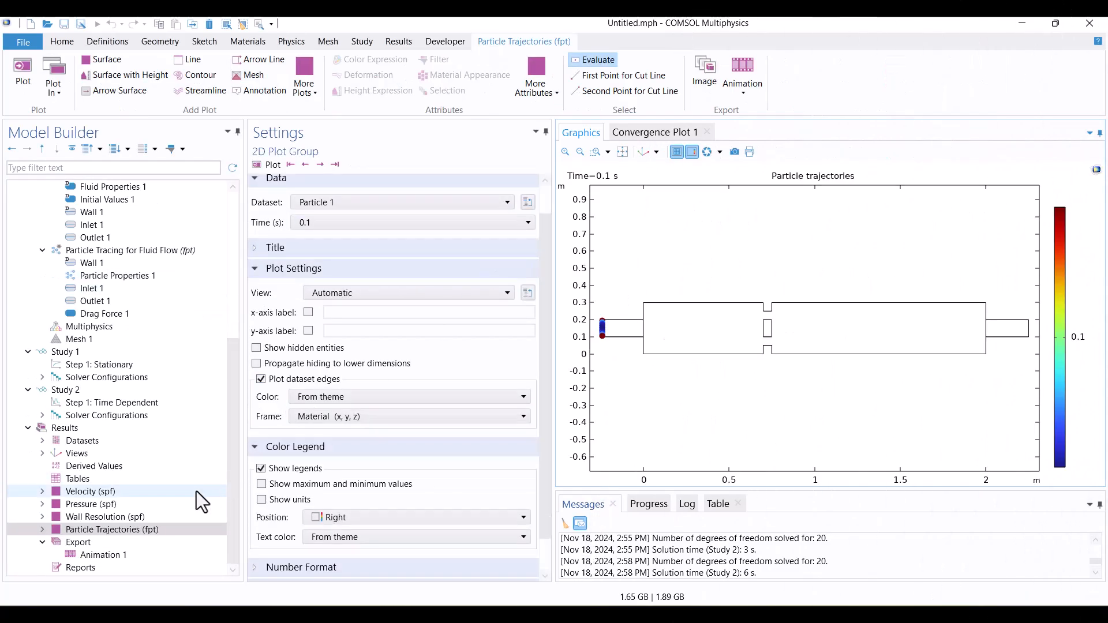
{"action": "left_click", "coordinate": [103, 555]}
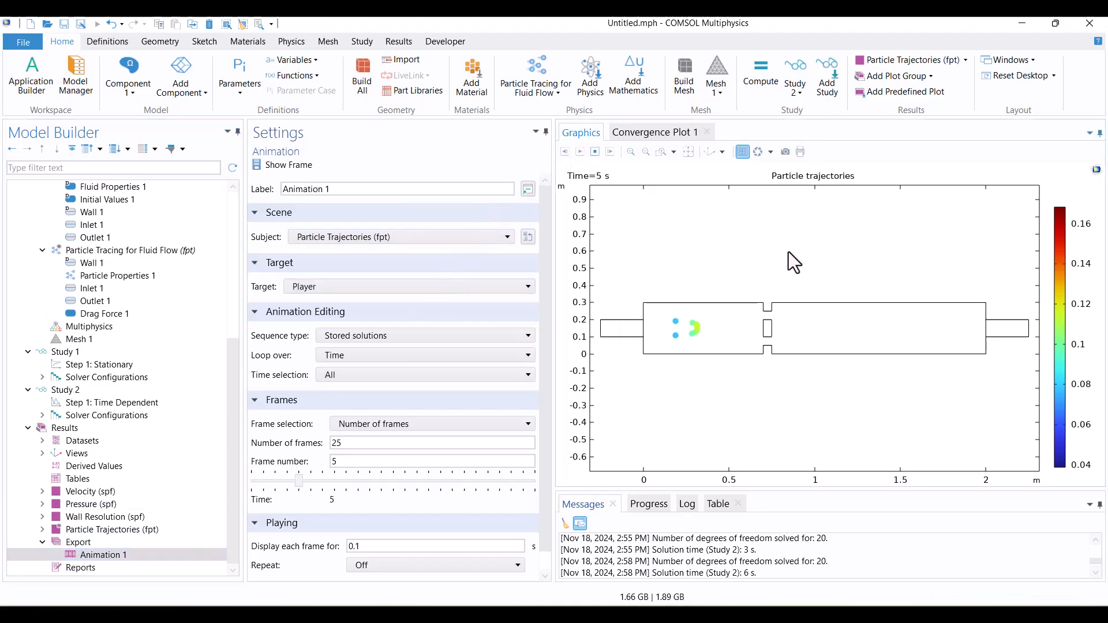
{"action": "left_click", "coordinate": [580, 151]}
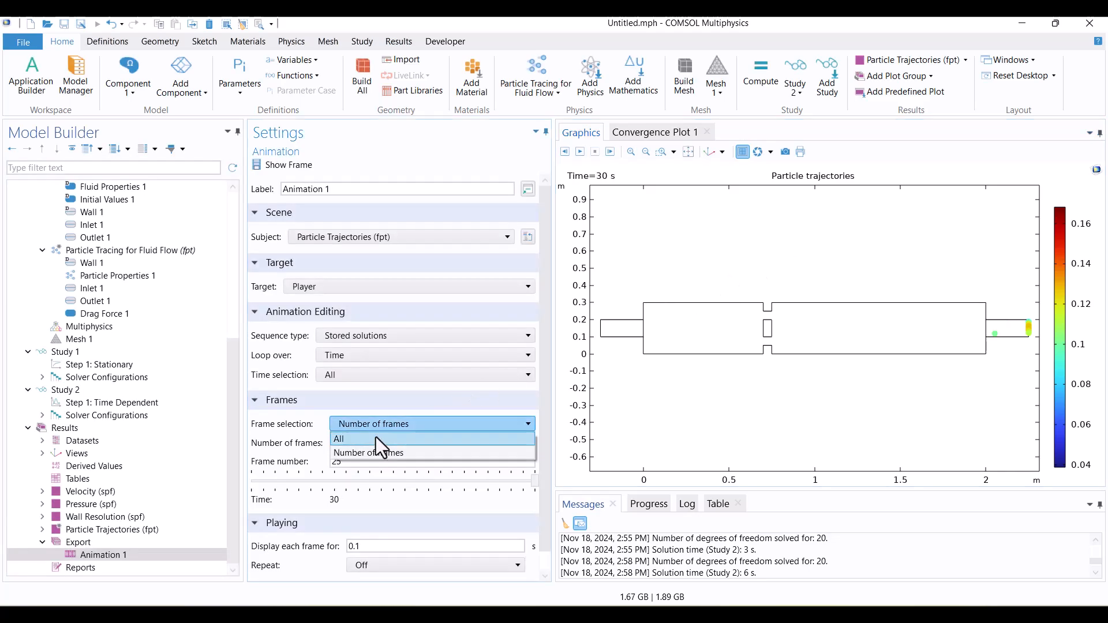
{"action": "left_click", "coordinate": [339, 439]}
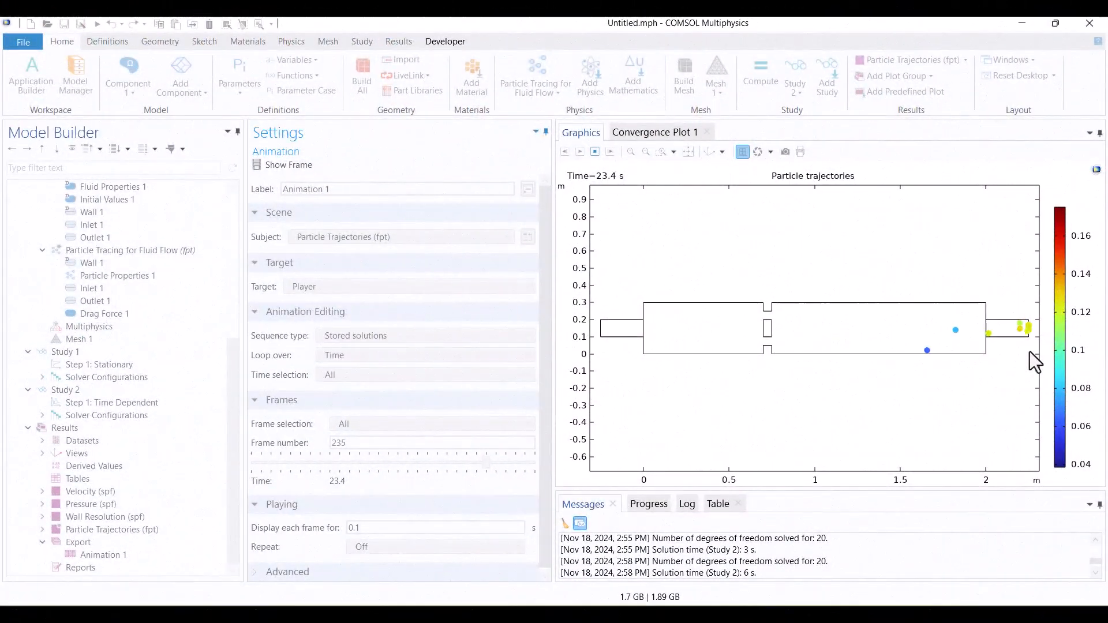
Change the particle outlet to Disappear and re-solve Study 2
{"action": "left_click", "coordinate": [579, 151]}
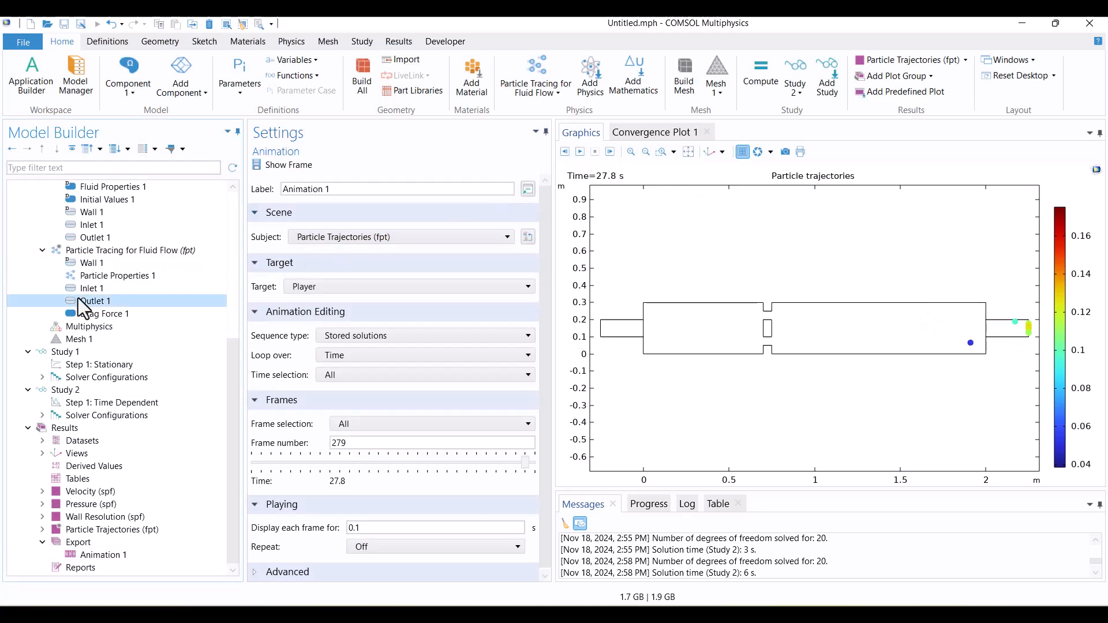
{"action": "left_click", "coordinate": [95, 300]}
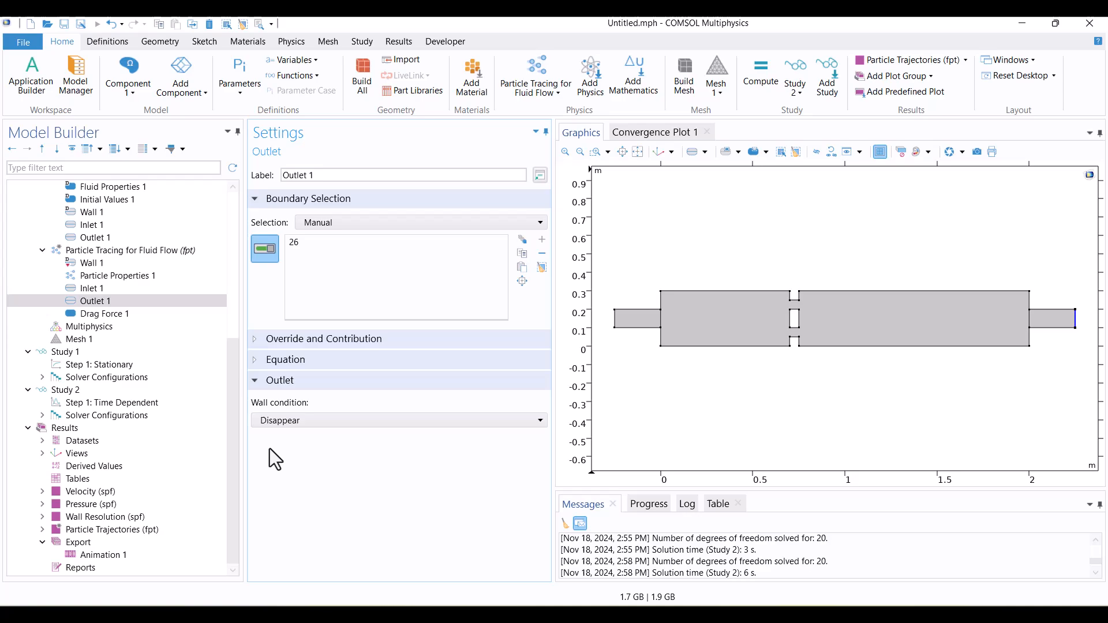
{"action": "left_click", "coordinate": [66, 390]}
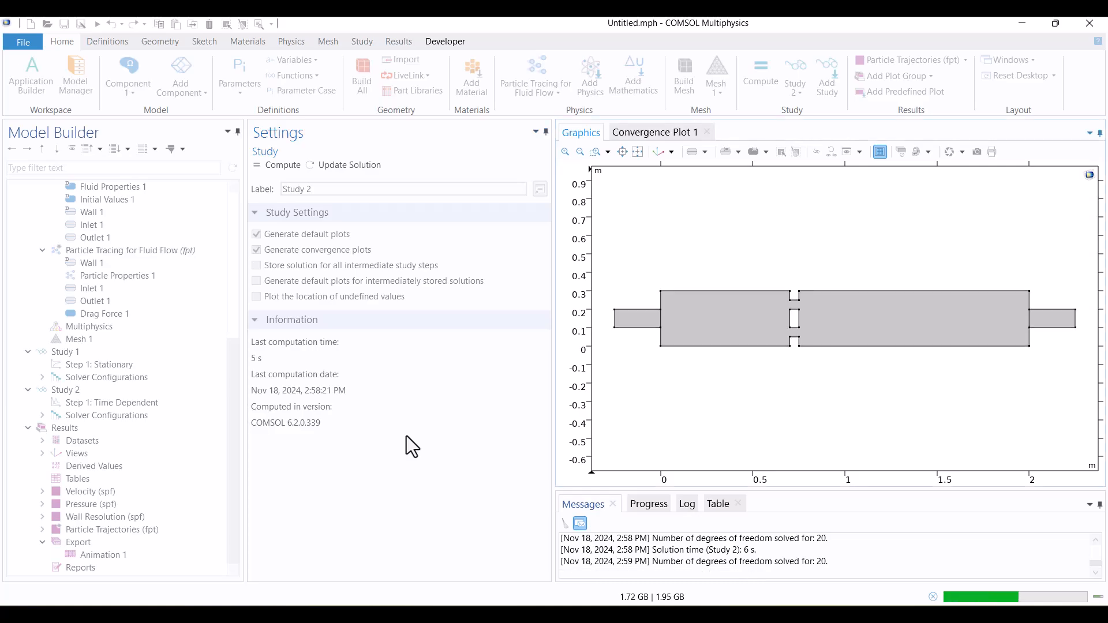
{"action": "left_click", "coordinate": [112, 529]}
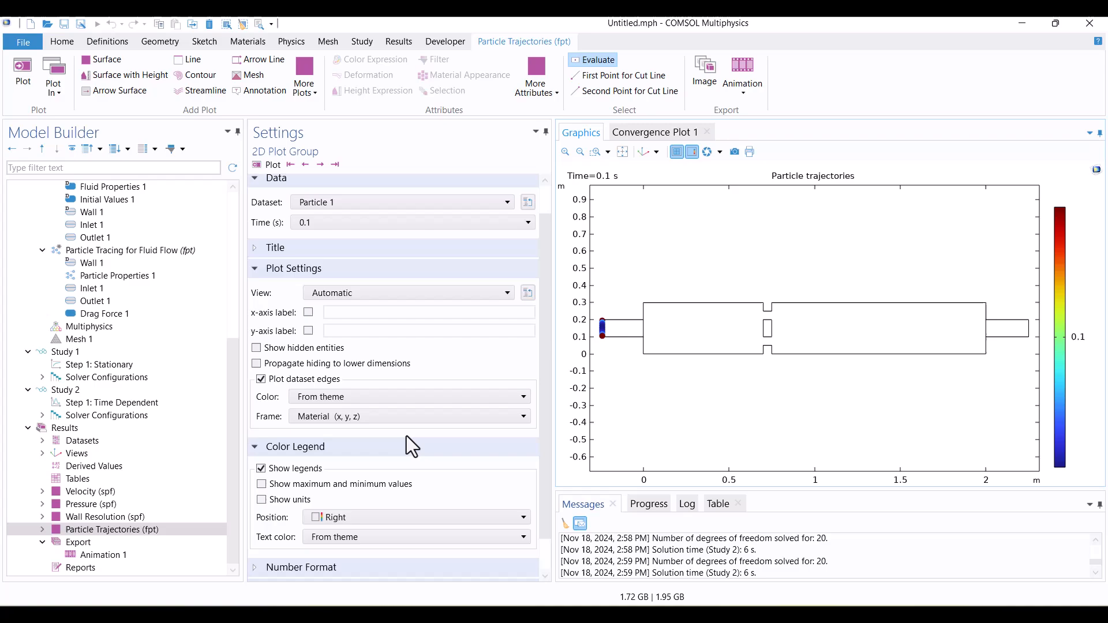
{"action": "mouse_move", "coordinate": [335, 243]}
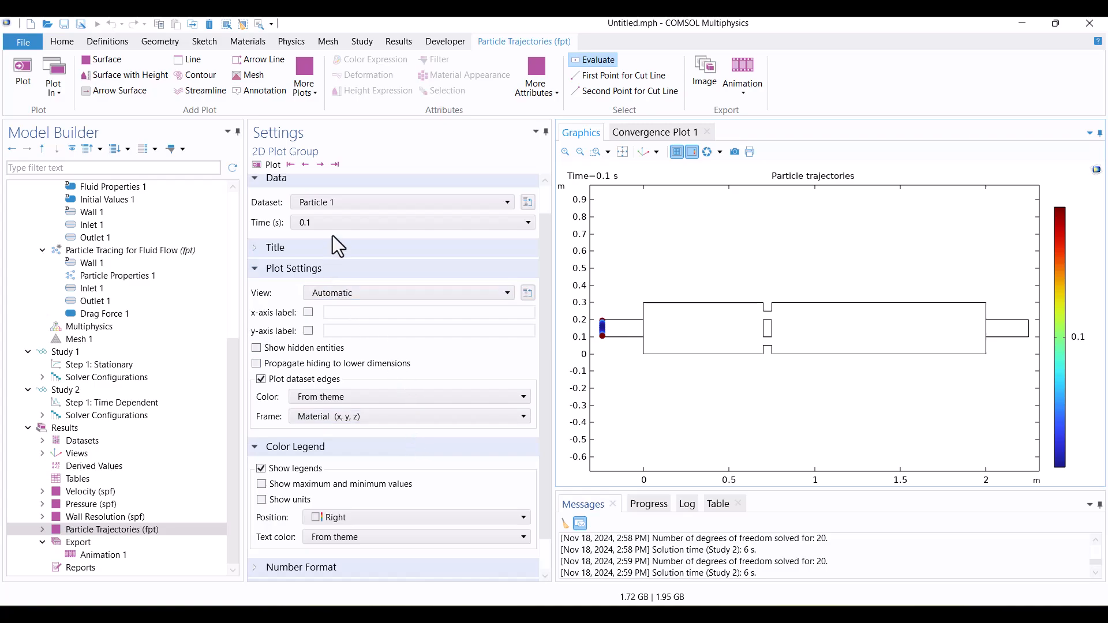
Step the particle trajectories plot through later times to the final time
{"action": "left_click", "coordinate": [527, 222]}
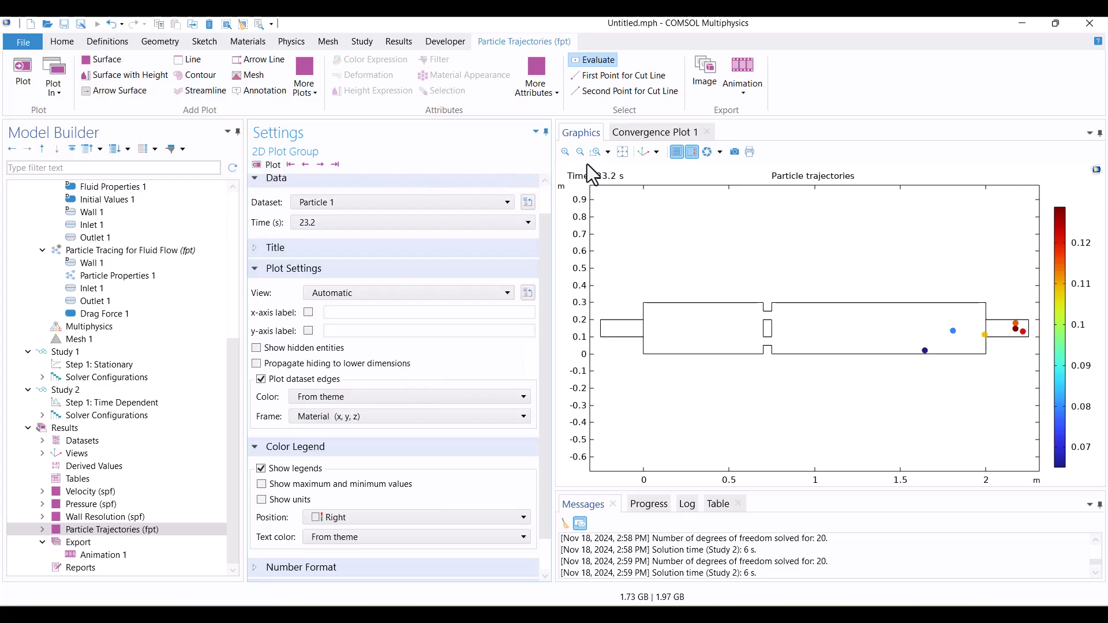
{"action": "left_click", "coordinate": [320, 164]}
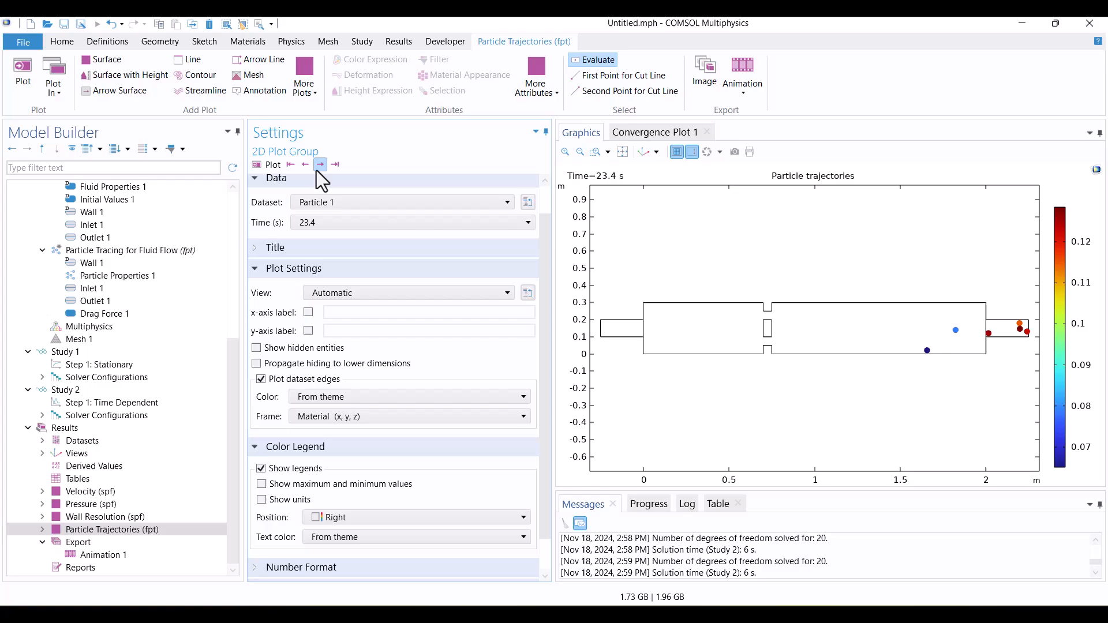
{"action": "left_click", "coordinate": [334, 164]}
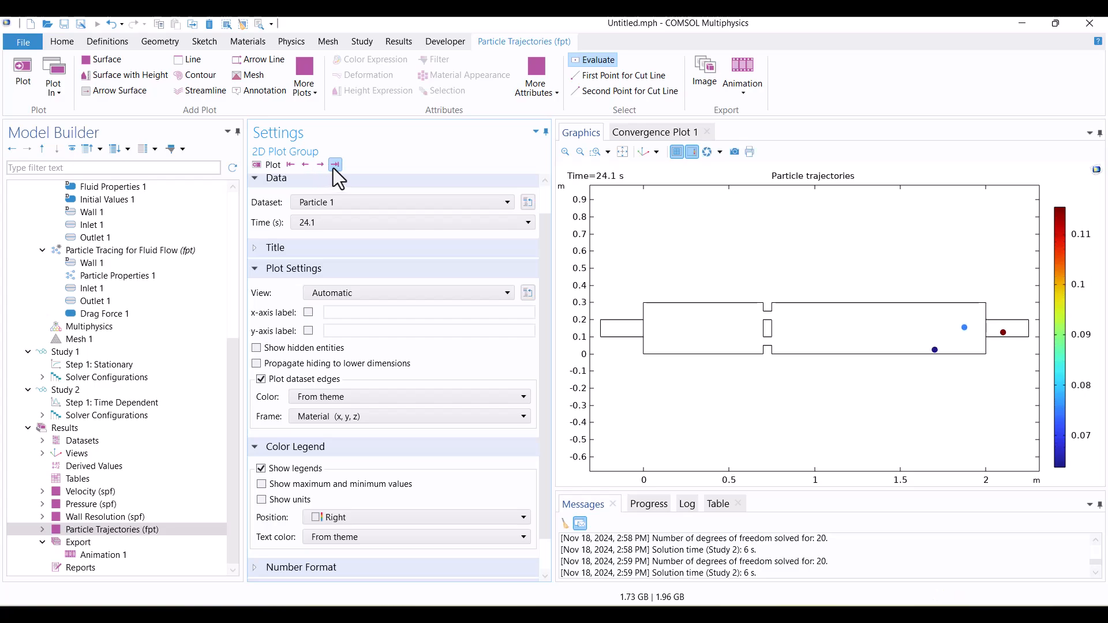
{"action": "left_click", "coordinate": [335, 164]}
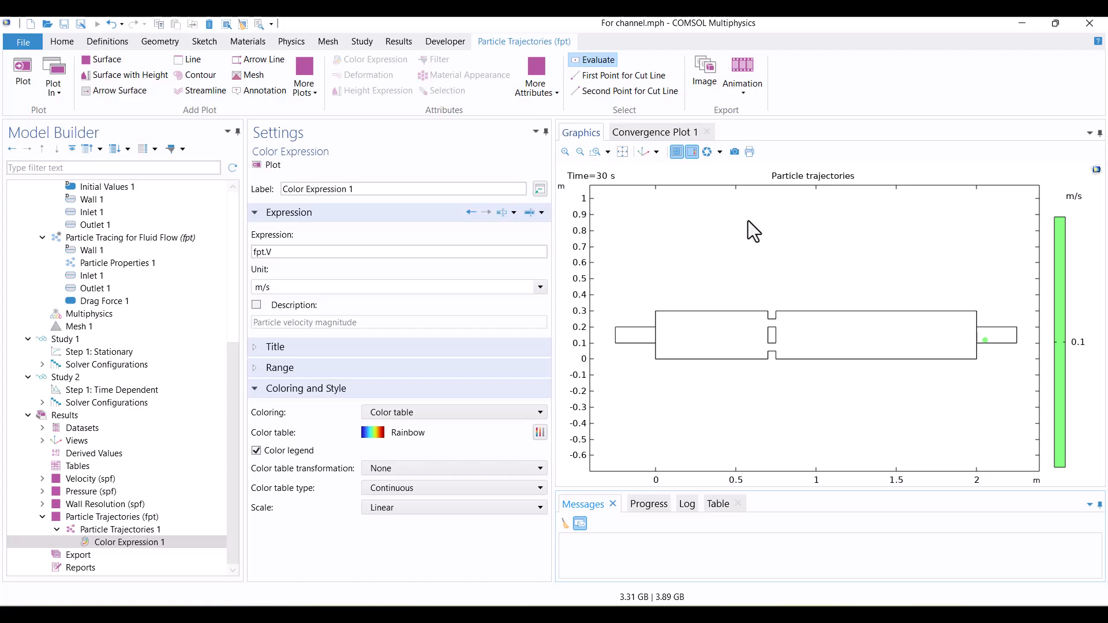
{"action": "mouse_move", "coordinate": [738, 359]}
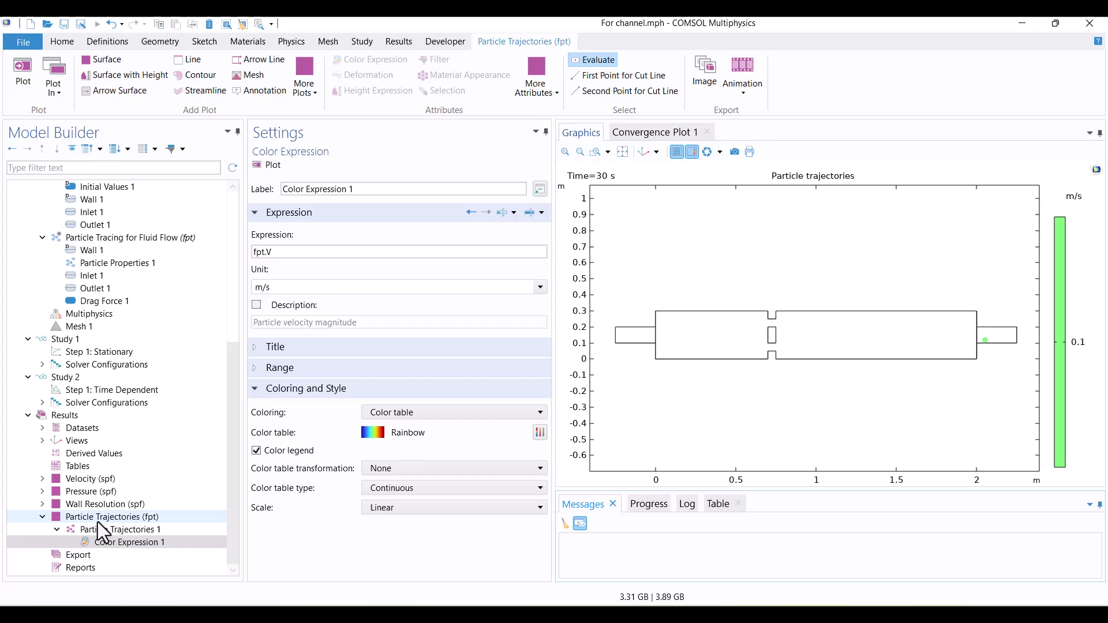
Add a Streamline plot of the velocity field to Particle Trajectories and plot it
{"action": "right_click", "coordinate": [112, 516]}
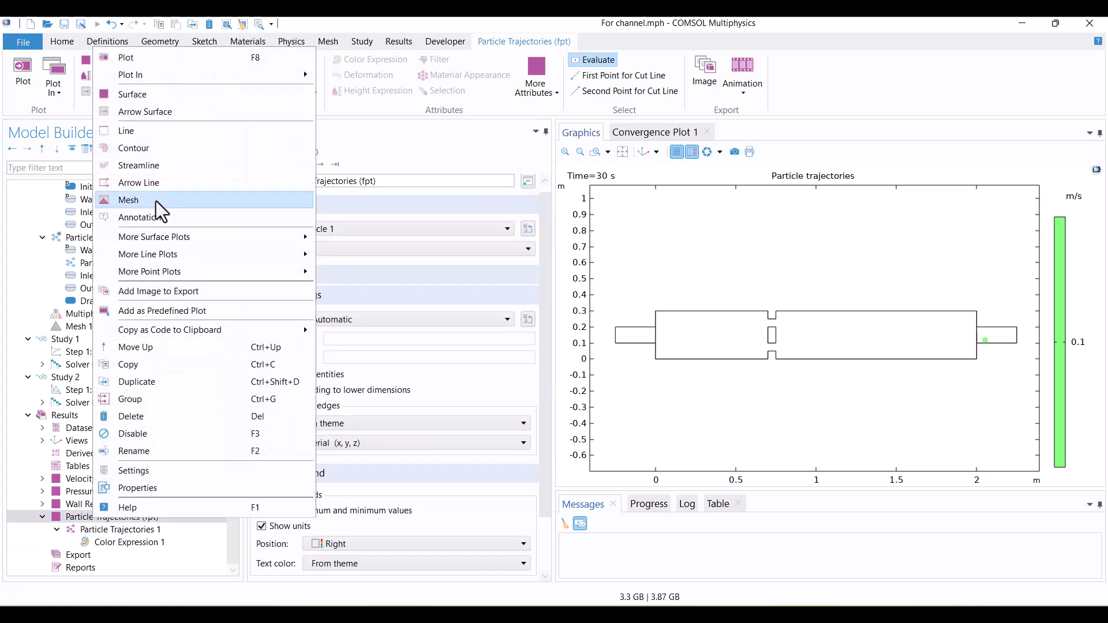
{"action": "left_click", "coordinate": [138, 165]}
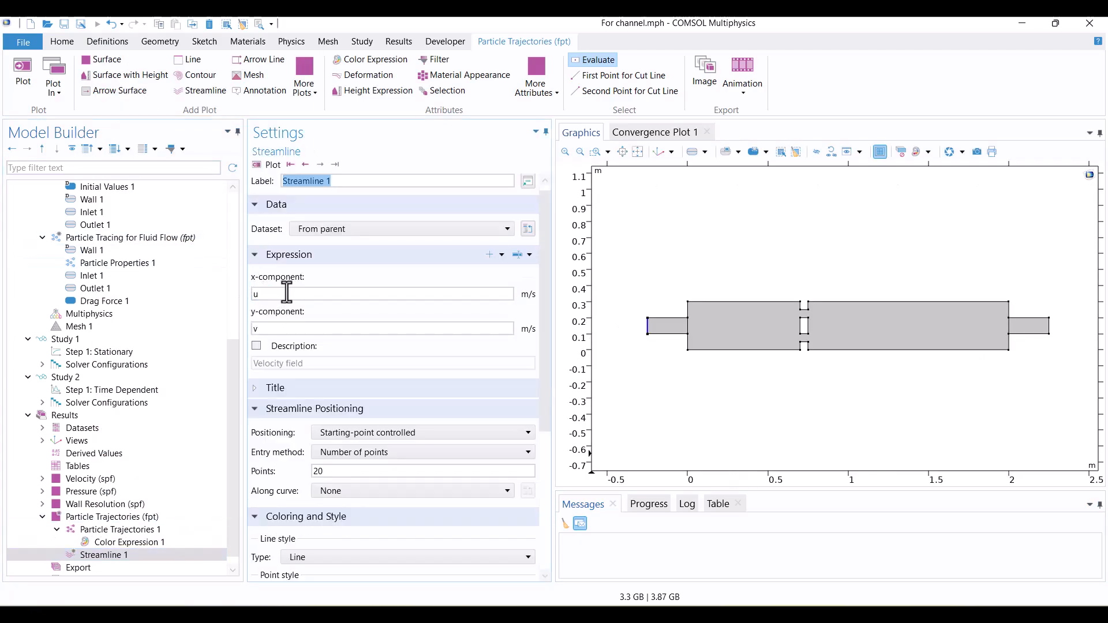
{"action": "left_click", "coordinate": [266, 164]}
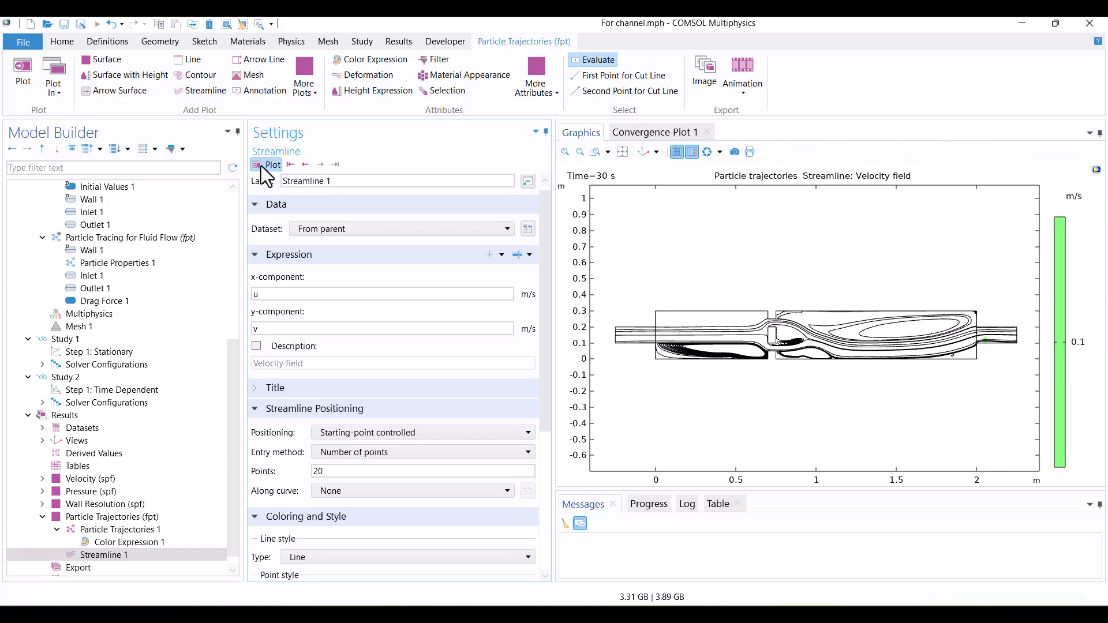
{"action": "mouse_move", "coordinate": [652, 373]}
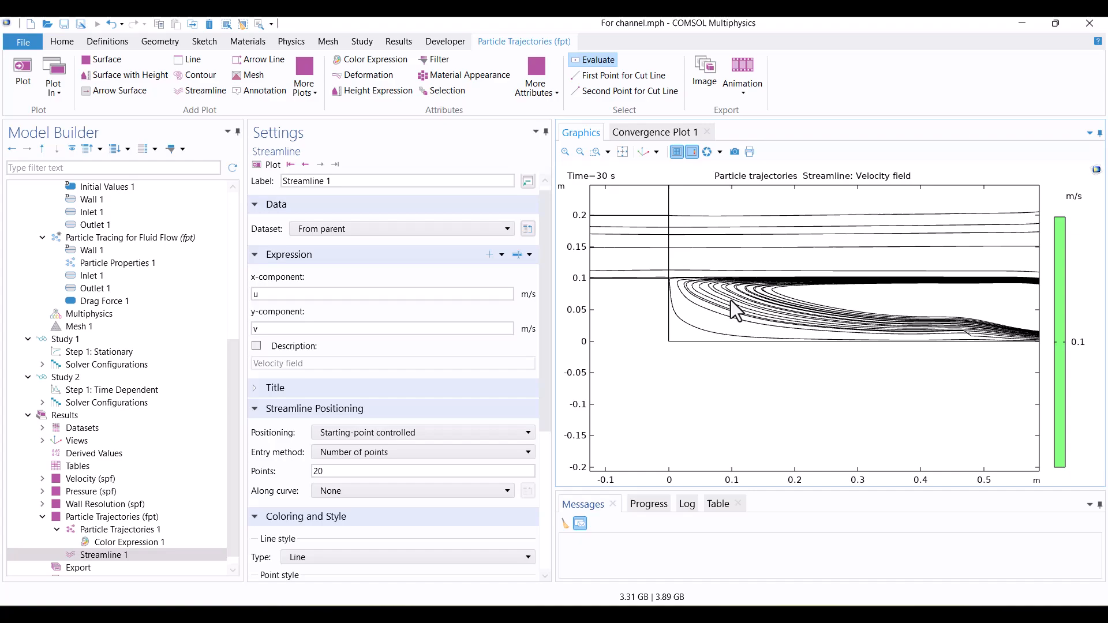
{"action": "mouse_move", "coordinate": [303, 507]}
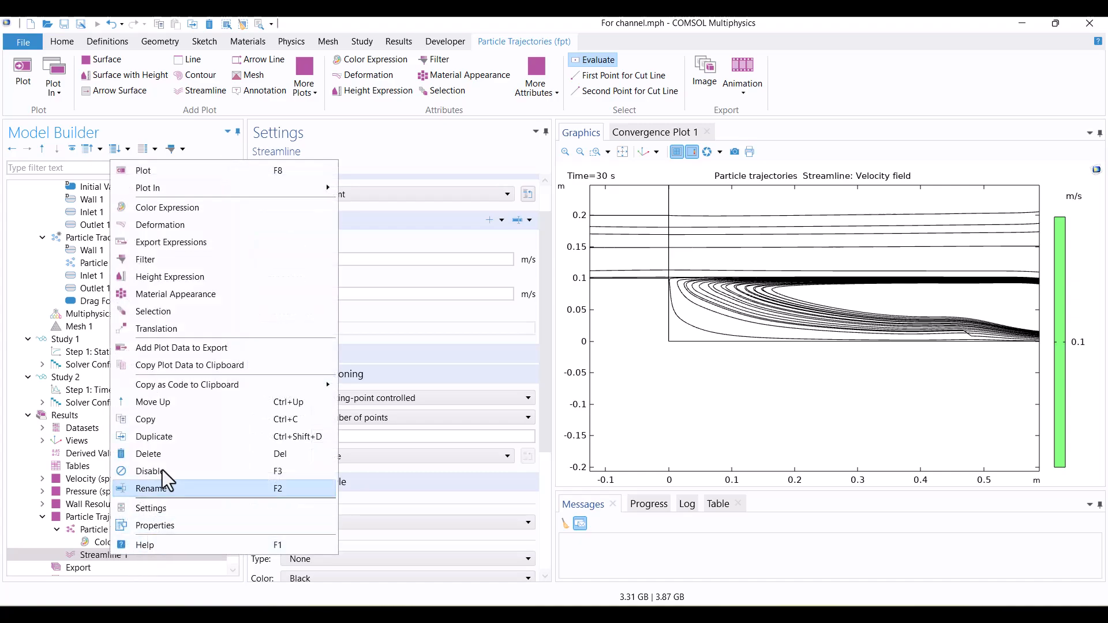
{"action": "mouse_move", "coordinate": [167, 311]}
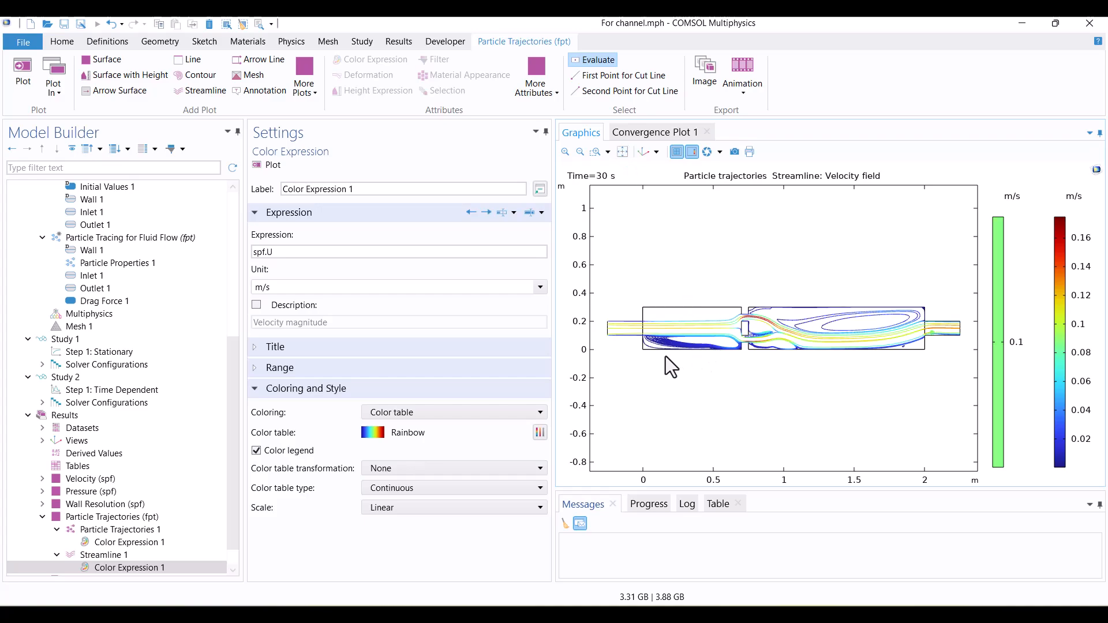
{"action": "mouse_move", "coordinate": [844, 384]}
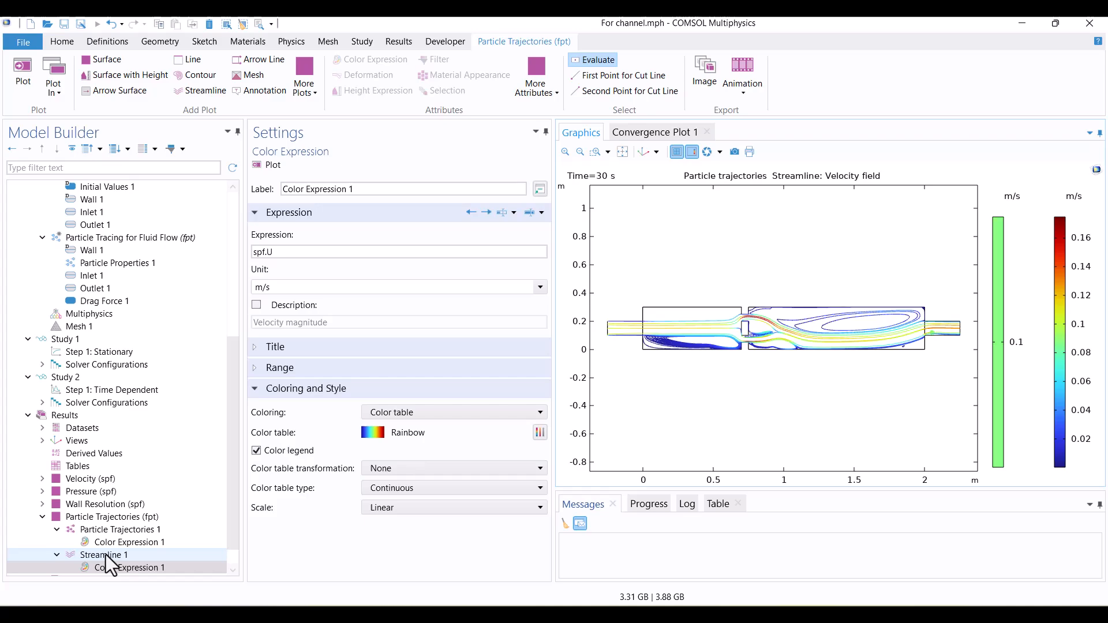
Make Streamline 1 inherit style from Particle Trajectories 1 with 50 points, replot, and zoom extents
{"action": "left_click", "coordinate": [104, 554]}
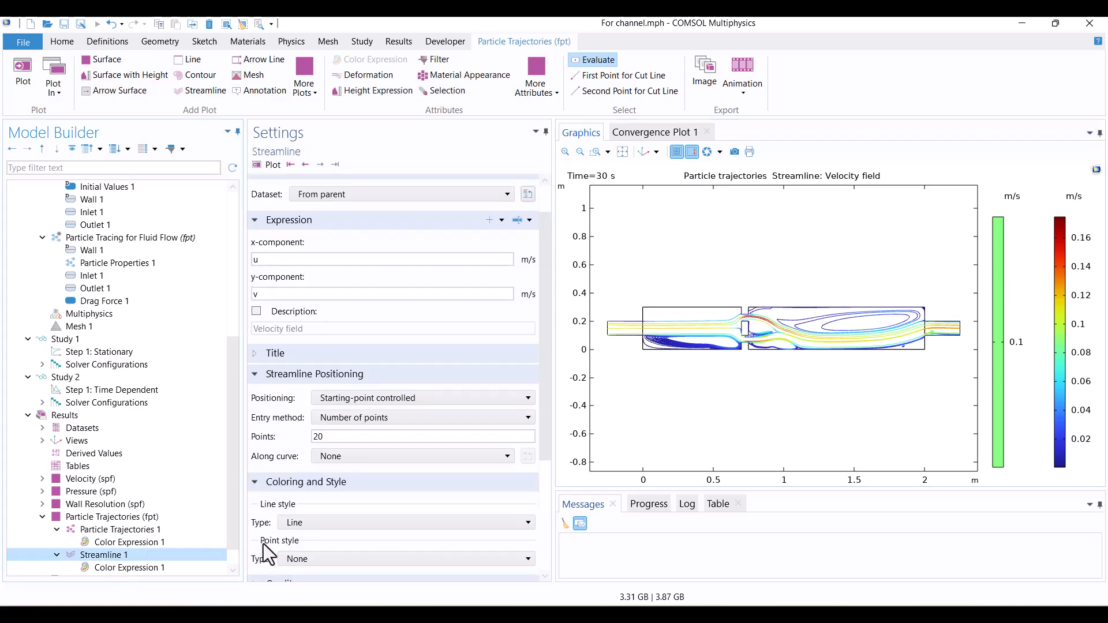
{"action": "scroll", "scroll_direction": "down", "scroll_amount": 3}
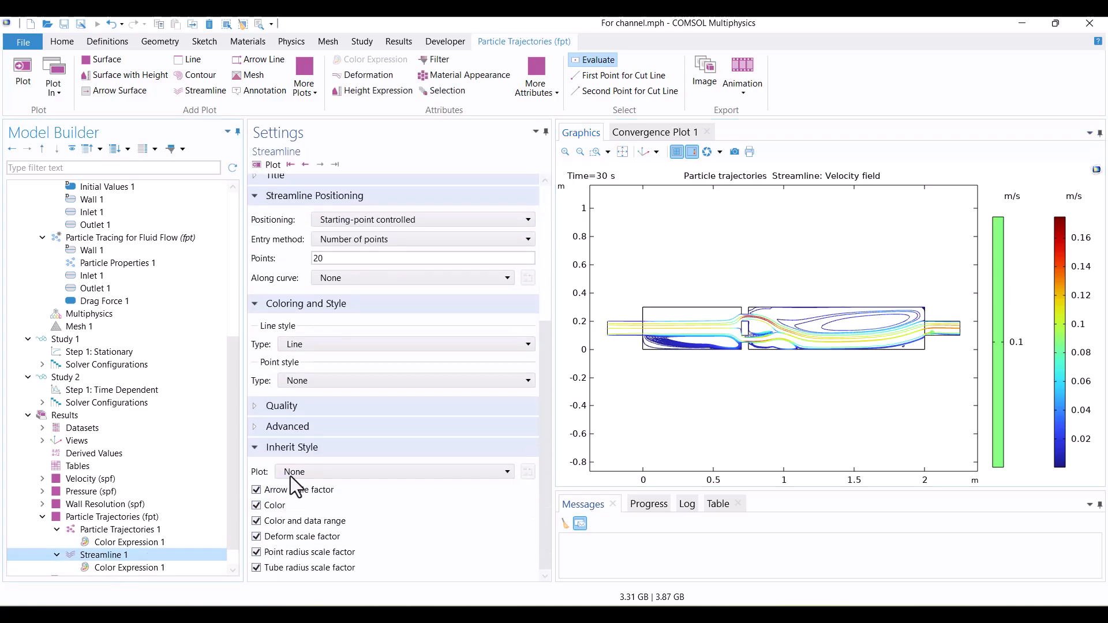
{"action": "left_click", "coordinate": [394, 471]}
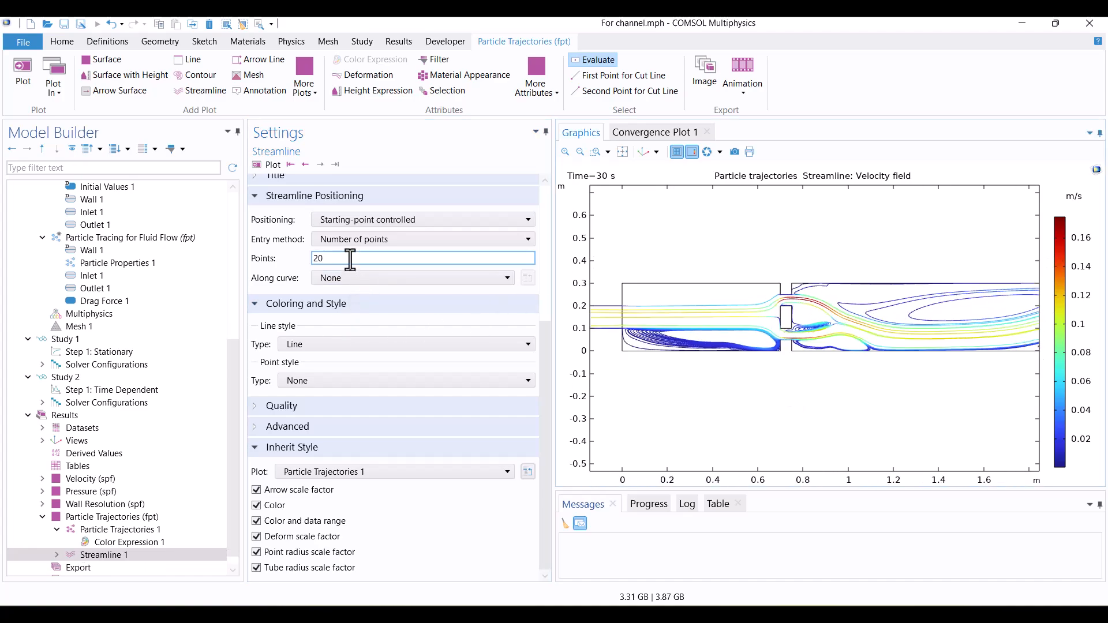
{"action": "type", "text": "50"}
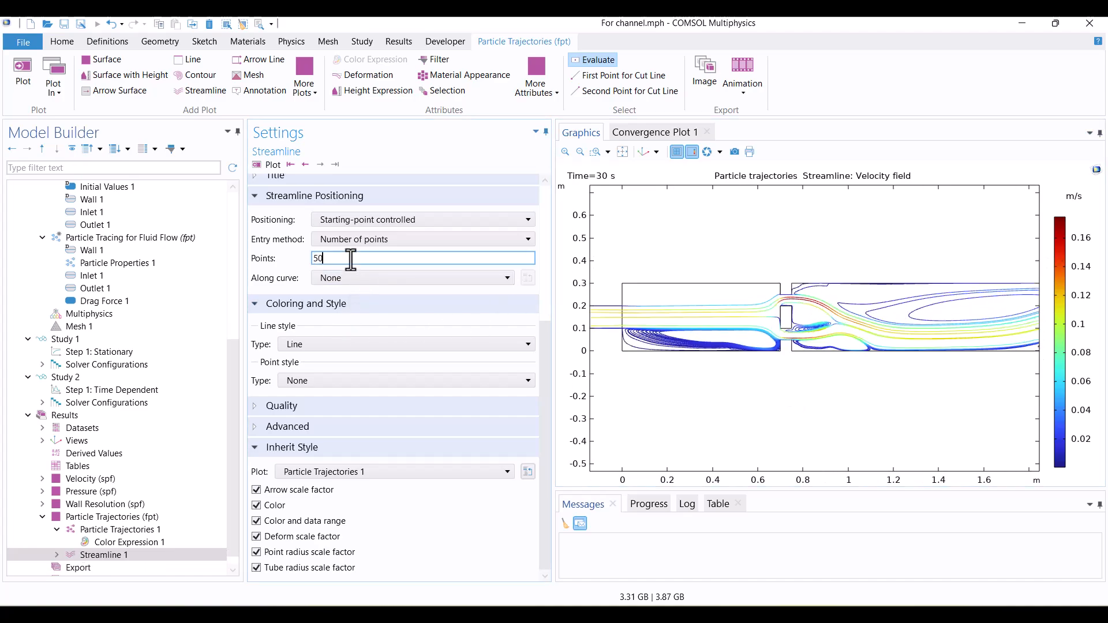
{"action": "left_click", "coordinate": [622, 152]}
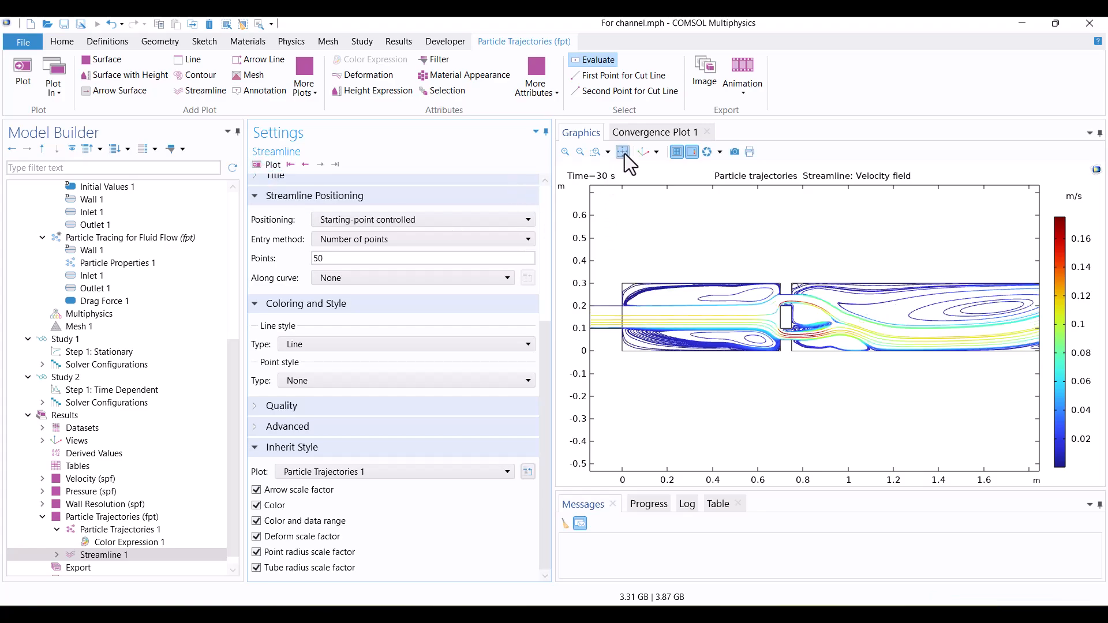
{"action": "left_click", "coordinate": [120, 529]}
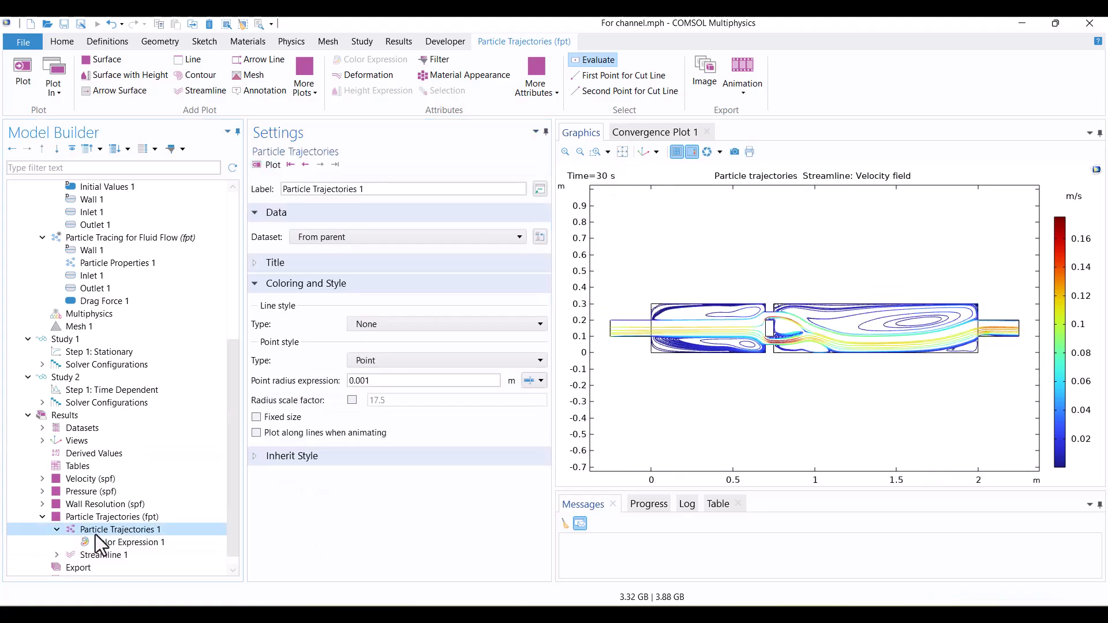
Create an Animation Player for the particle trajectories and play it from the start
{"action": "left_click", "coordinate": [742, 69]}
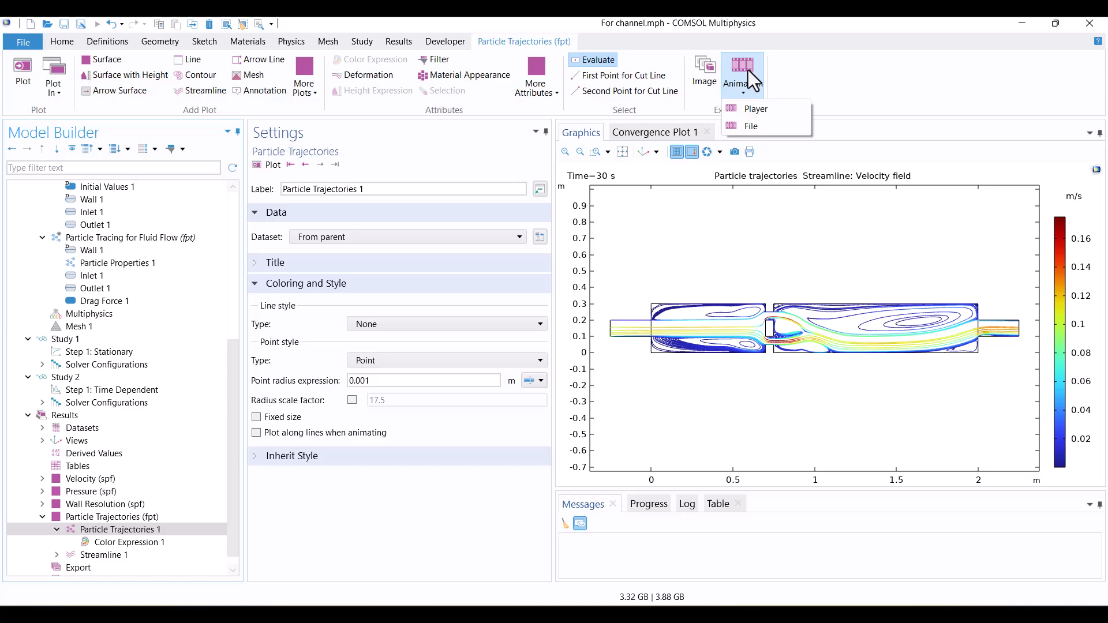
{"action": "left_click", "coordinate": [755, 109]}
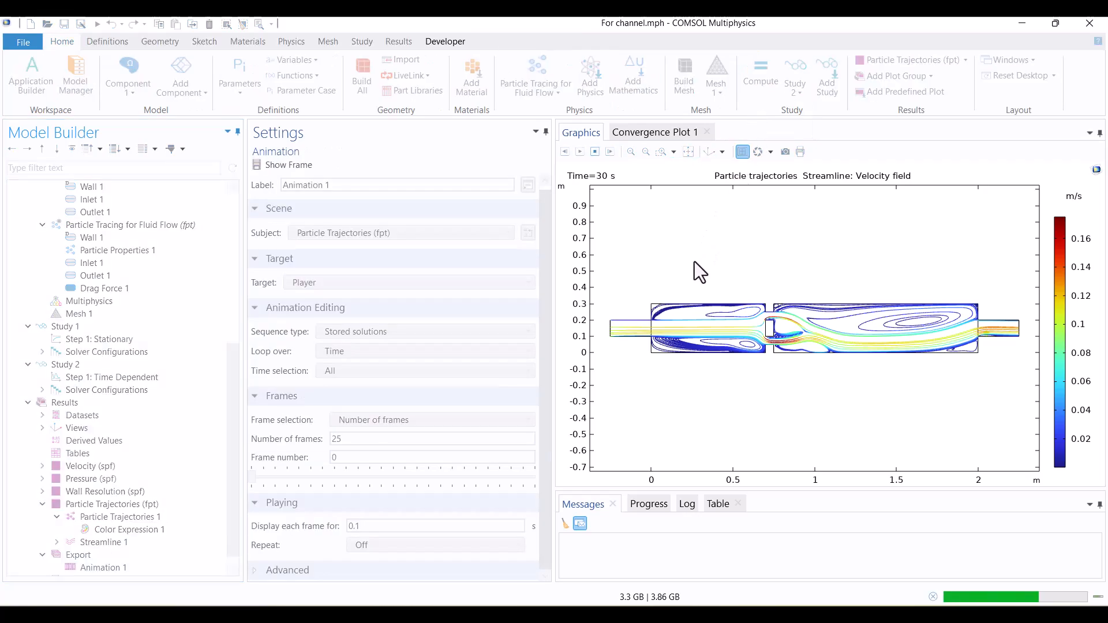
{"action": "left_click", "coordinate": [580, 152]}
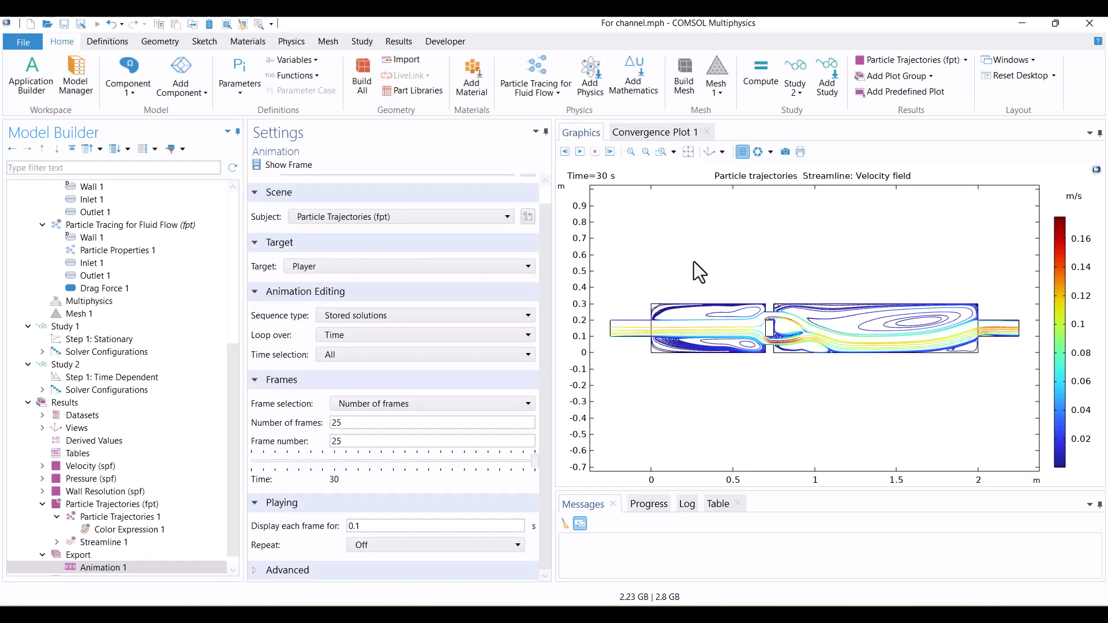
{"action": "left_click_drag", "start_coordinate": [533, 459], "coordinate": [321, 459]}
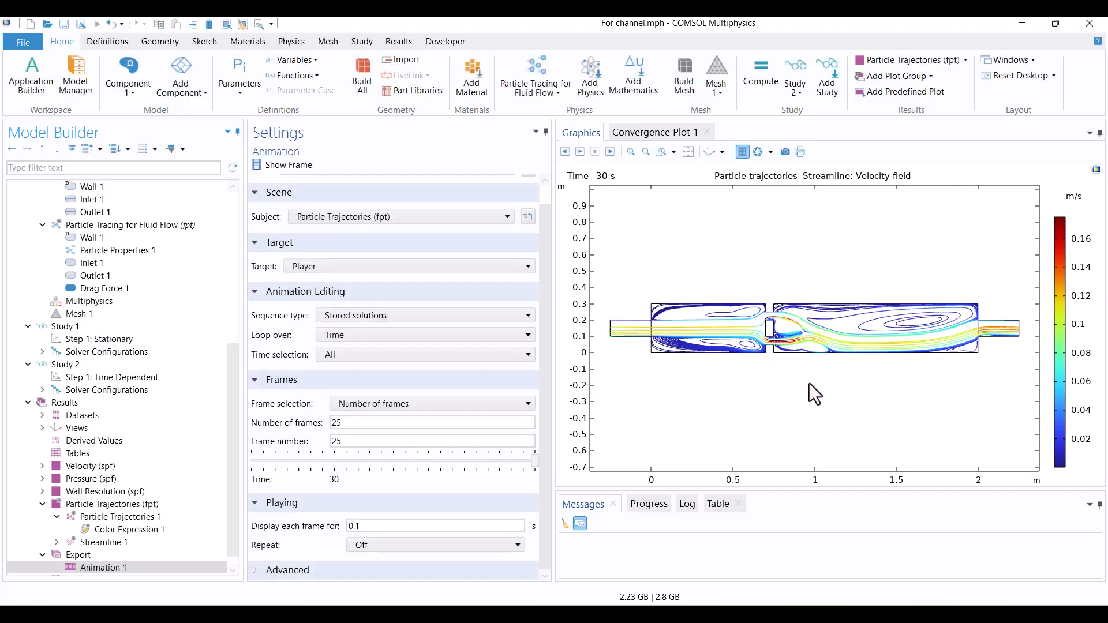
{"action": "mouse_move", "coordinate": [832, 359]}
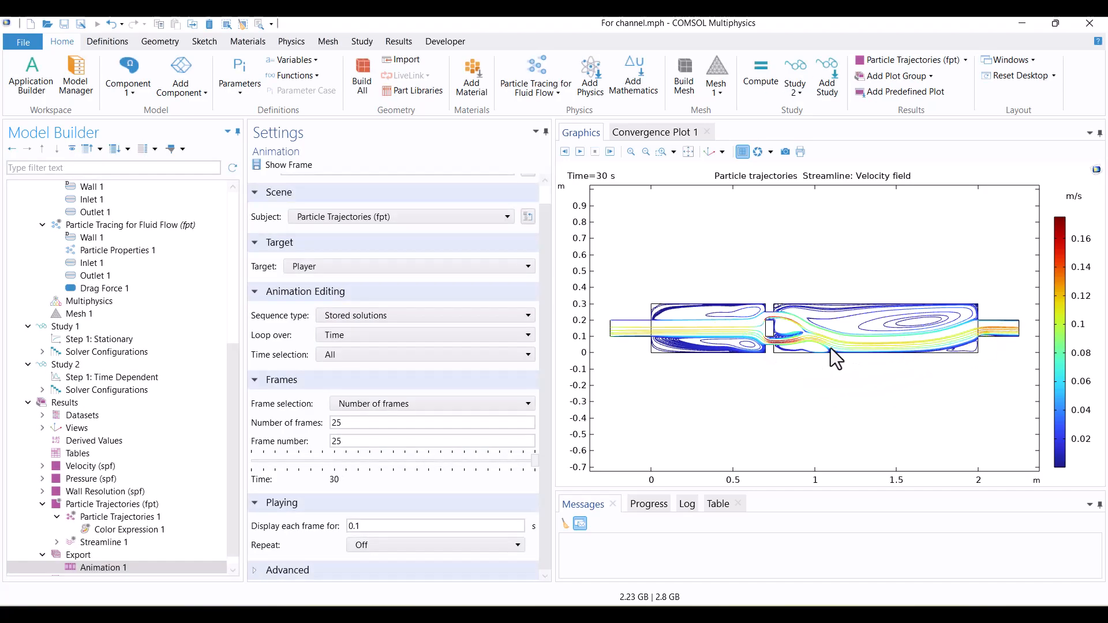
{"action": "left_click", "coordinate": [595, 151]}
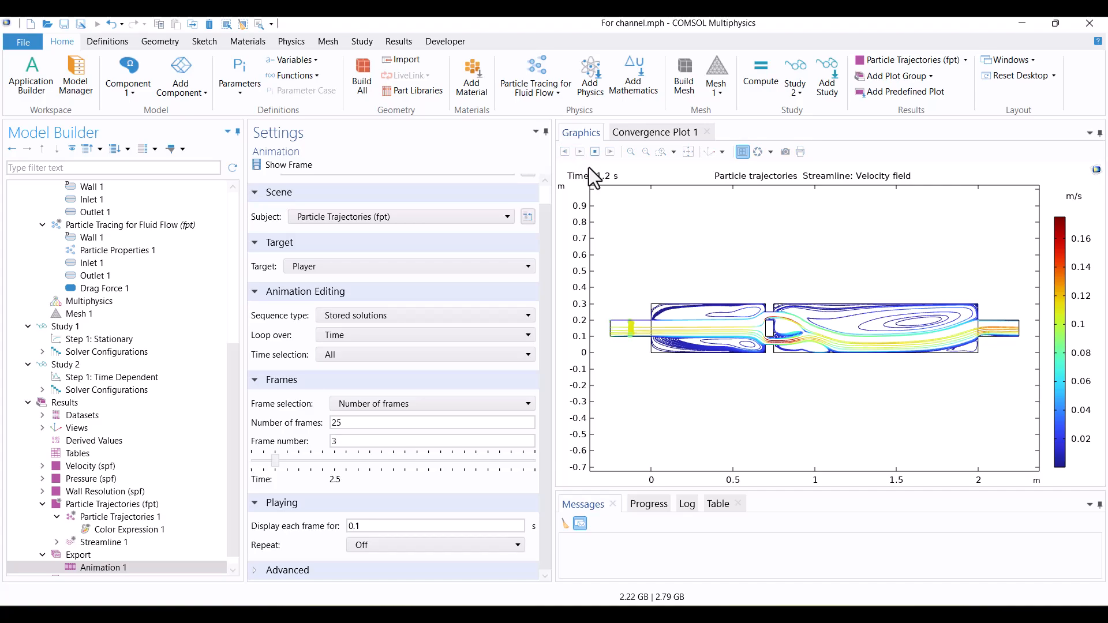